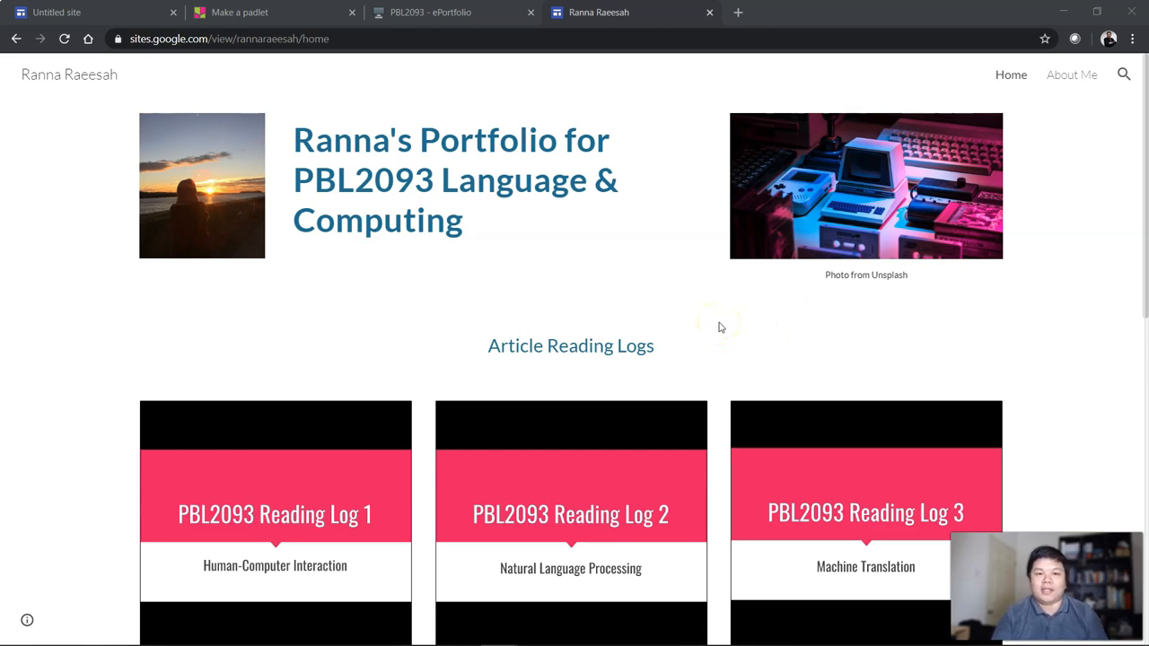
# - Name the new site 'Portfolio for PBL2093'
pyautogui.scroll(-3)
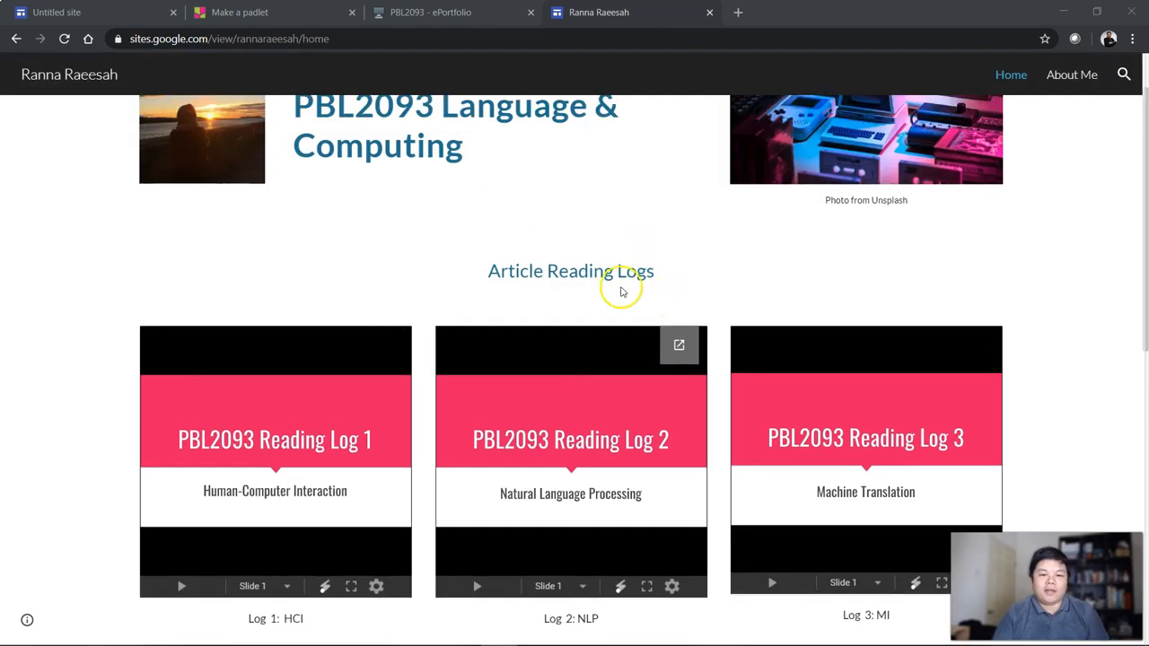
pyautogui.moveTo(588, 304)
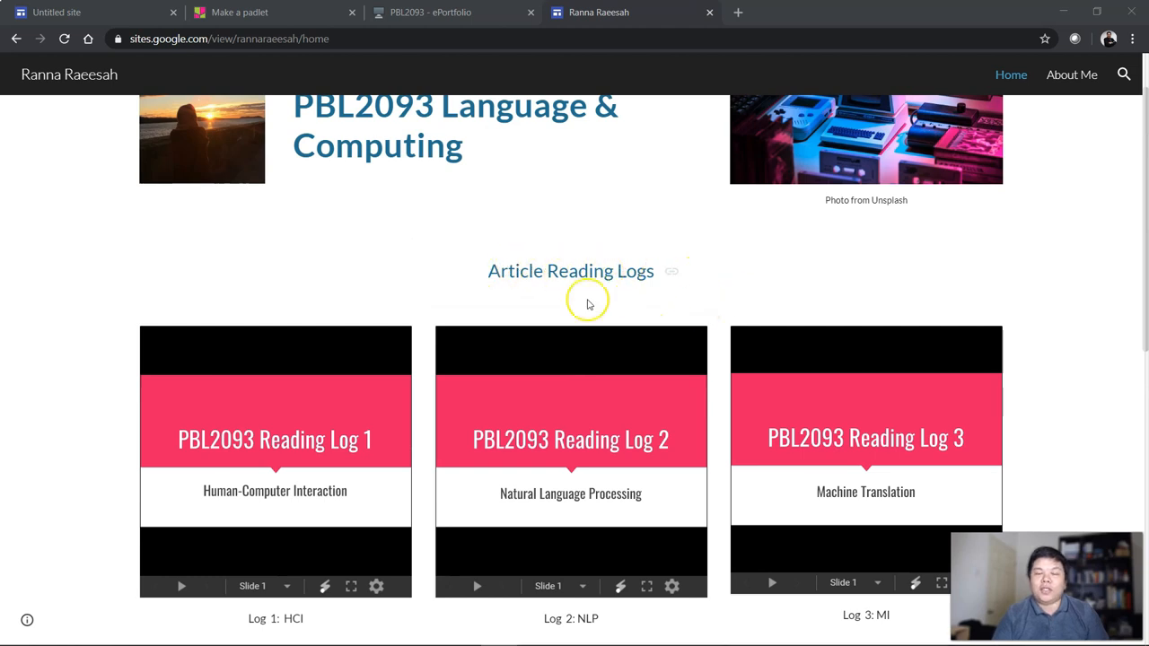
pyautogui.moveTo(700, 288)
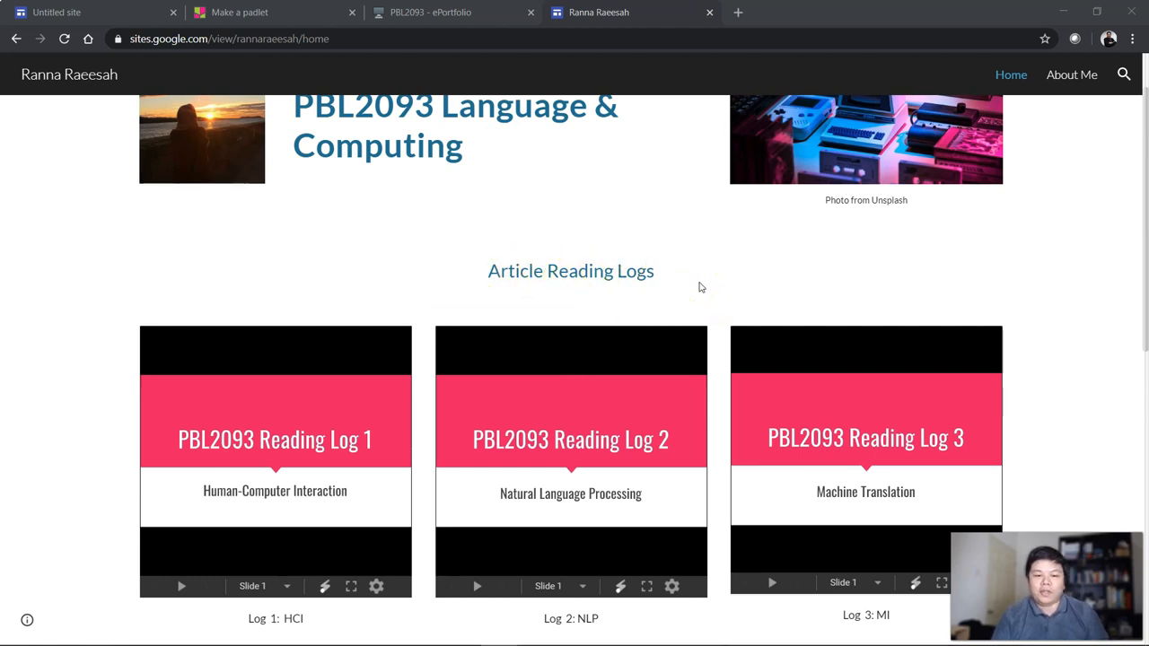
pyautogui.scroll(-3)
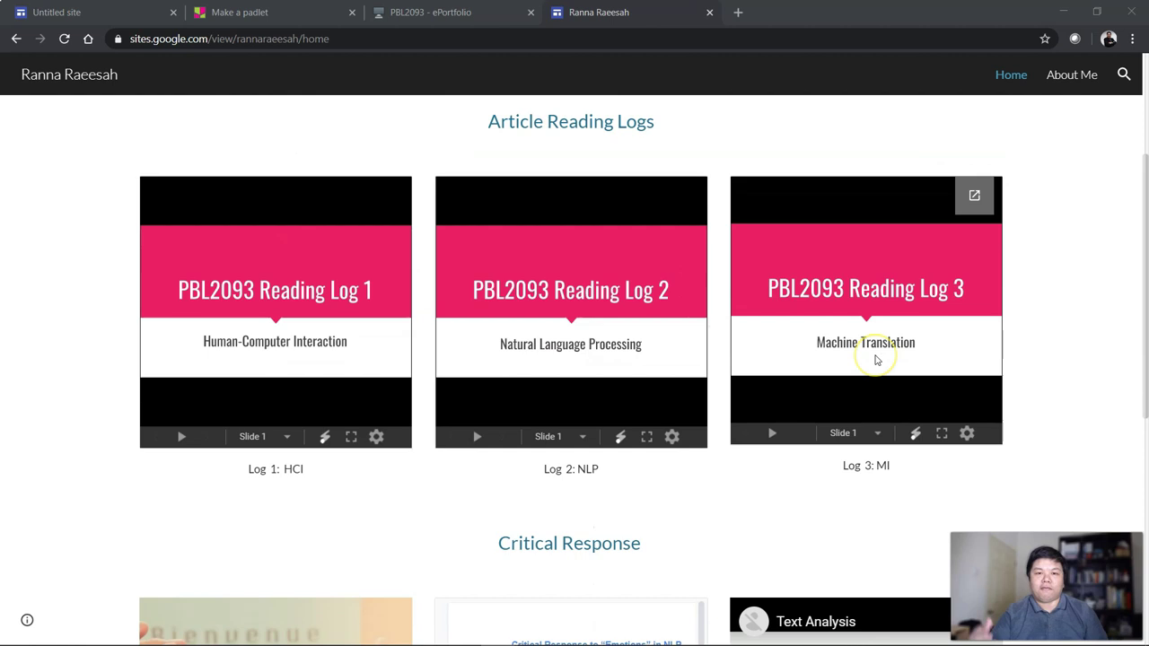
pyautogui.moveTo(877, 361)
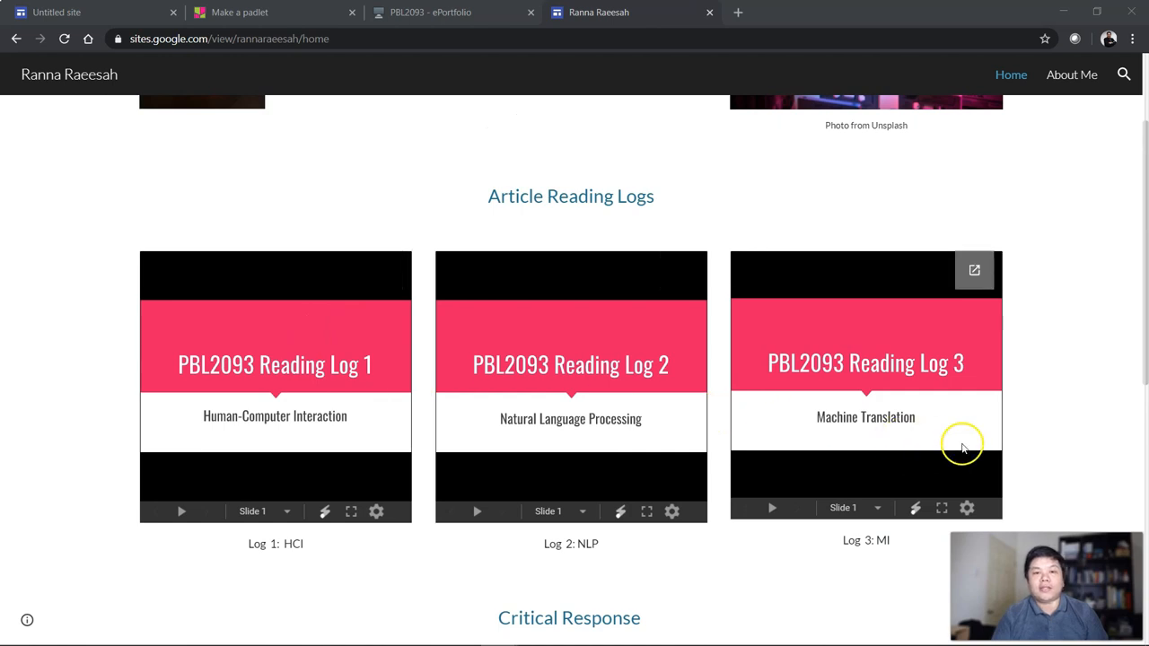
pyautogui.moveTo(316, 374)
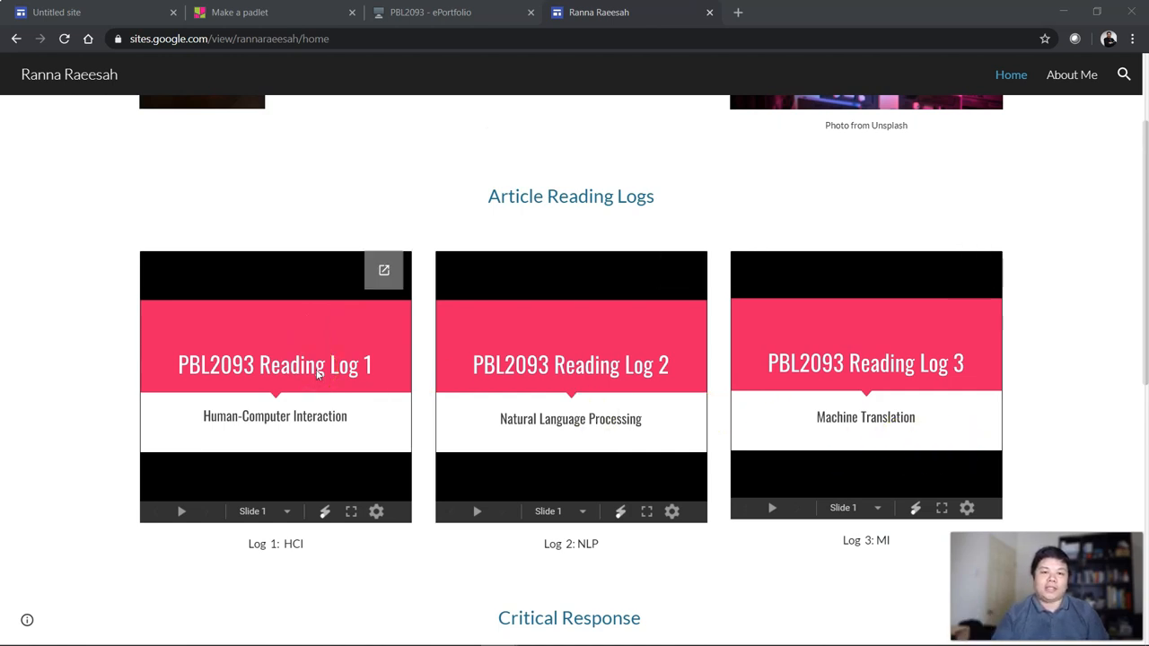
pyautogui.moveTo(593, 424)
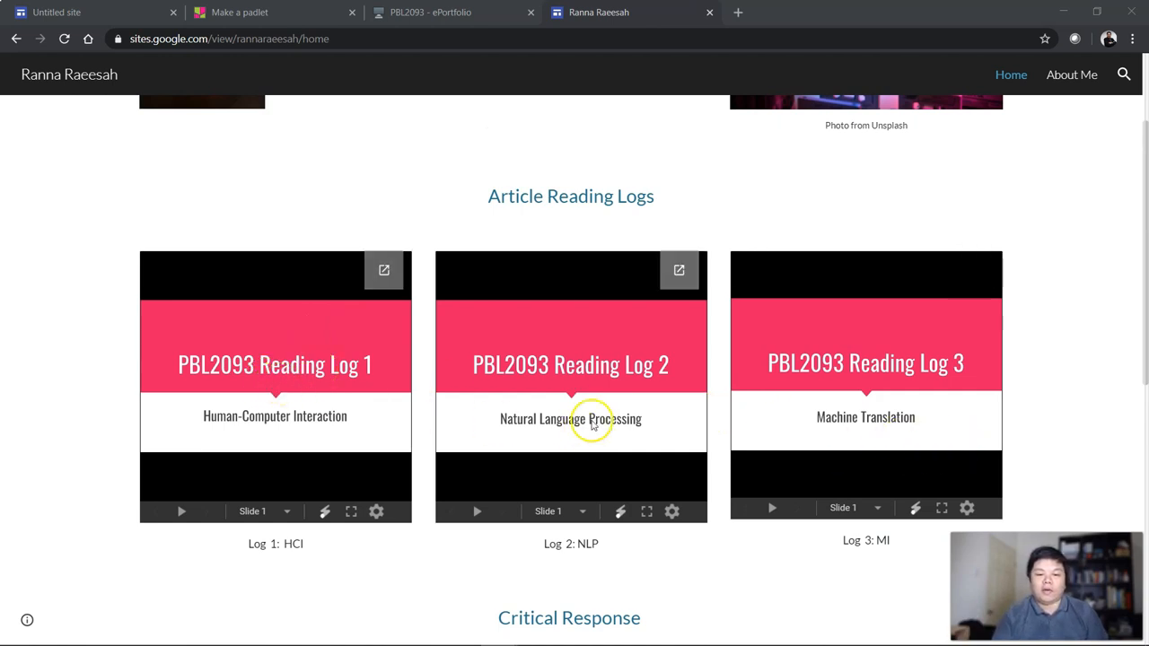
pyautogui.moveTo(720, 256)
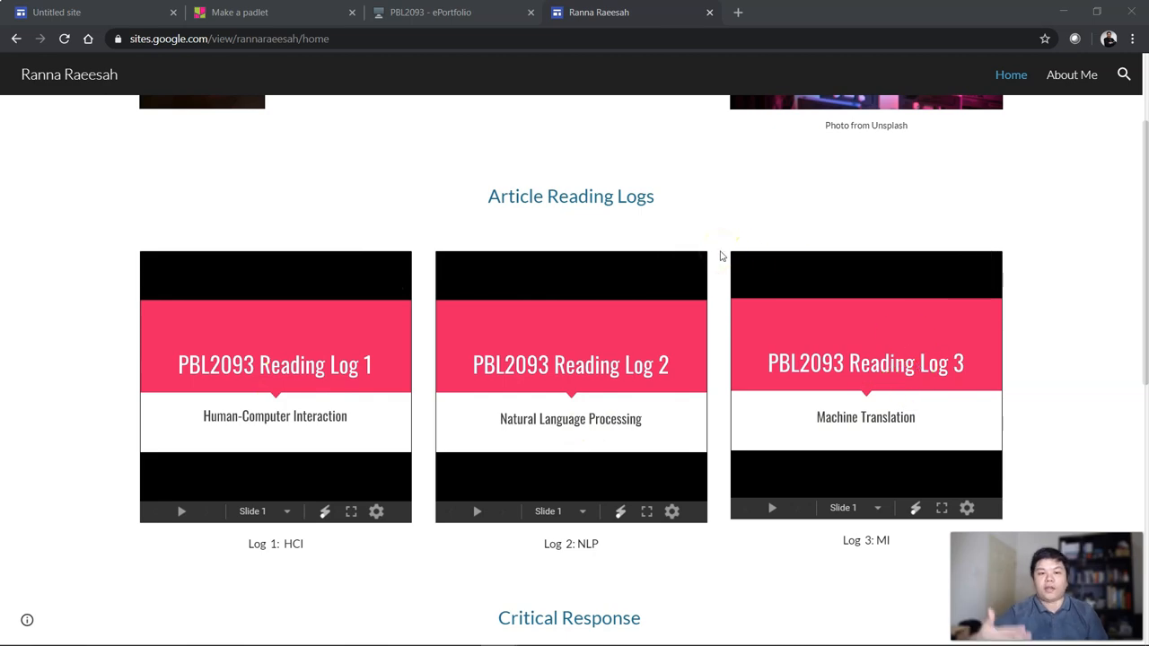
pyautogui.scroll(-3)
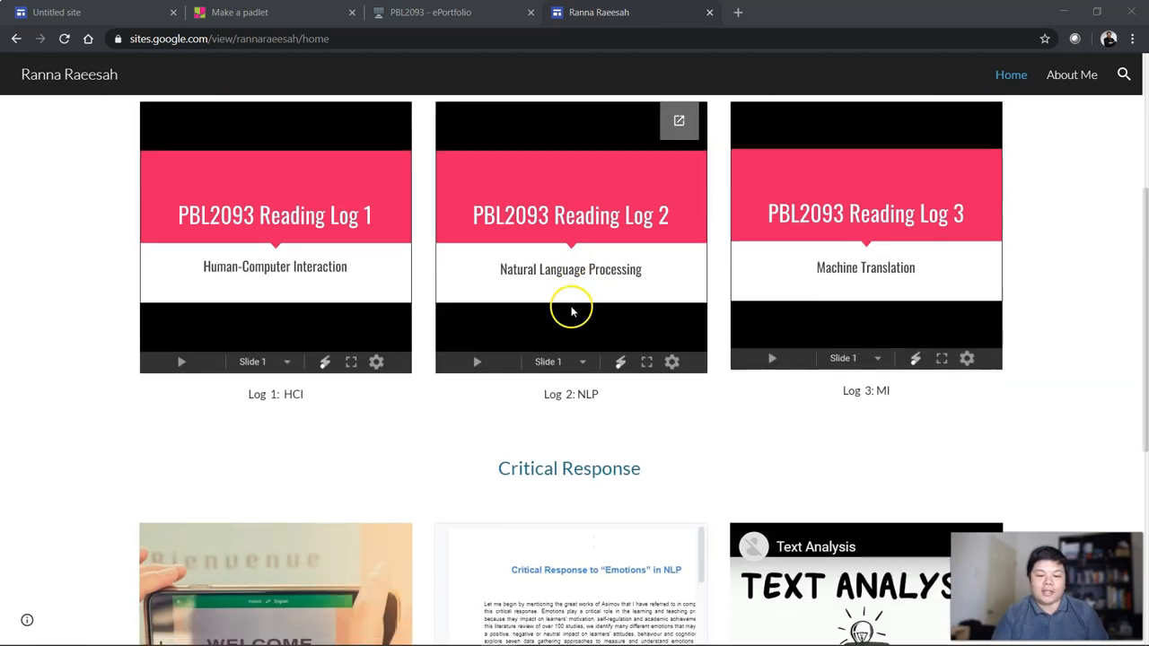
pyautogui.scroll(-3)
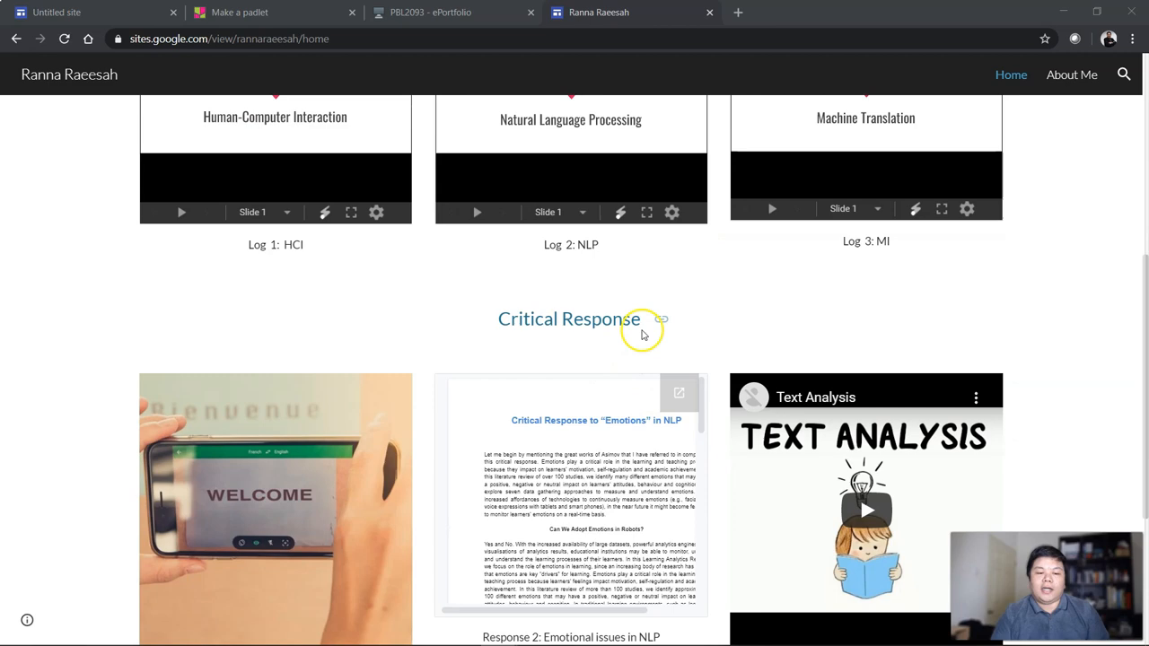
pyautogui.scroll(3)
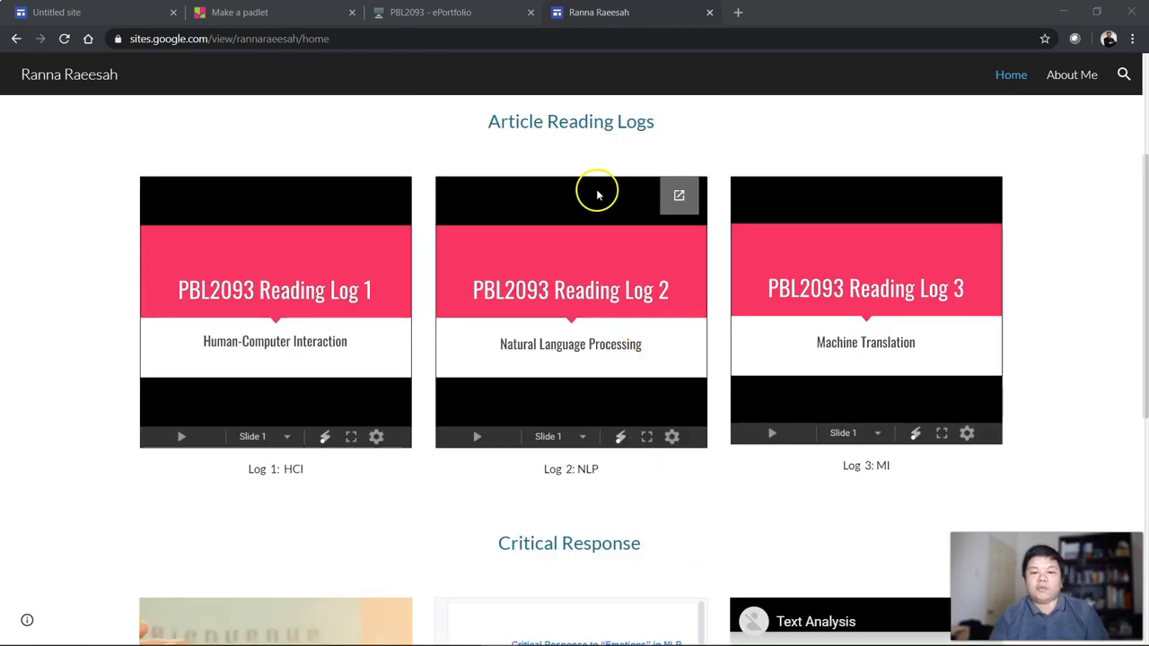
pyautogui.scroll(-3)
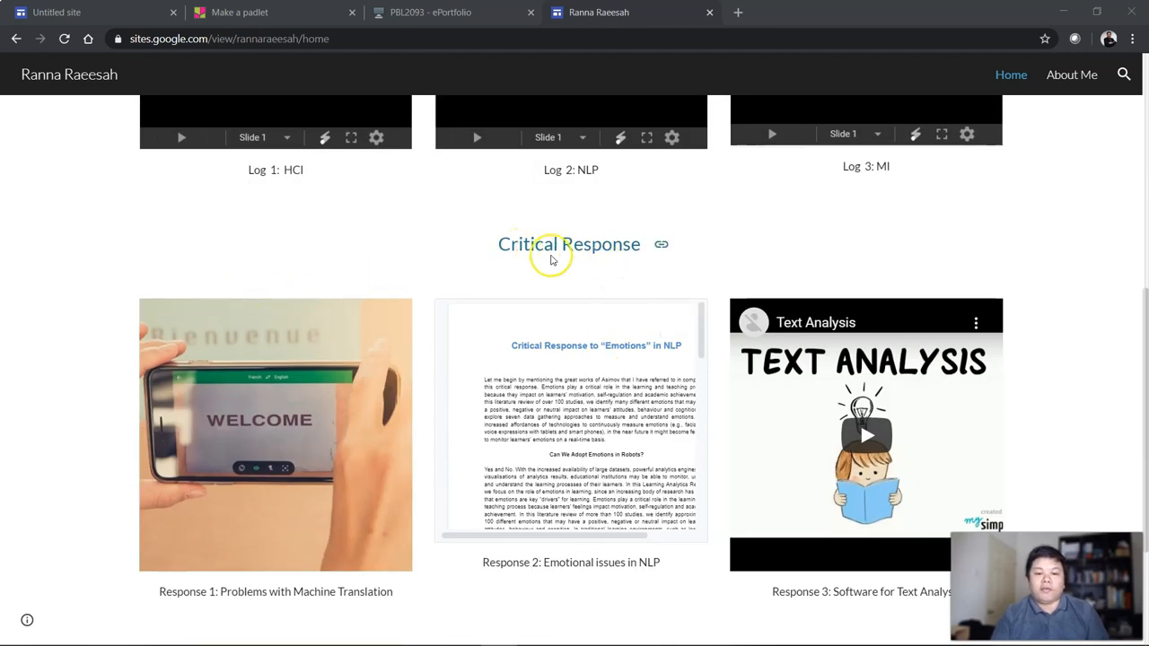
pyautogui.moveTo(591, 272)
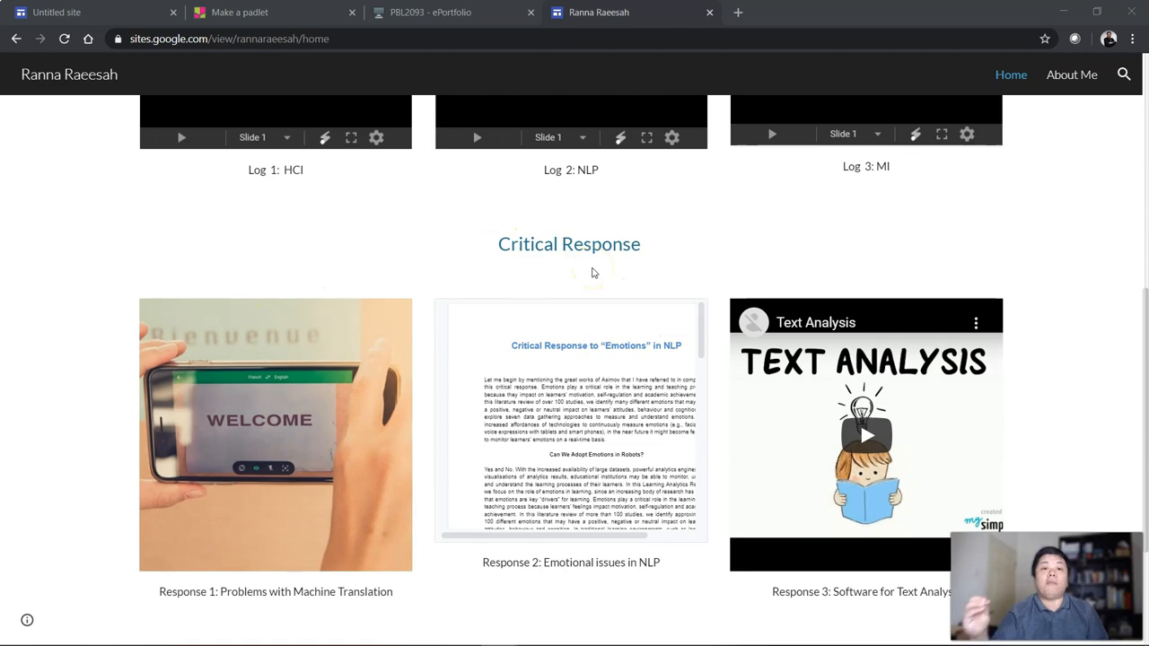
pyautogui.scroll(-3)
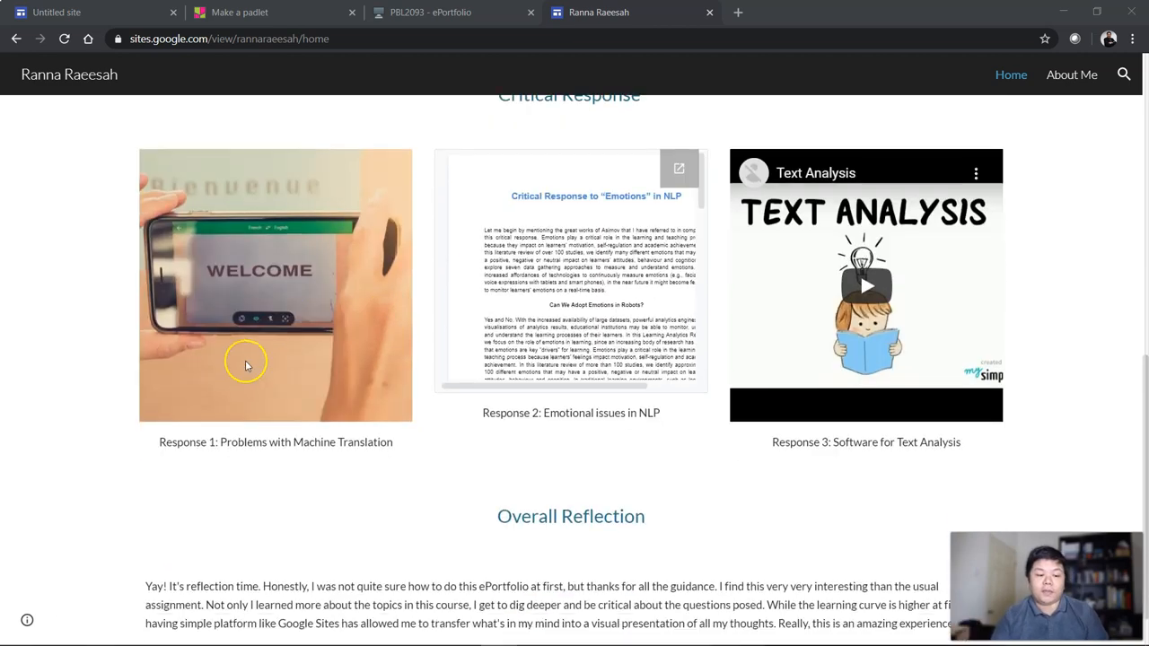
pyautogui.moveTo(343, 414)
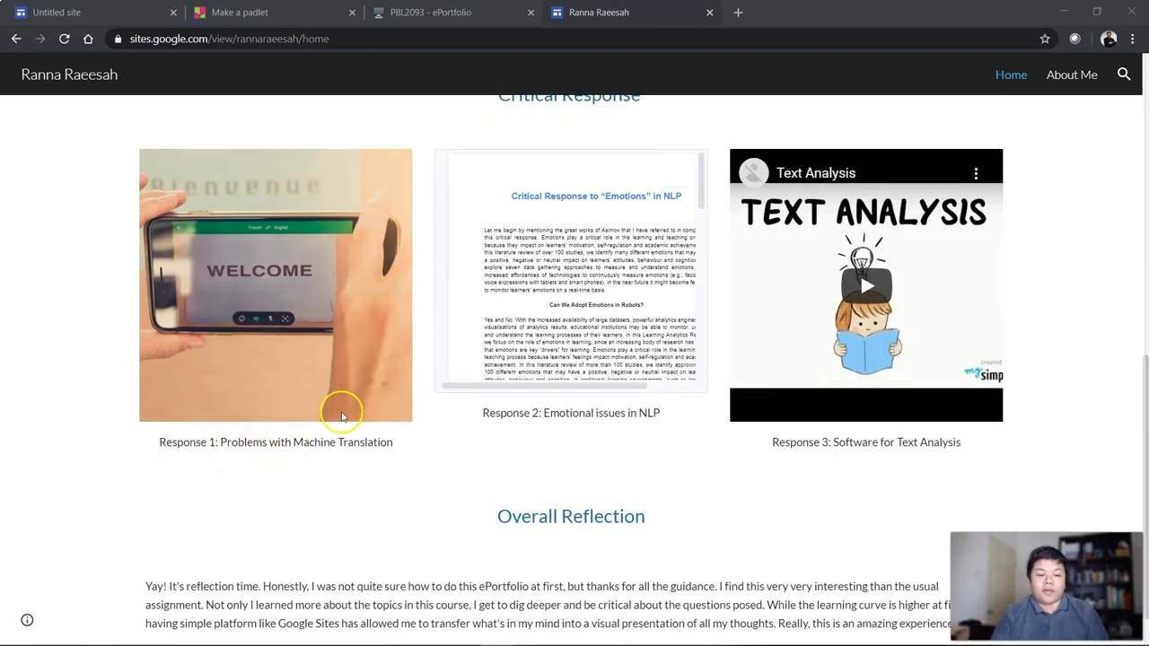
pyautogui.moveTo(571, 438)
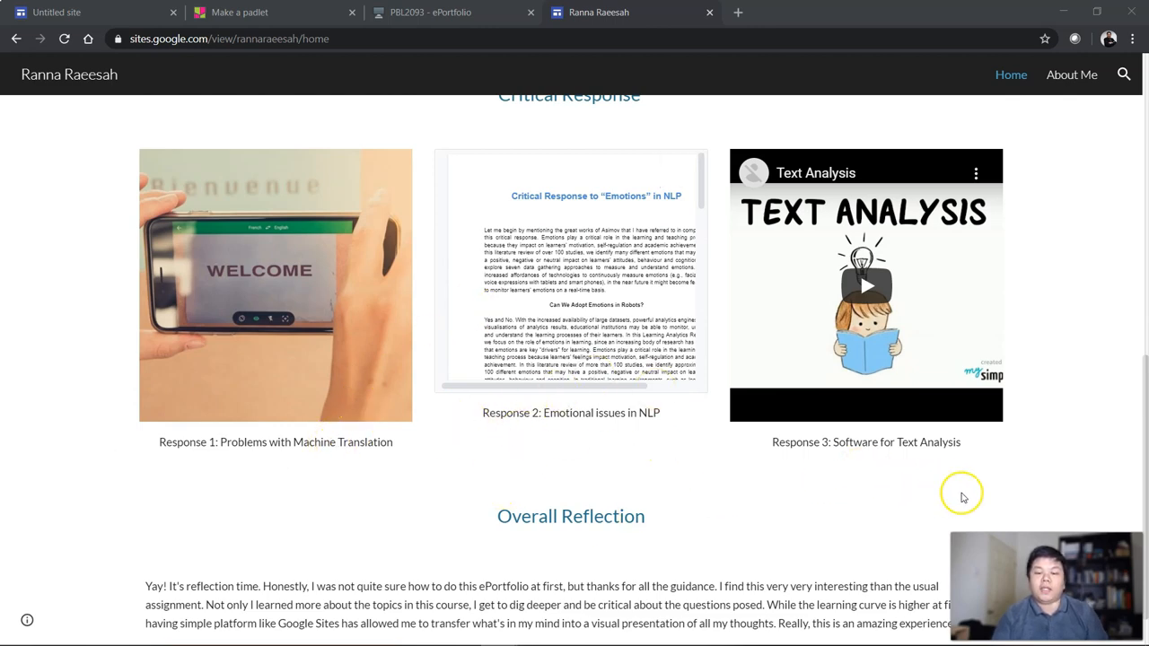
pyautogui.scroll(-3)
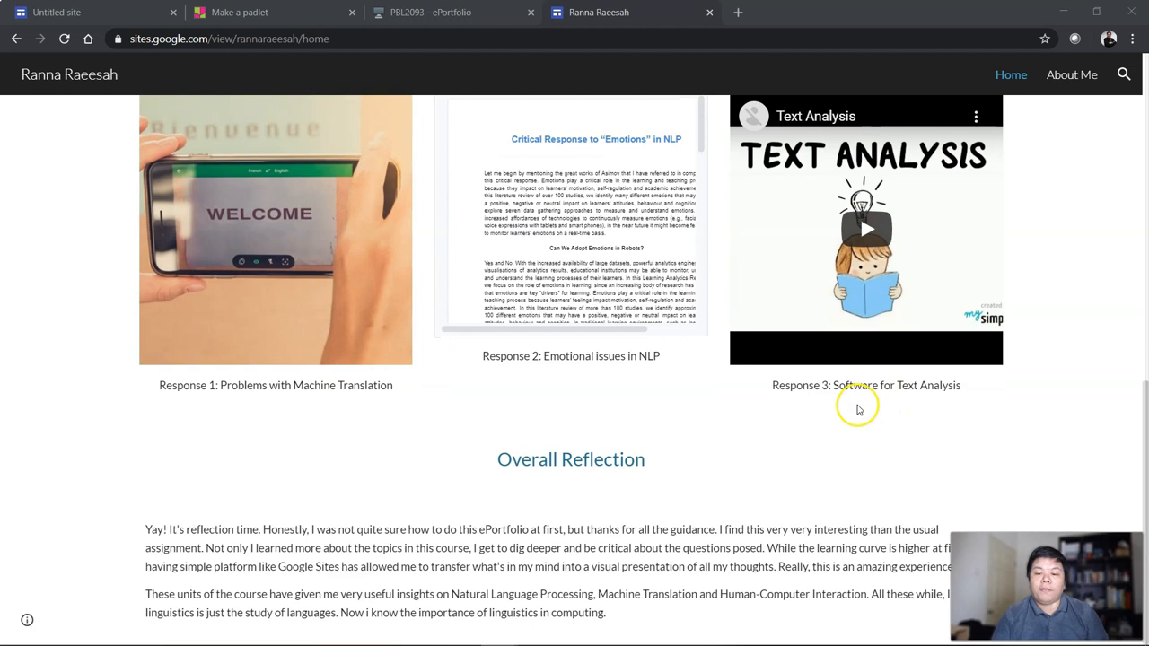
pyautogui.moveTo(894, 449)
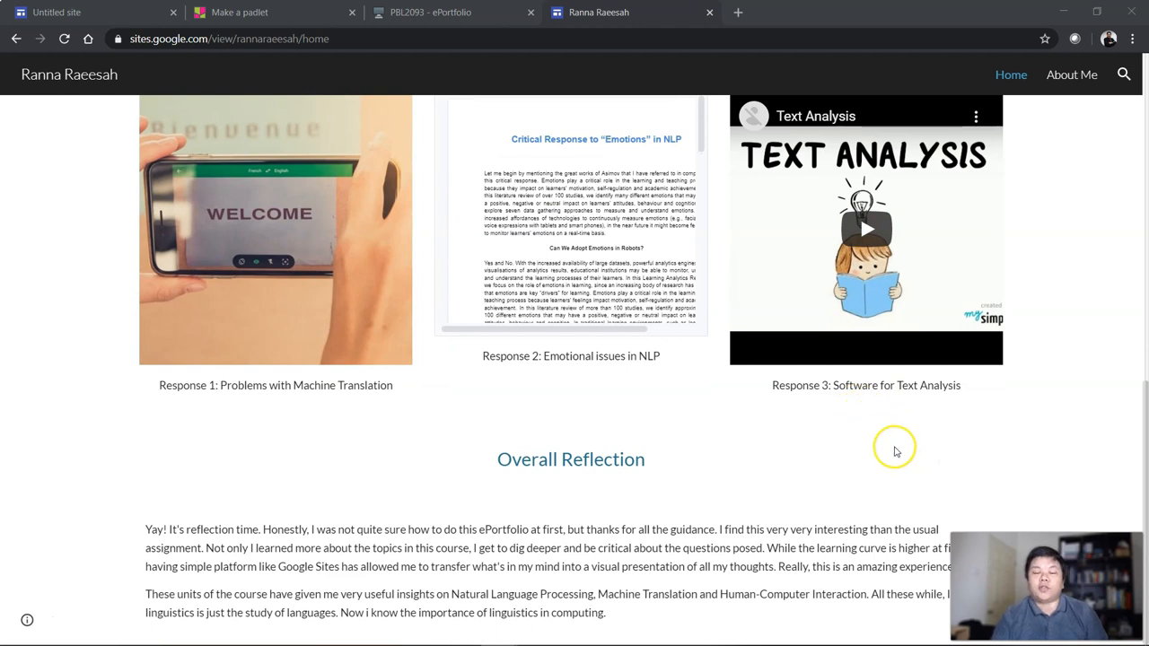
pyautogui.scroll(3)
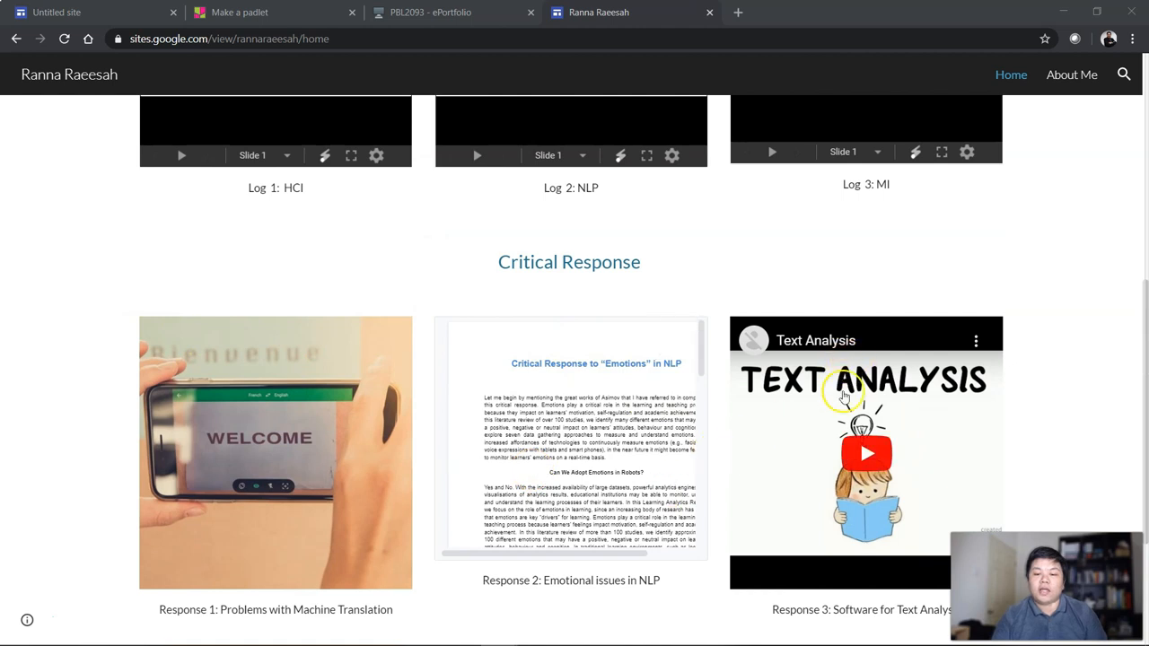
pyautogui.scroll(-3)
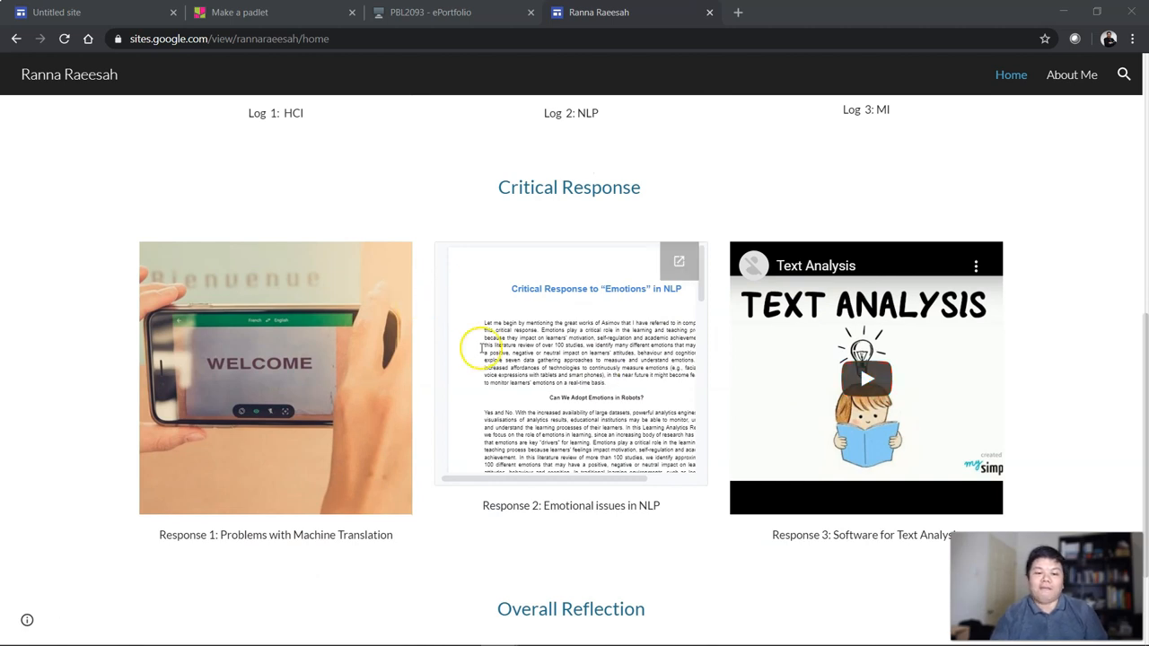
pyautogui.moveTo(820, 422)
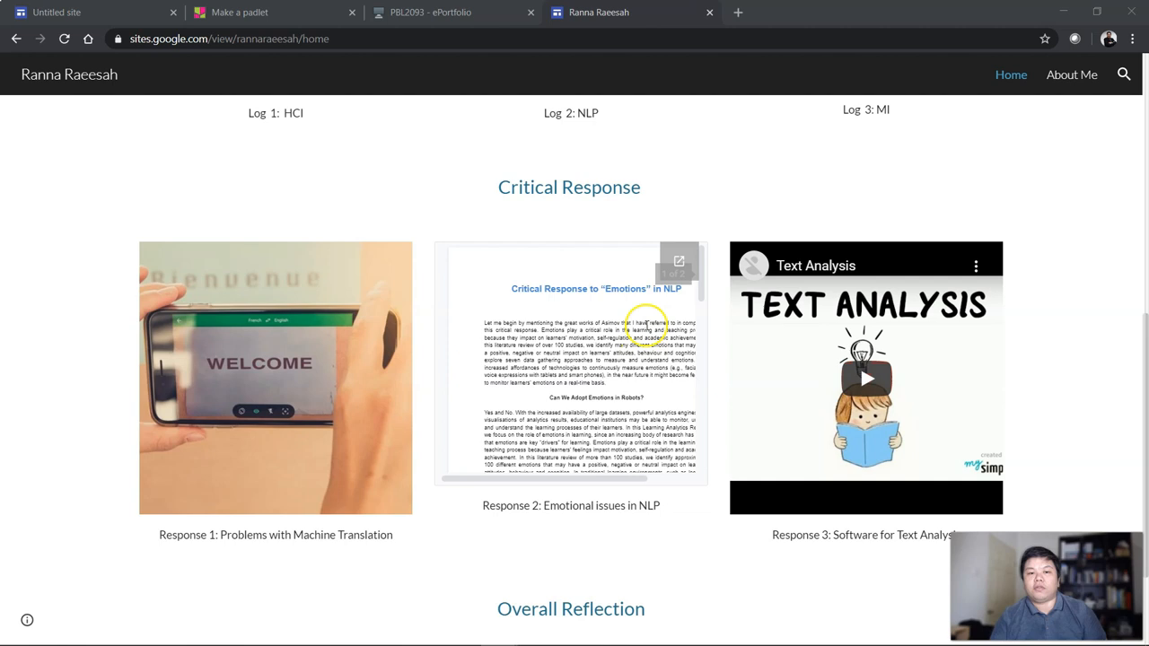
pyautogui.moveTo(681, 396)
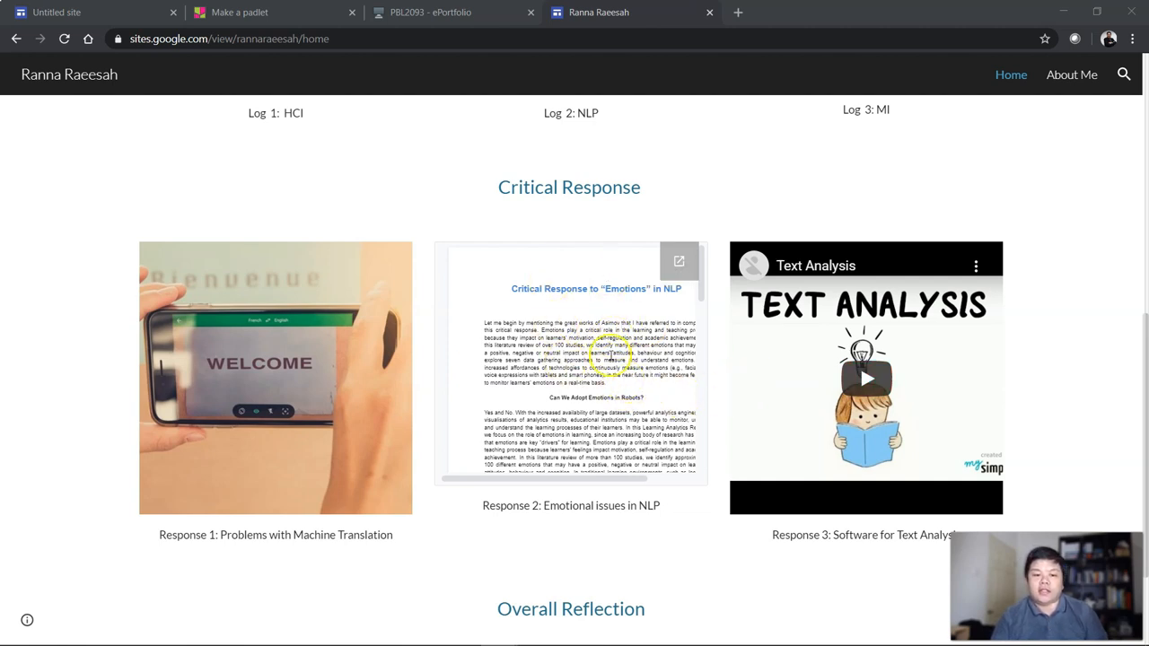
pyautogui.scroll(3)
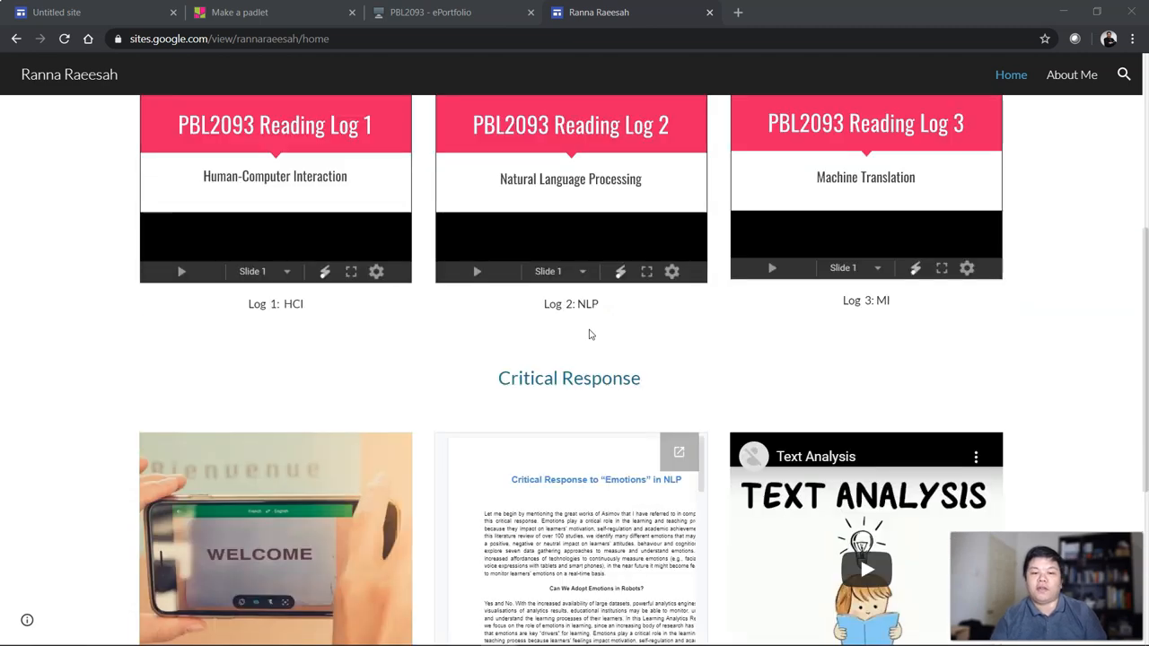
pyautogui.scroll(-3)
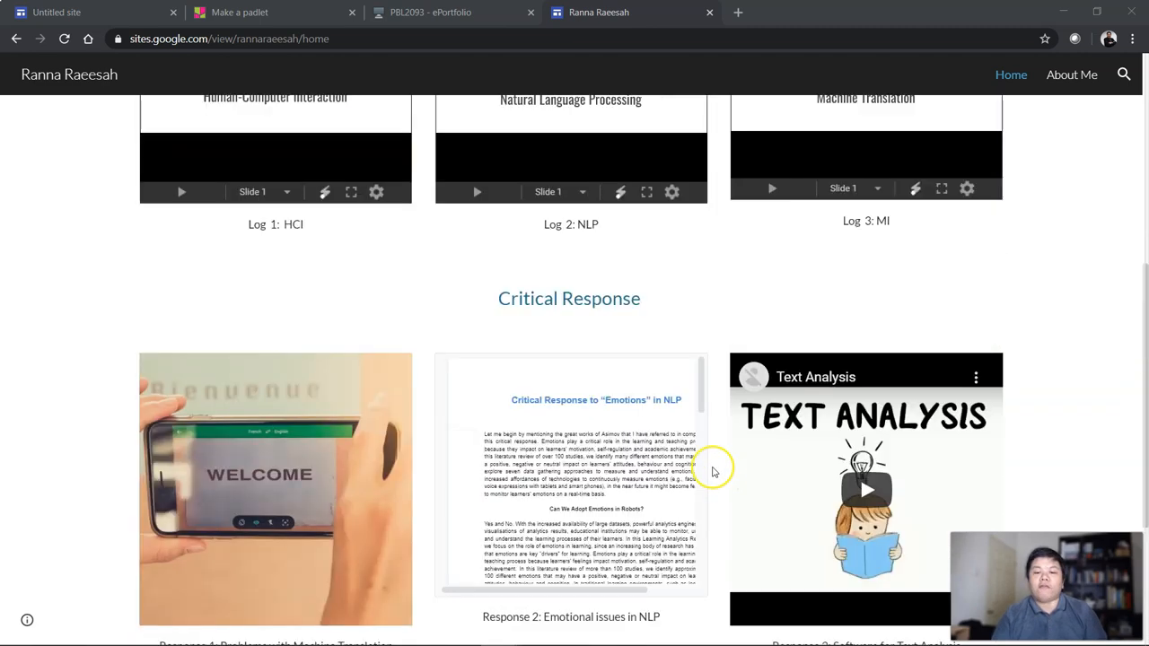
pyautogui.scroll(3)
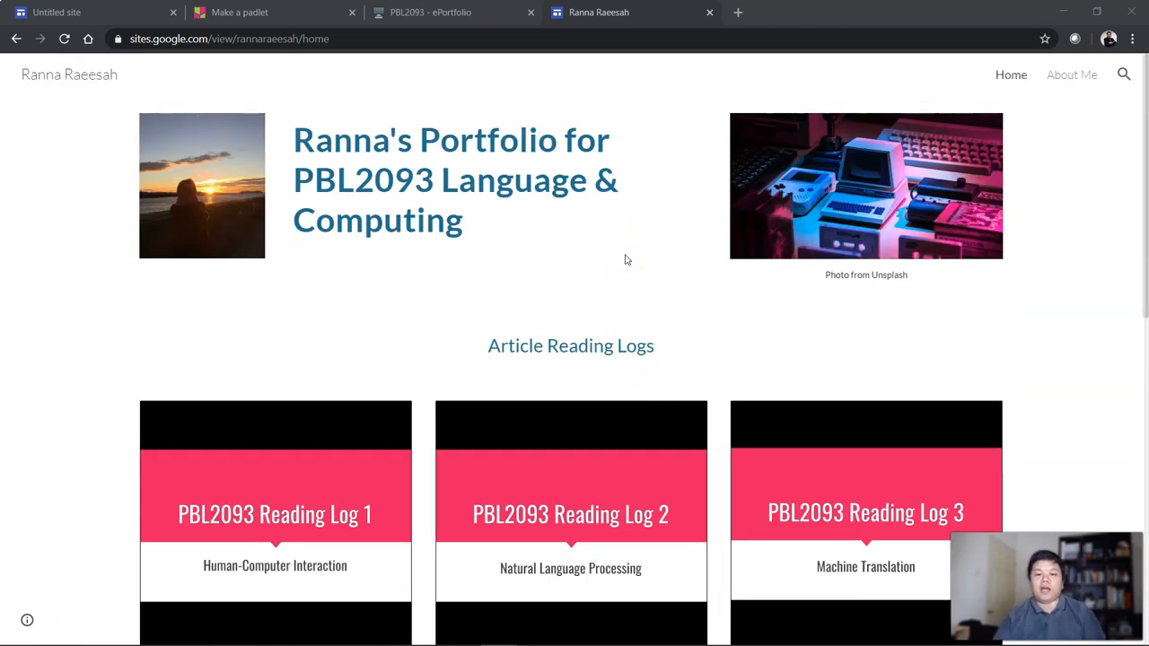
pyautogui.moveTo(1058, 457)
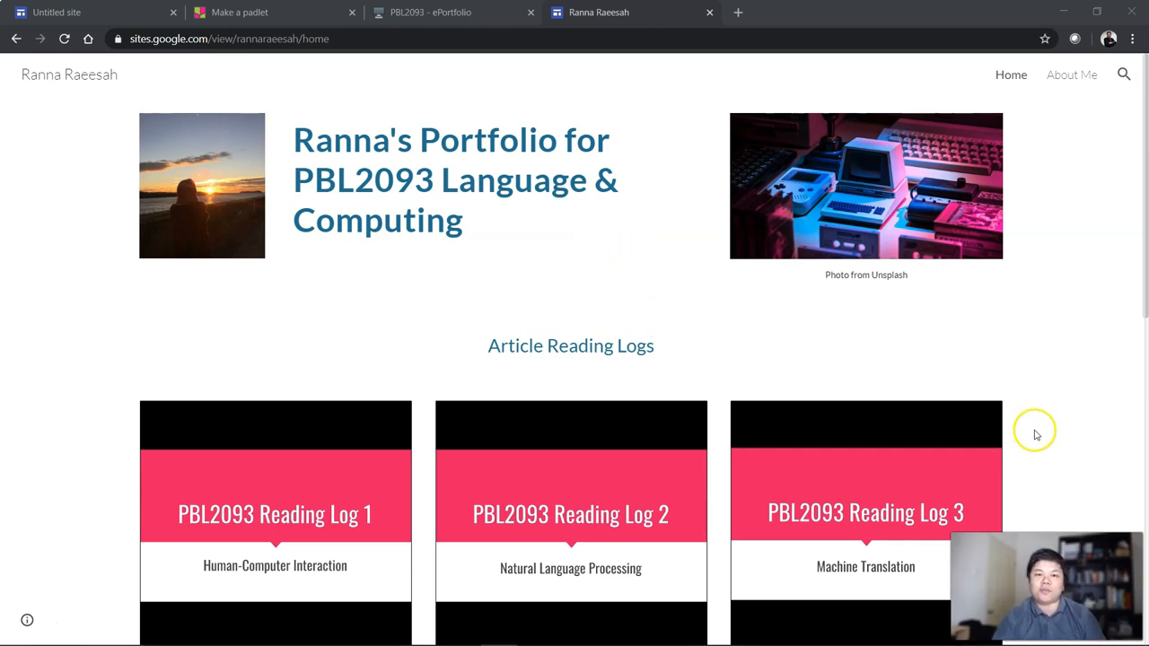
pyautogui.scroll(-3)
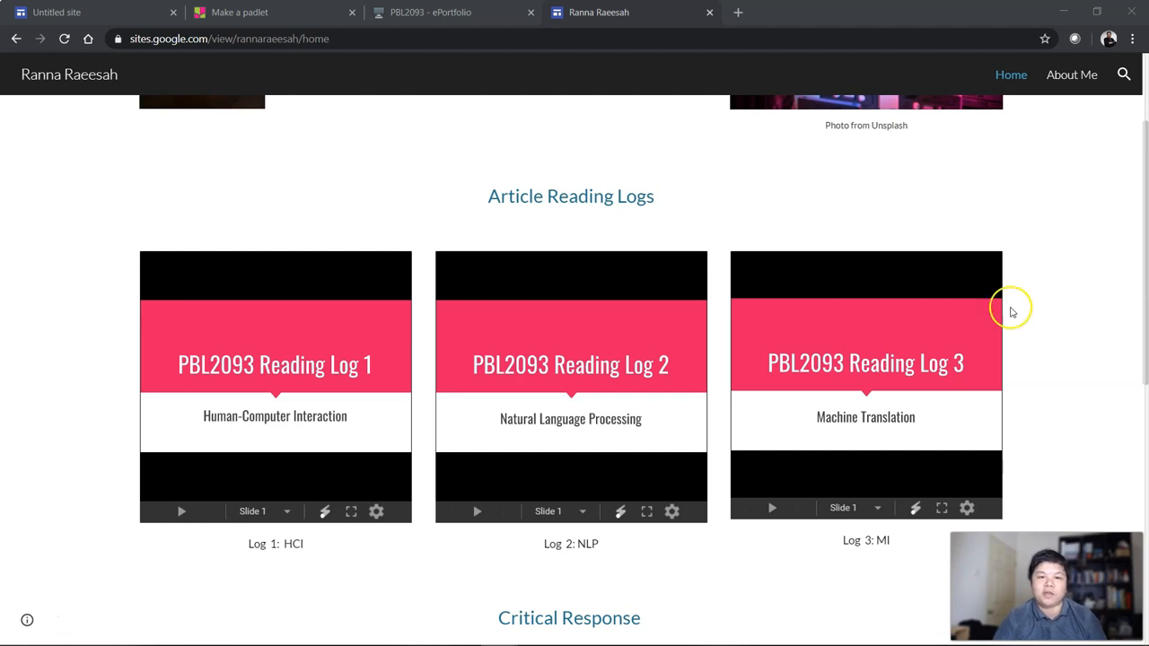
pyautogui.moveTo(1028, 332)
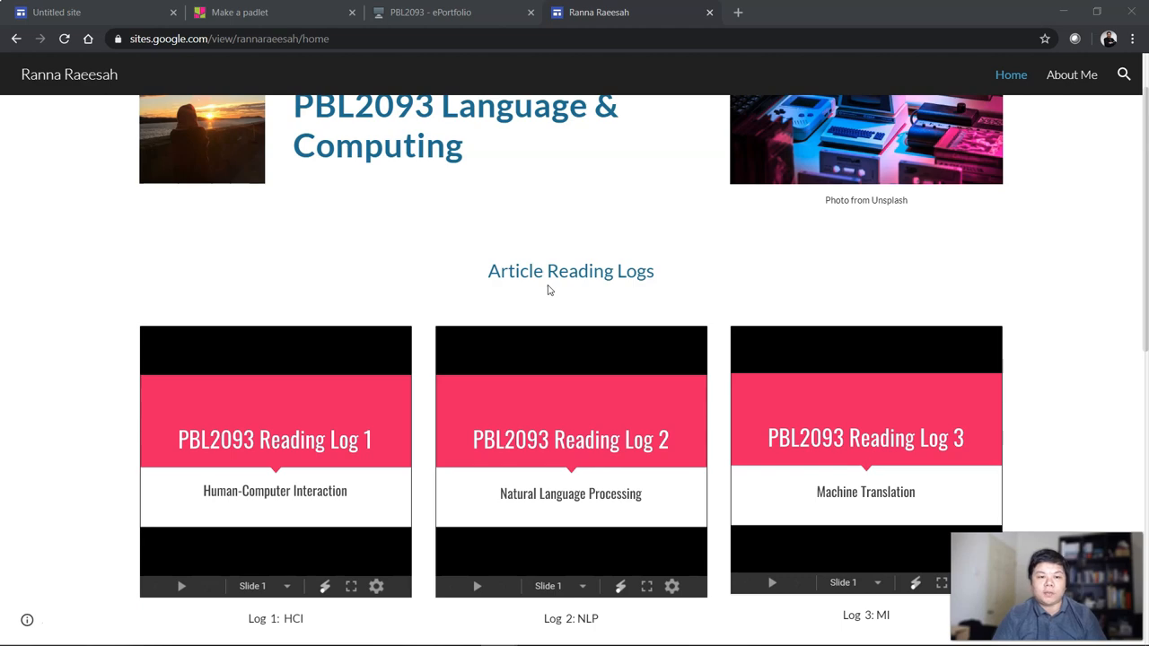
pyautogui.scroll(-3)
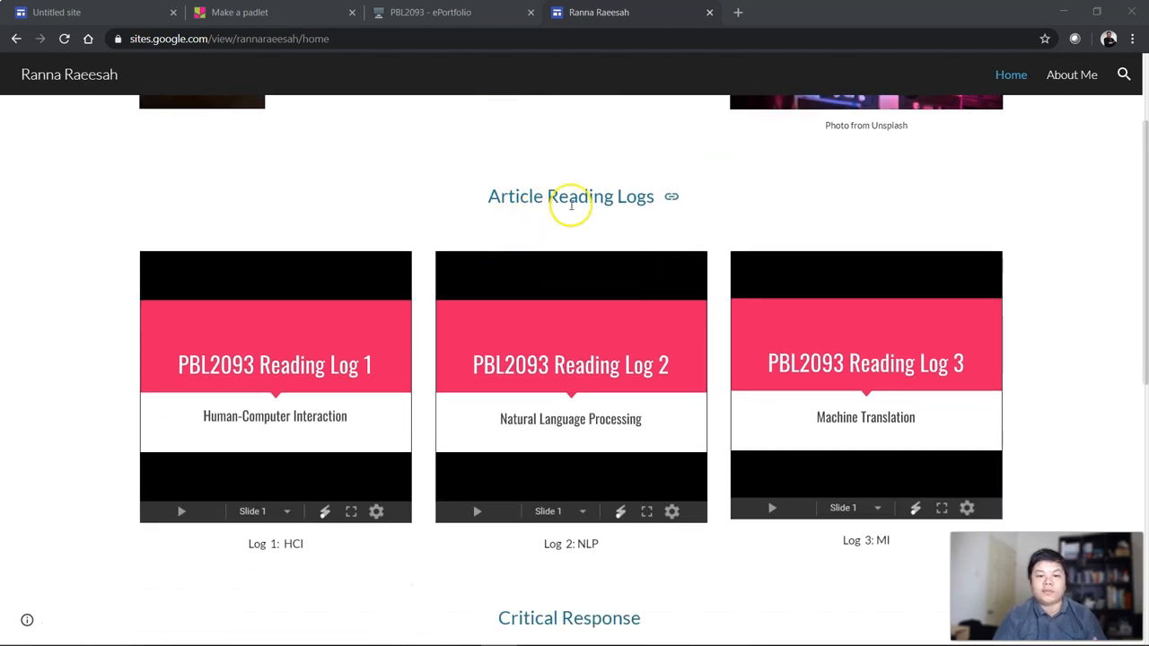
pyautogui.scroll(-3)
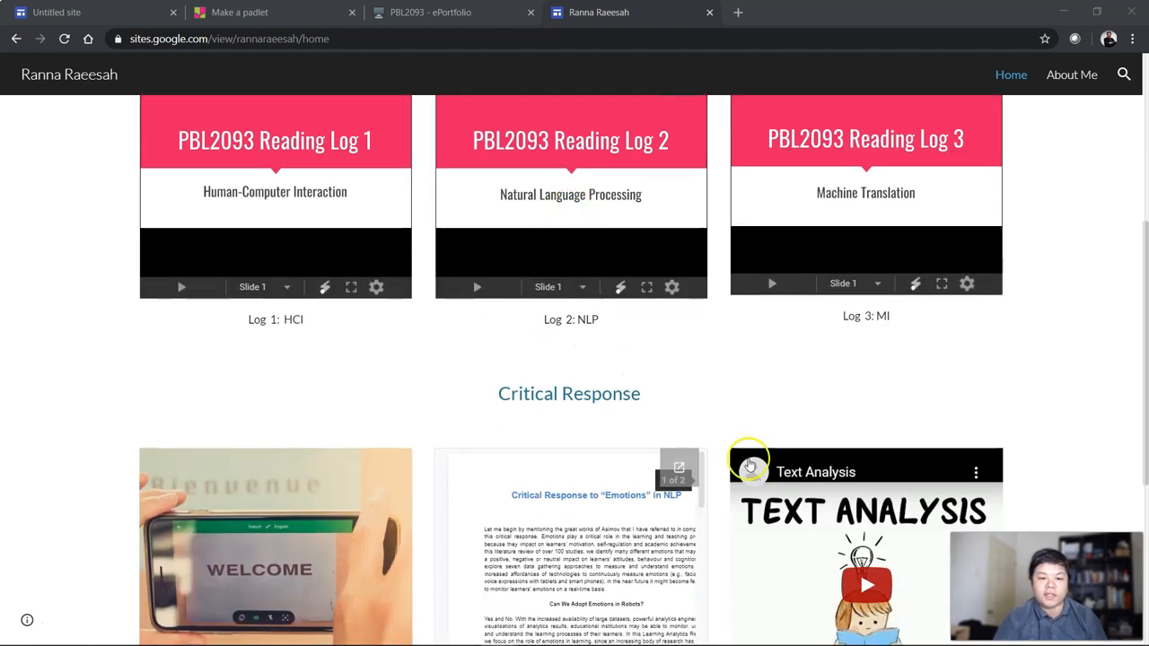
pyautogui.scroll(3)
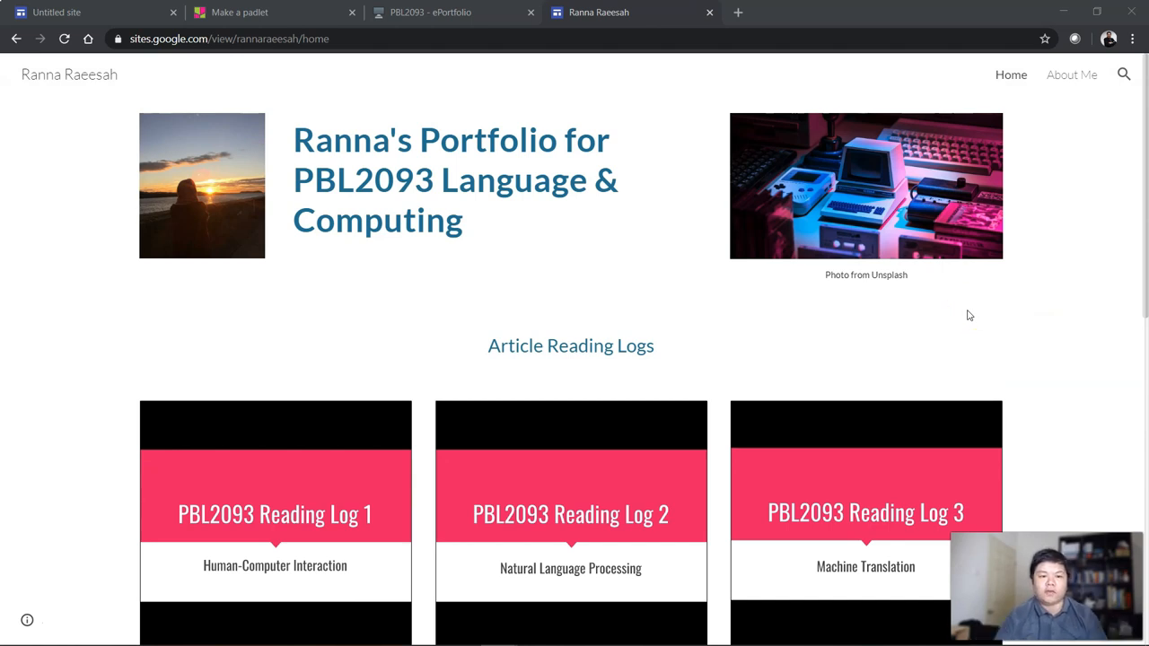
pyautogui.scroll(-3)
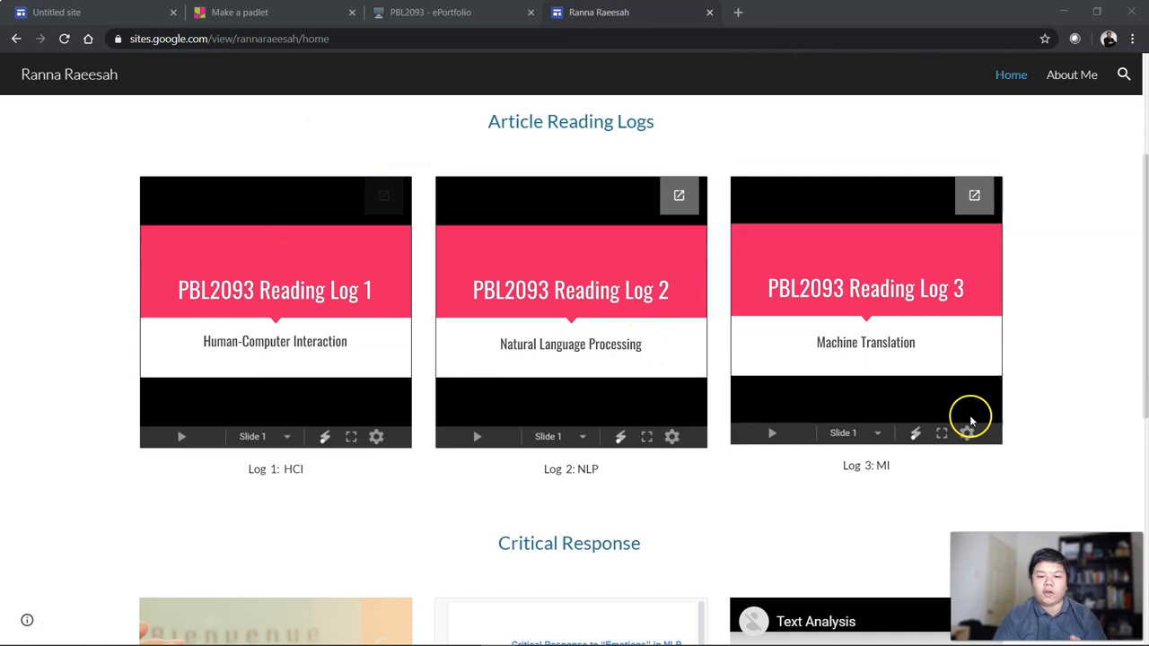
pyautogui.scroll(-3)
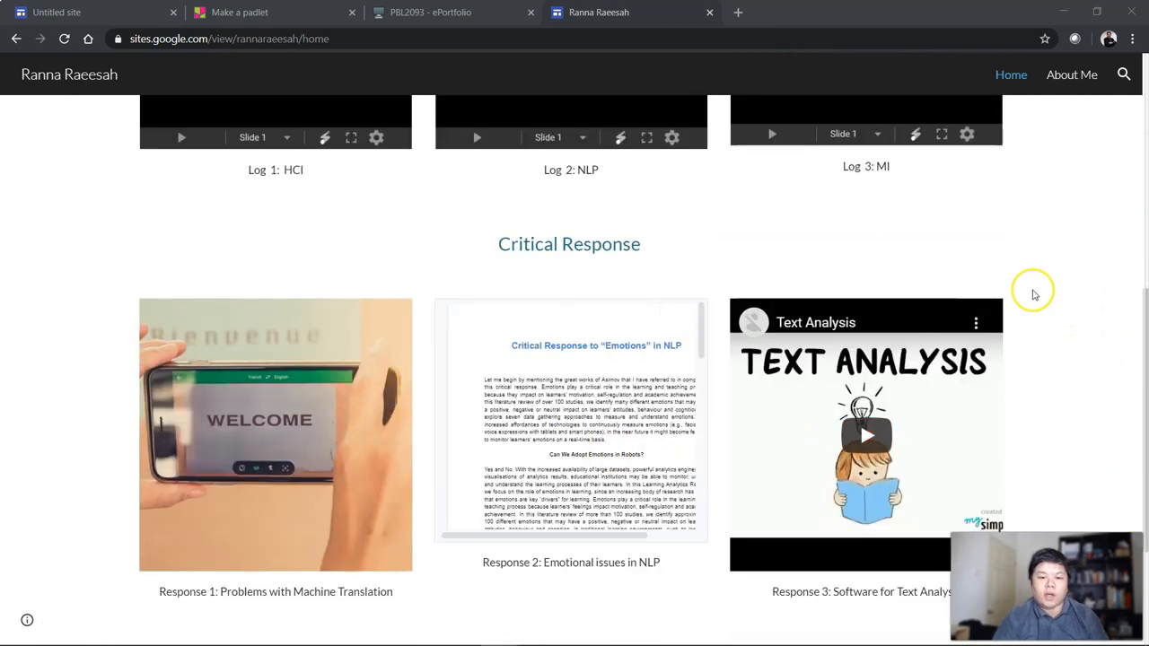
pyautogui.scroll(3)
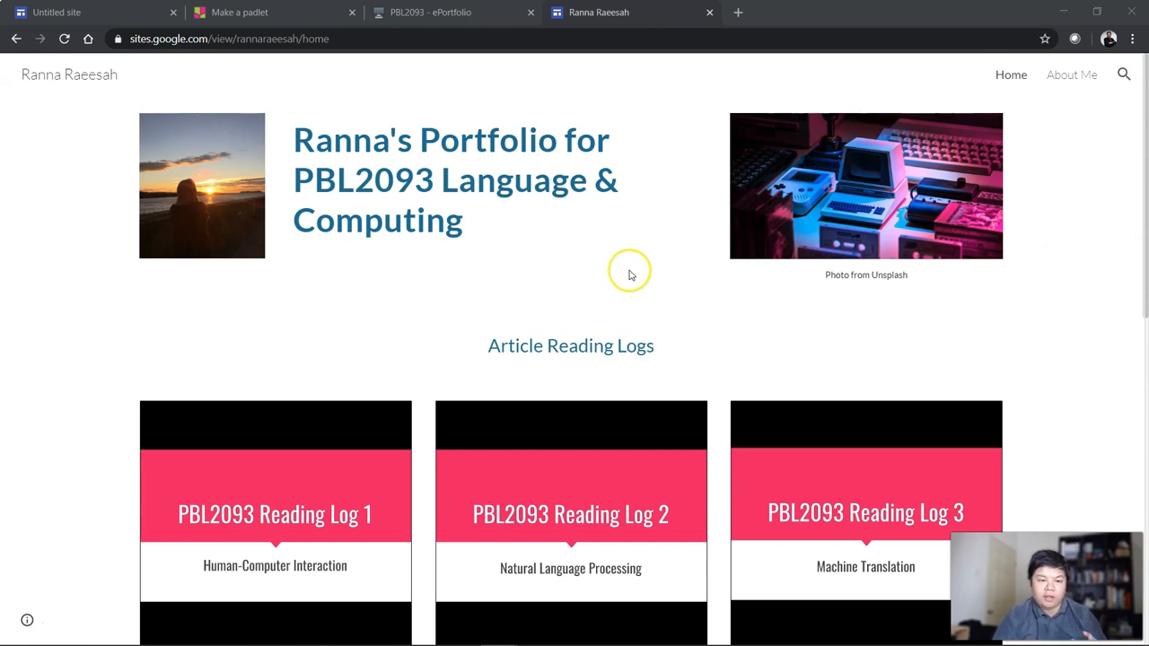
pyautogui.moveTo(618, 272)
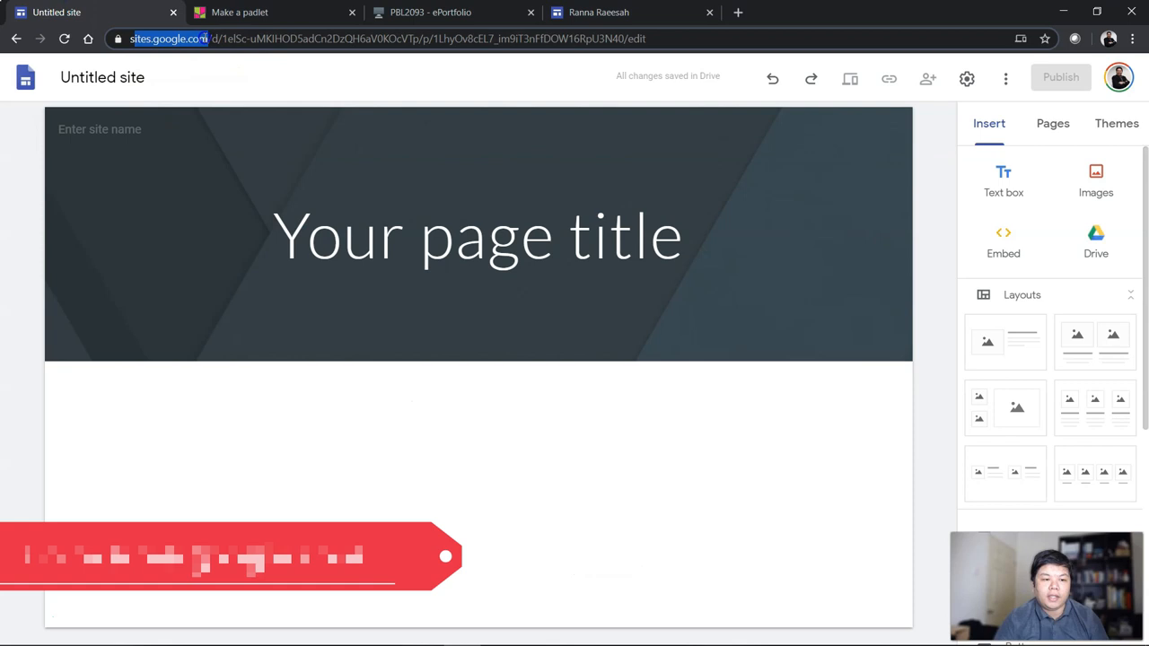
pyautogui.write('P')
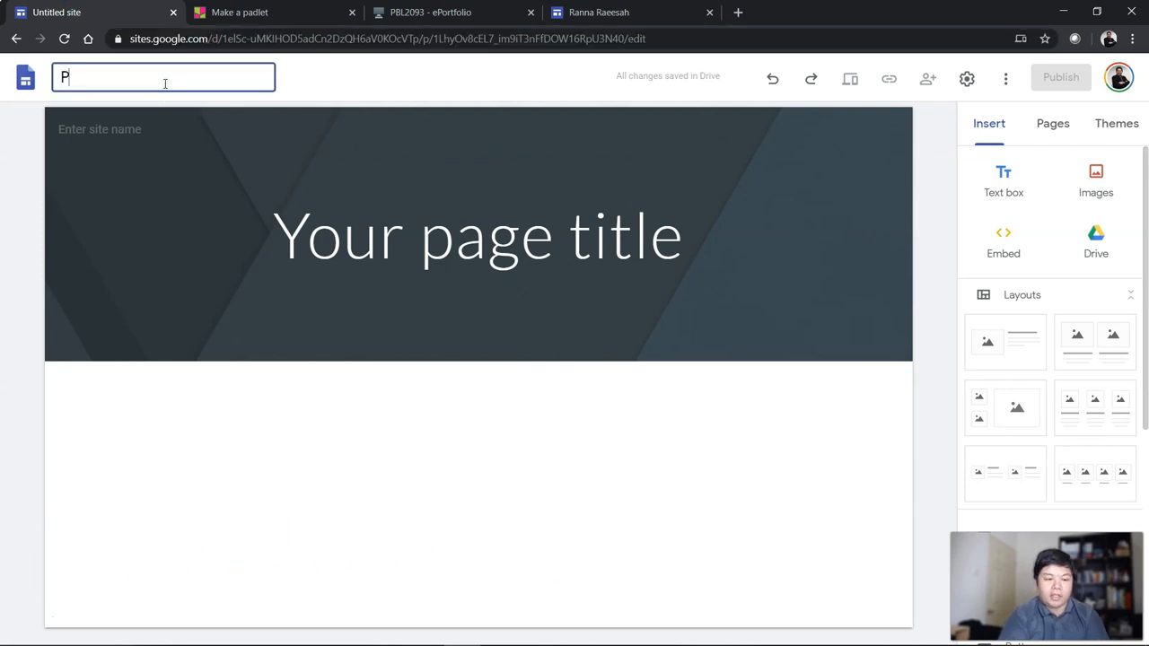
pyautogui.write('ortfolio')
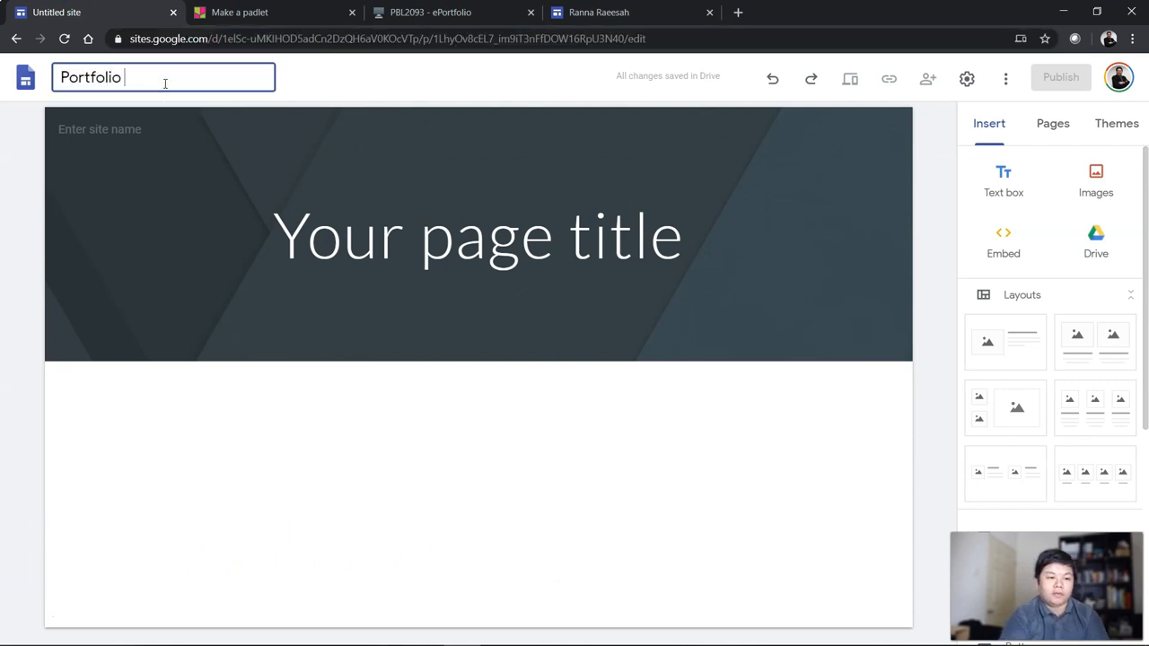
pyautogui.write('for PBL2093')
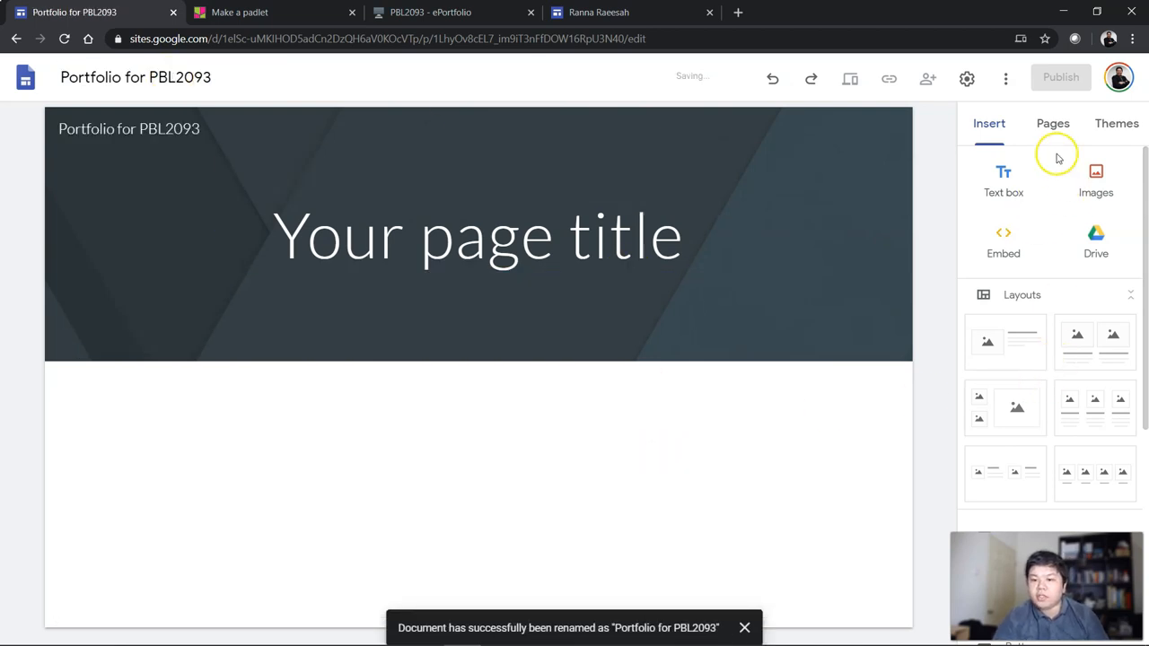
# - Apply the Vision theme and title the home page 'My Portfolio'
pyautogui.click(1115, 123)
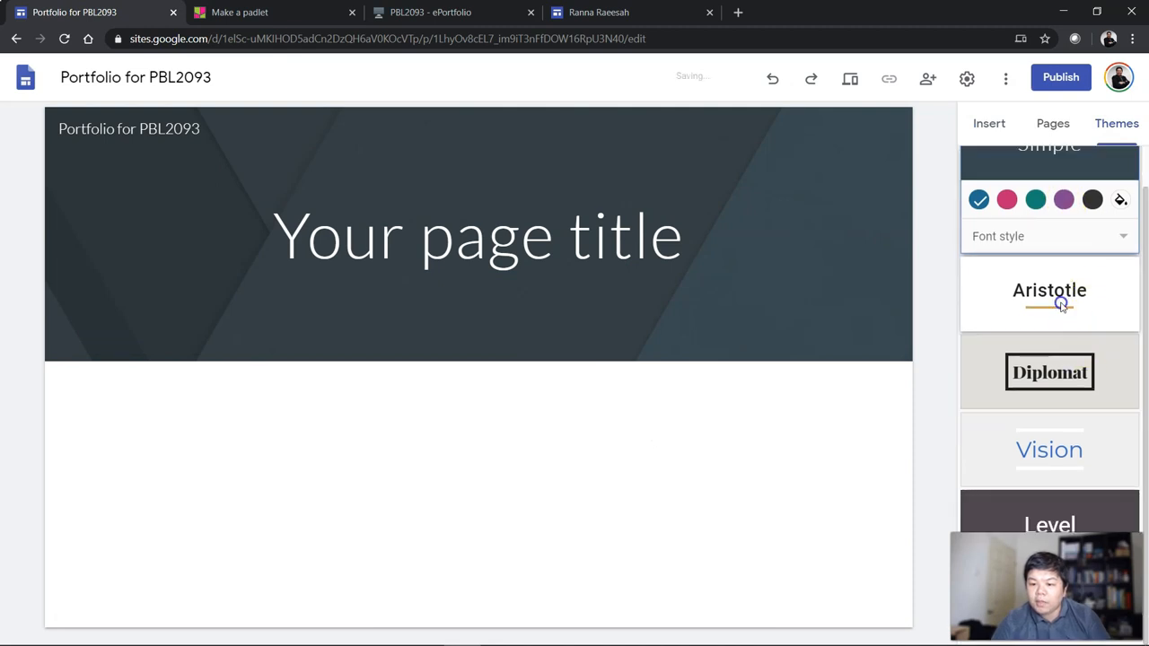
pyautogui.click(1048, 290)
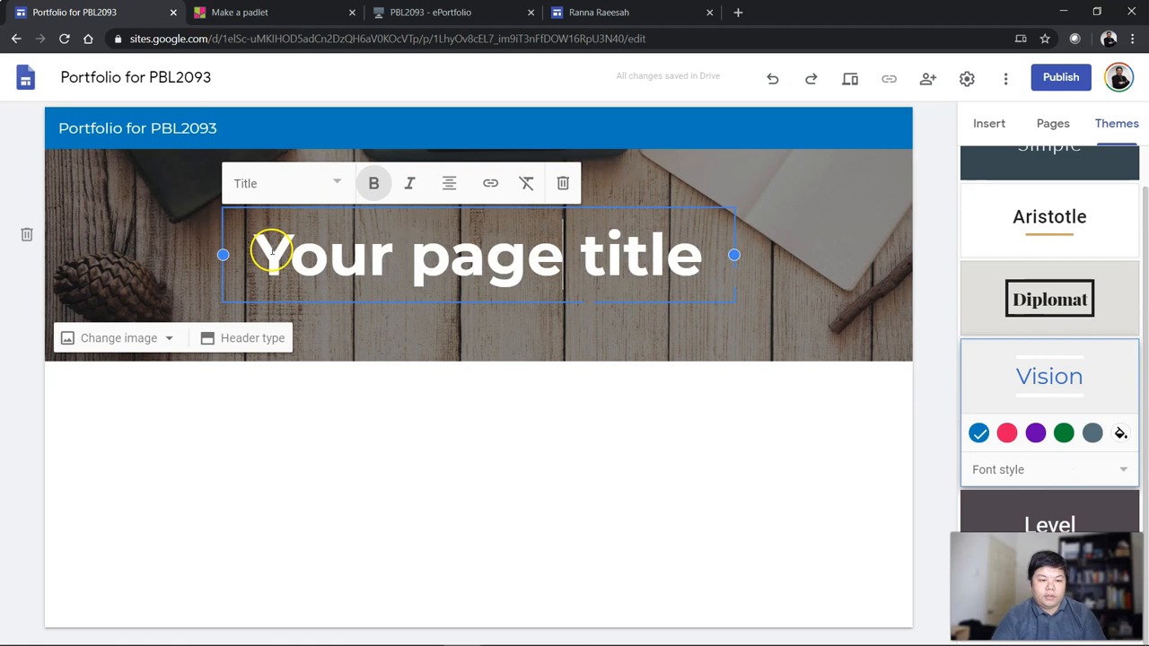
pyautogui.write('My P')
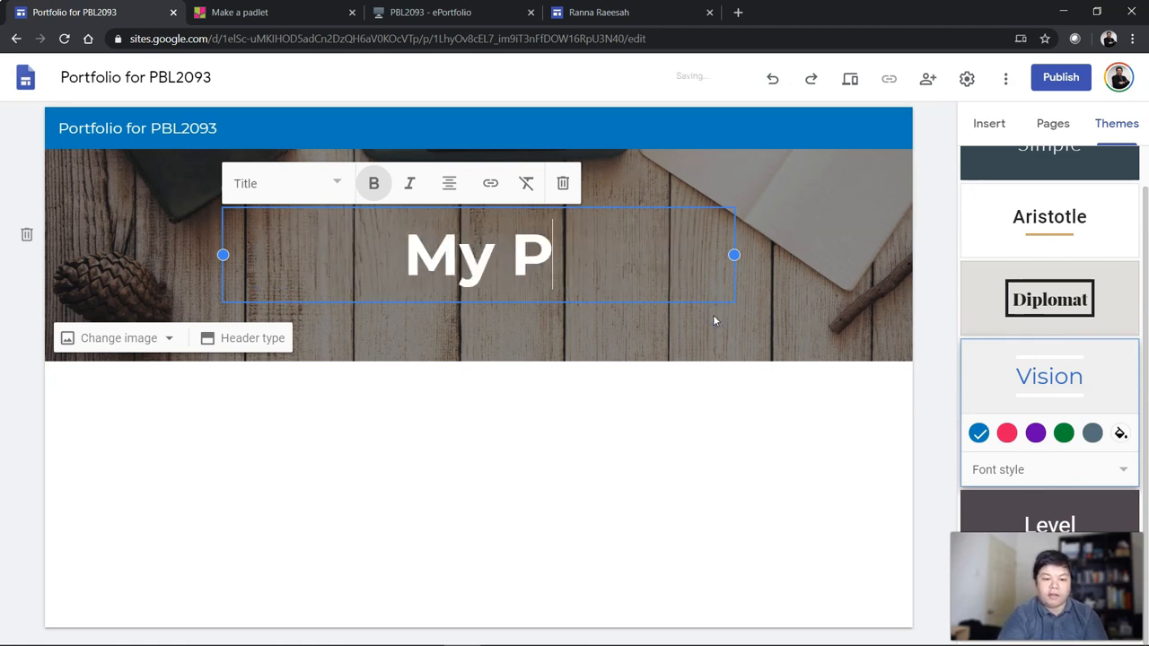
pyautogui.write('ortfolio')
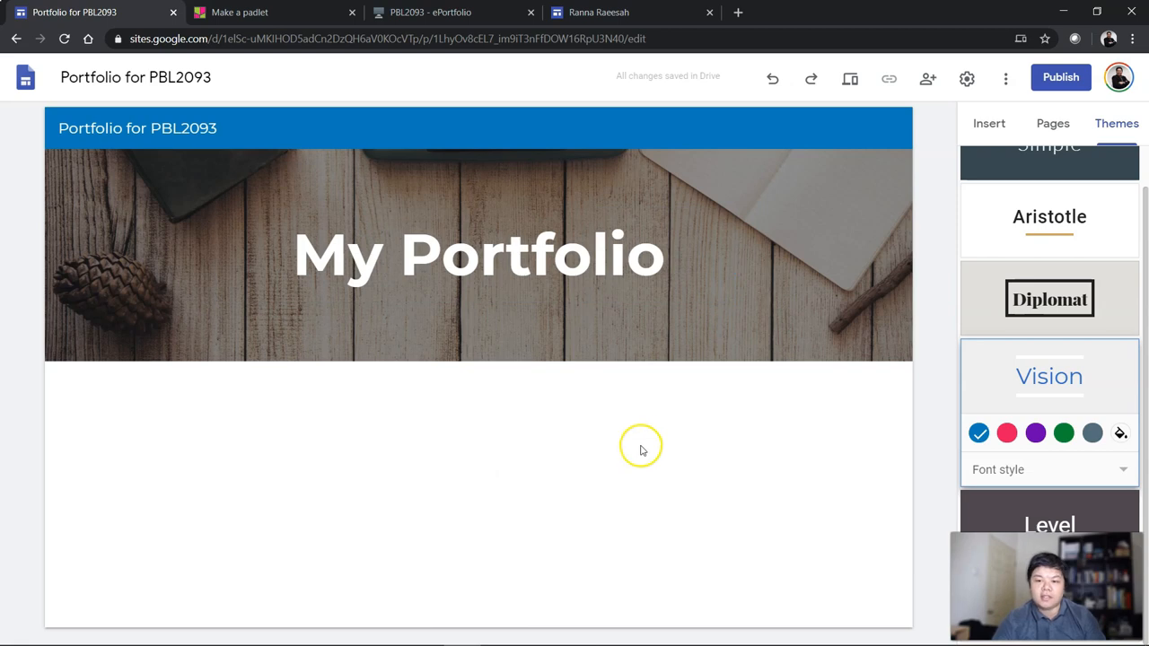
pyautogui.moveTo(590, 476)
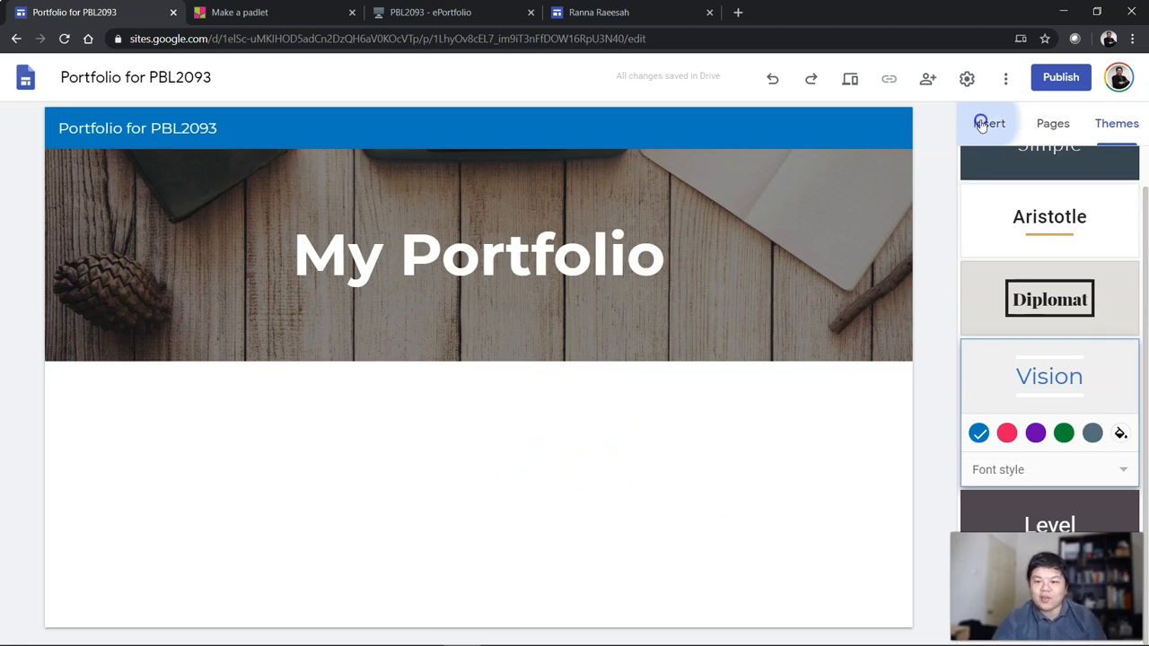
# - Insert a three-column image-and-text layout and type the 'Reading Log' column headings
pyautogui.click(989, 123)
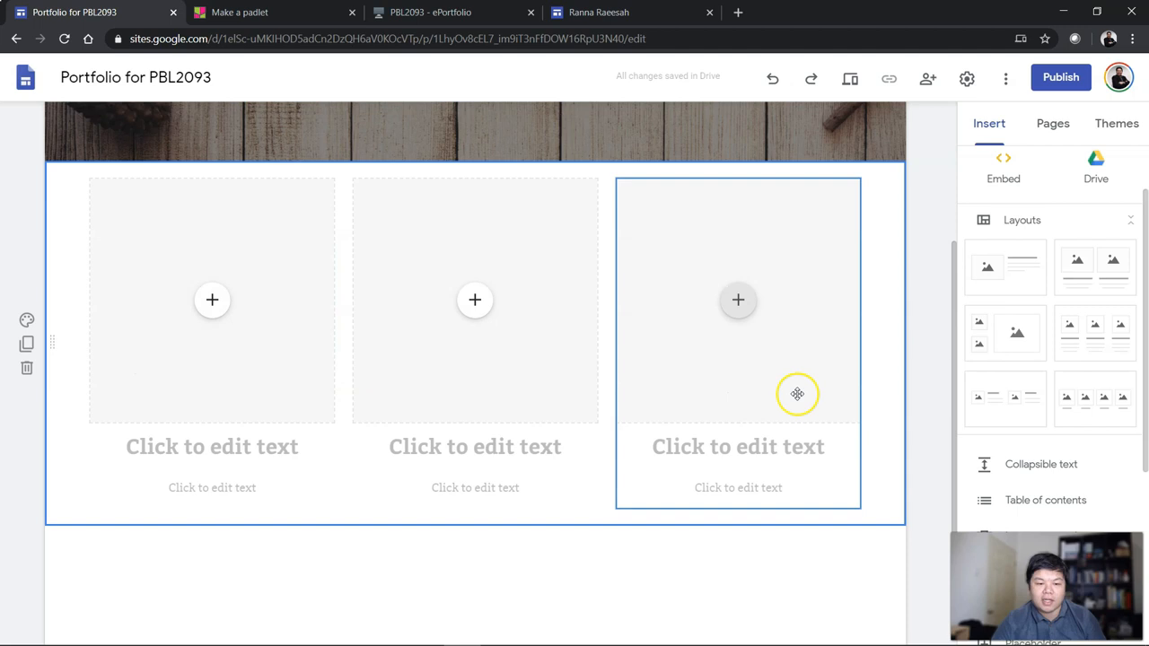
pyautogui.click(212, 300)
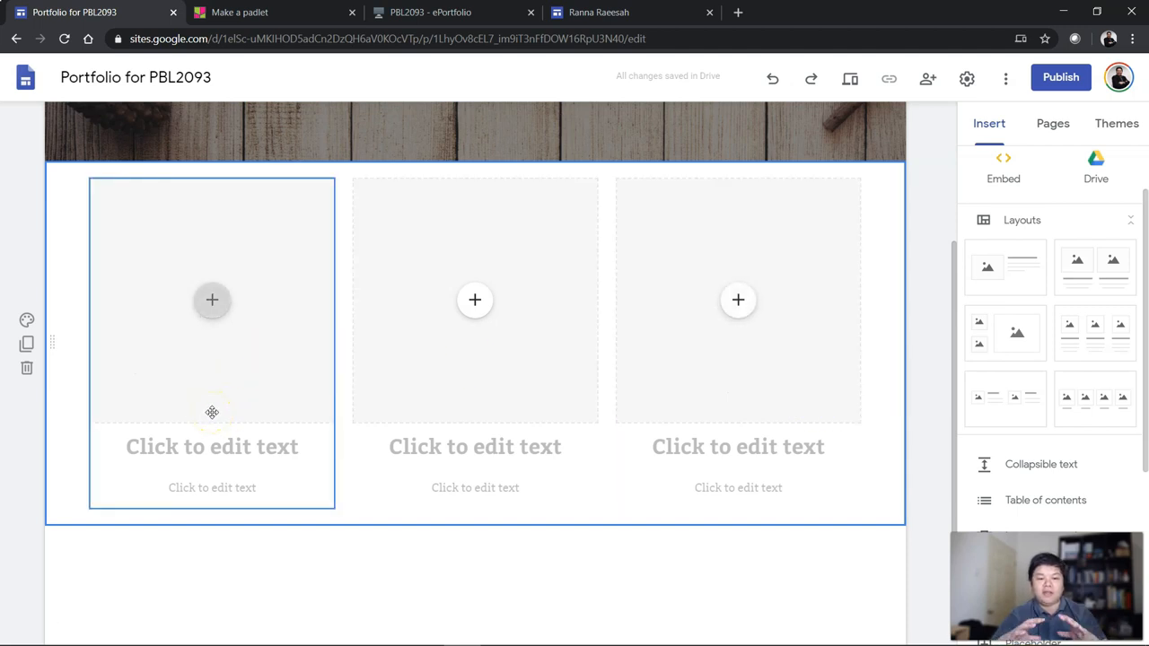
pyautogui.click(212, 447)
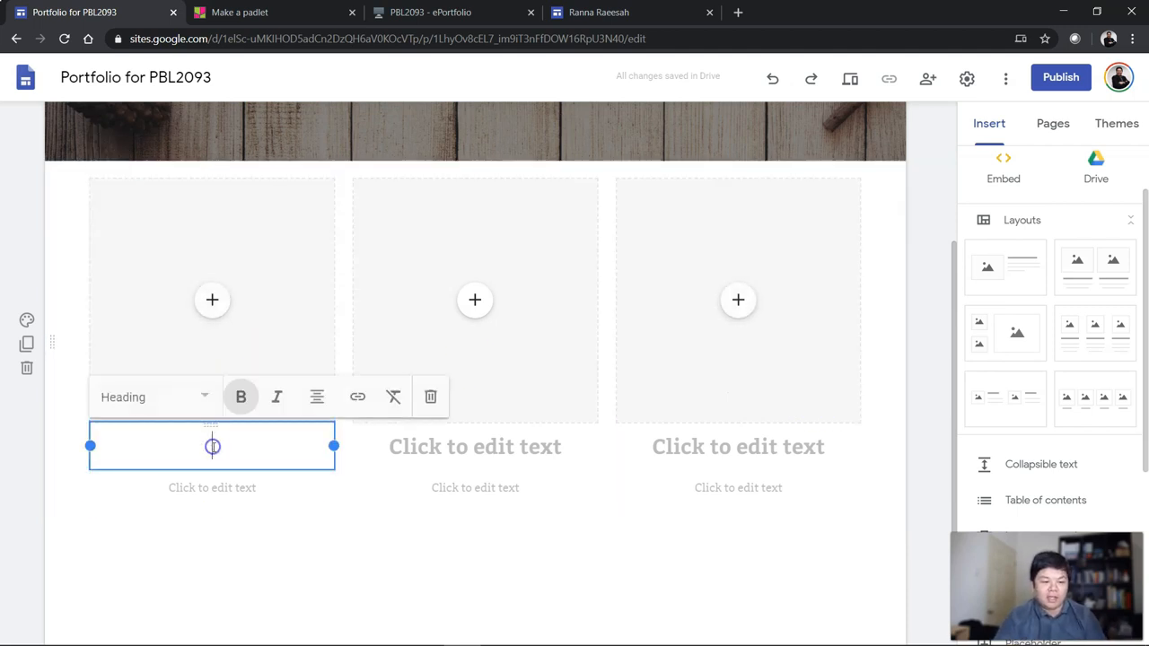
pyautogui.write('Reading Log')
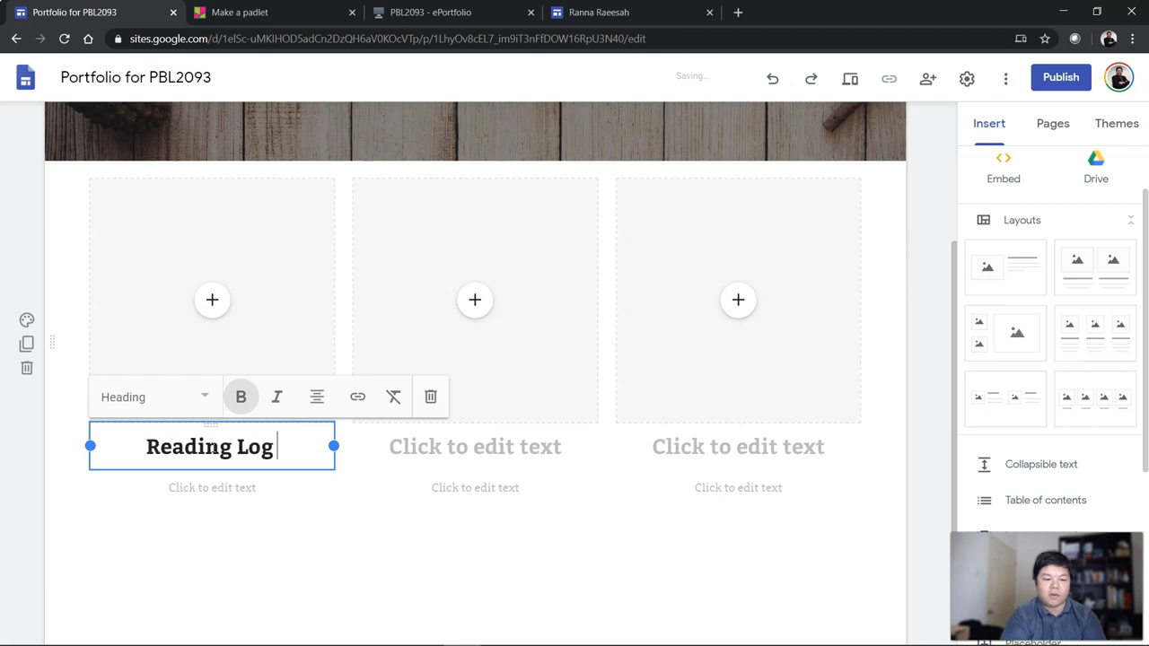
pyautogui.write('Reading Log 2')
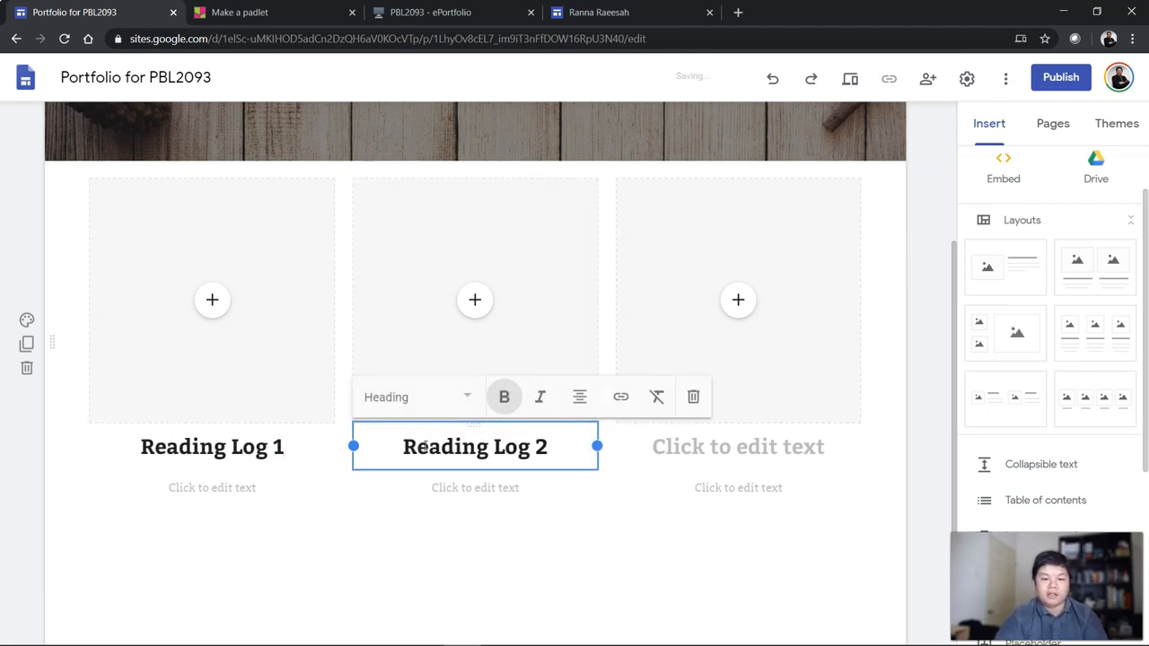
pyautogui.write('Reading Log')
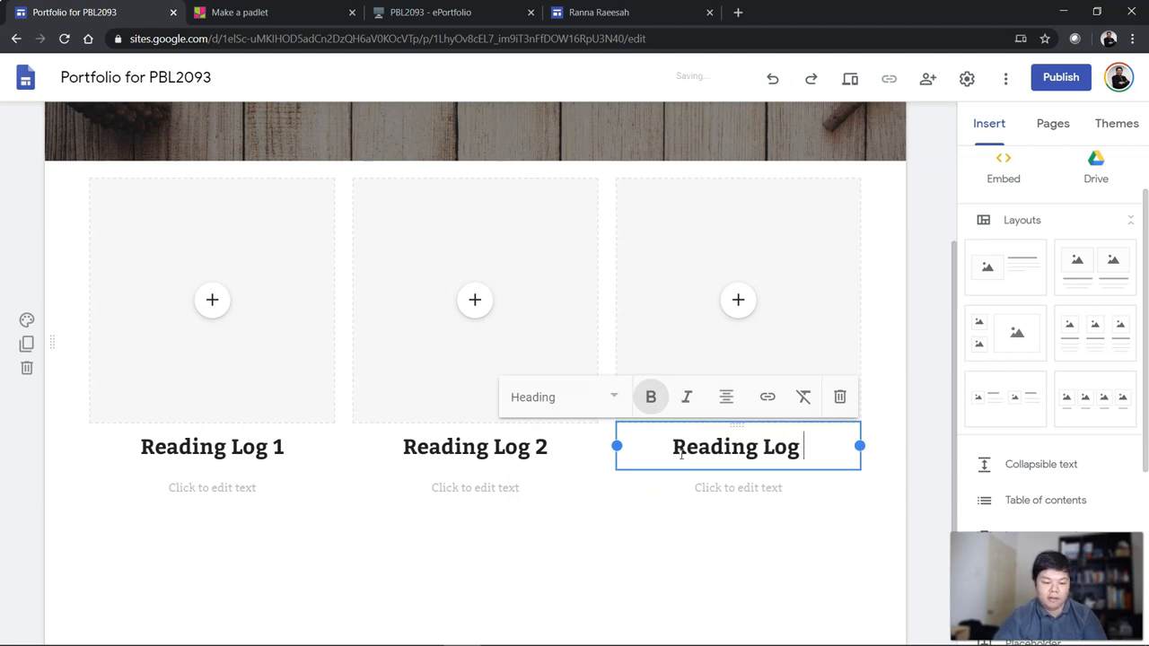
pyautogui.click(212, 300)
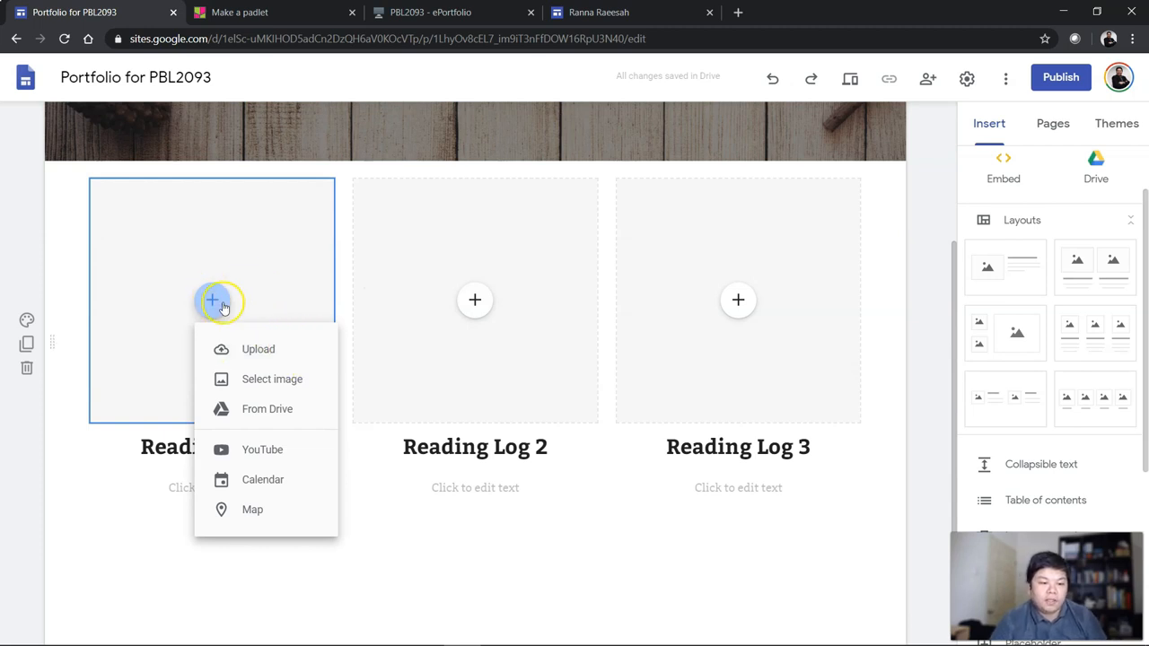
pyautogui.moveTo(260, 350)
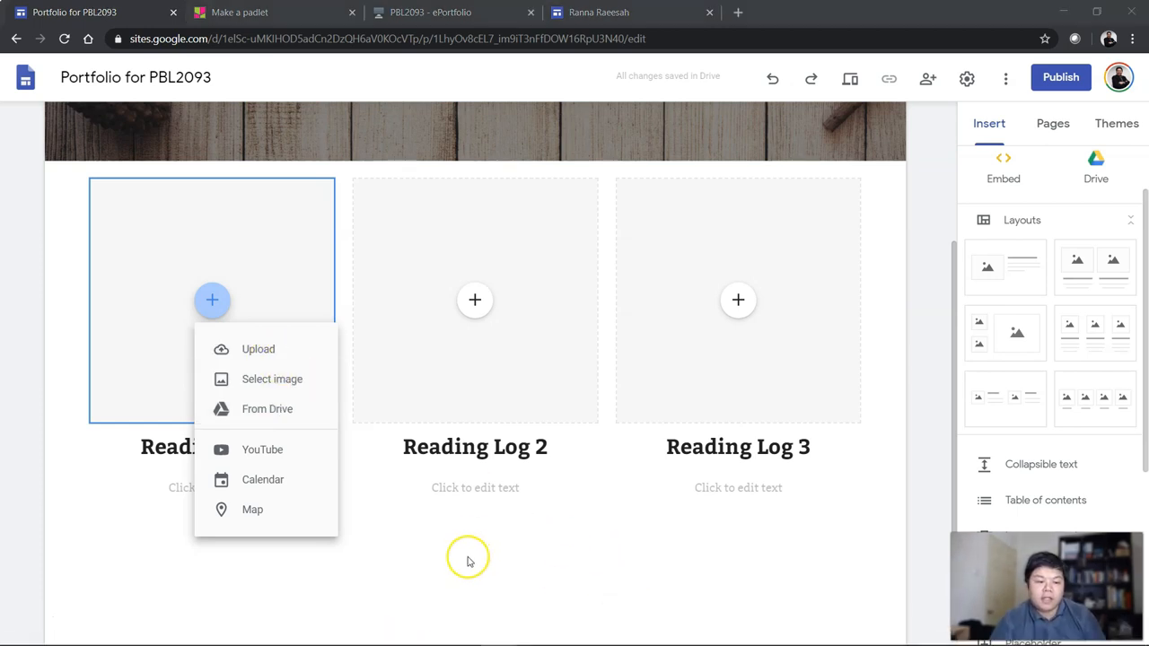
pyautogui.moveTo(264, 450)
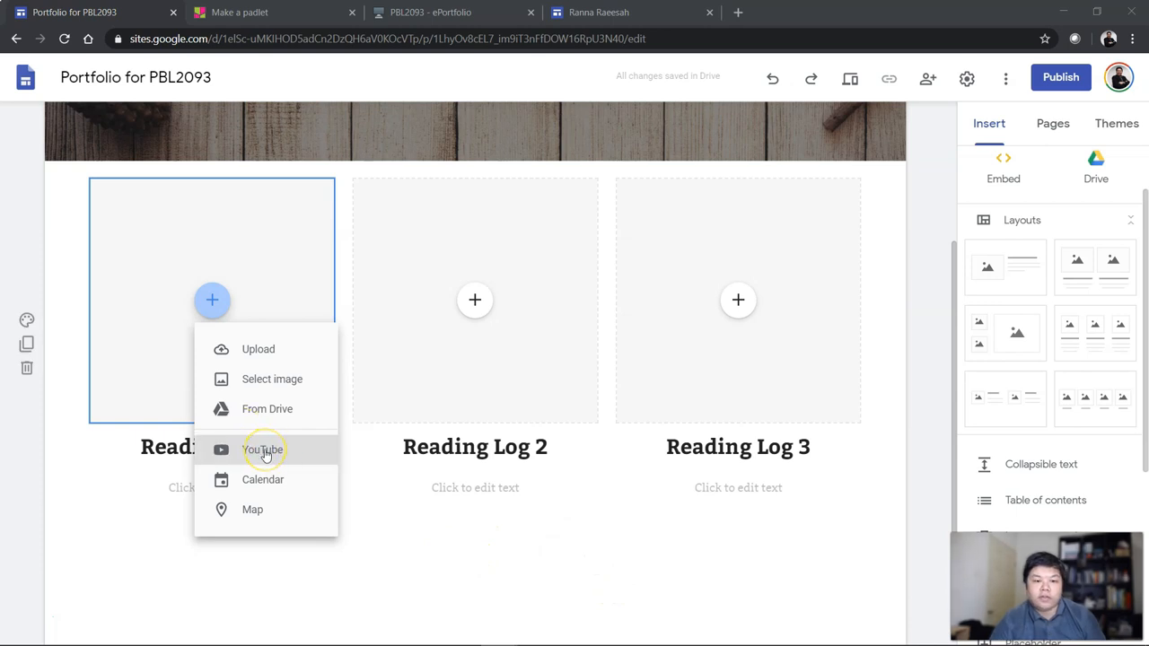
pyautogui.click(260, 450)
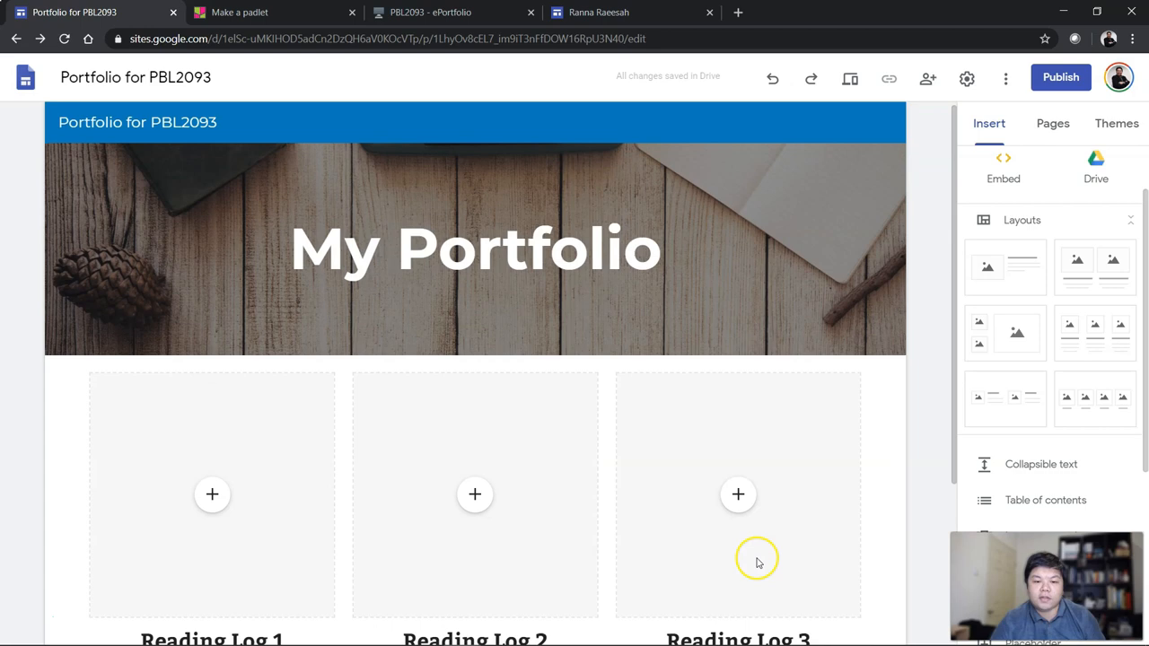
# - Add a 'My Reading Log' heading text box above the Reading Log columns
pyautogui.scroll(-3)
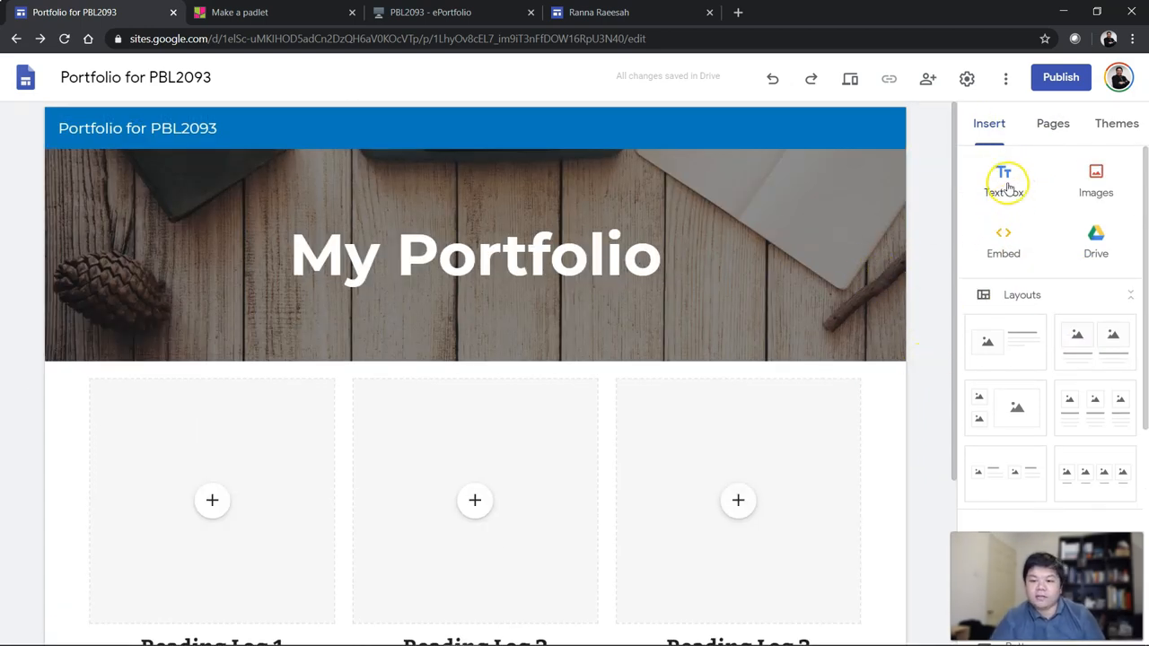
pyautogui.click(1003, 179)
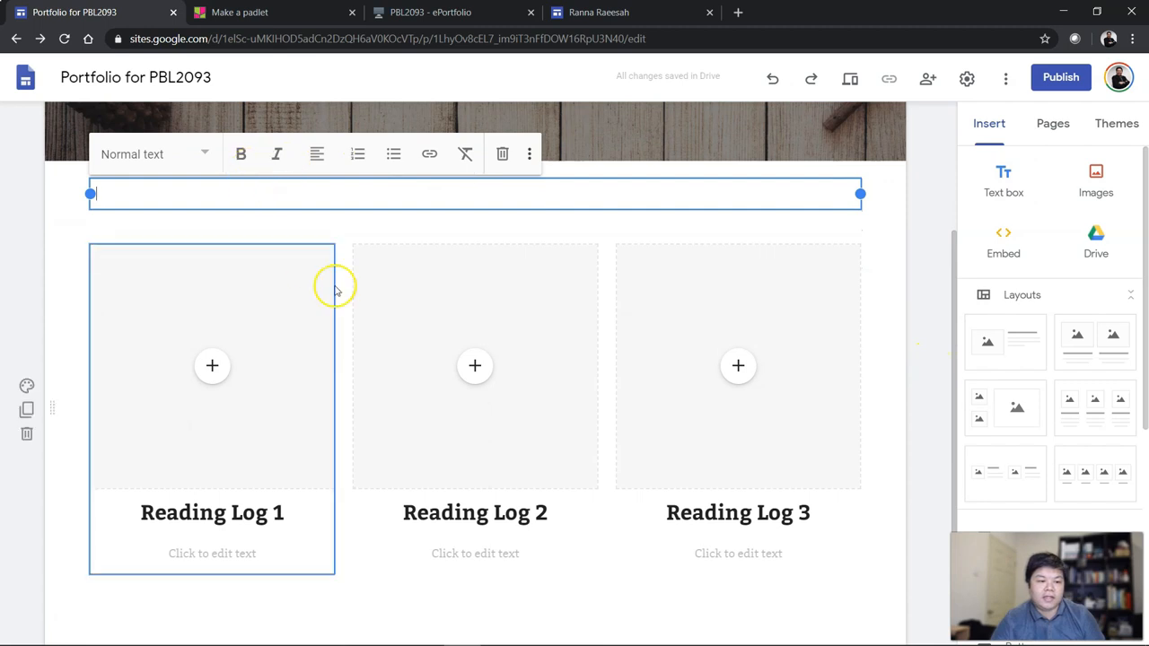
pyautogui.write('My re')
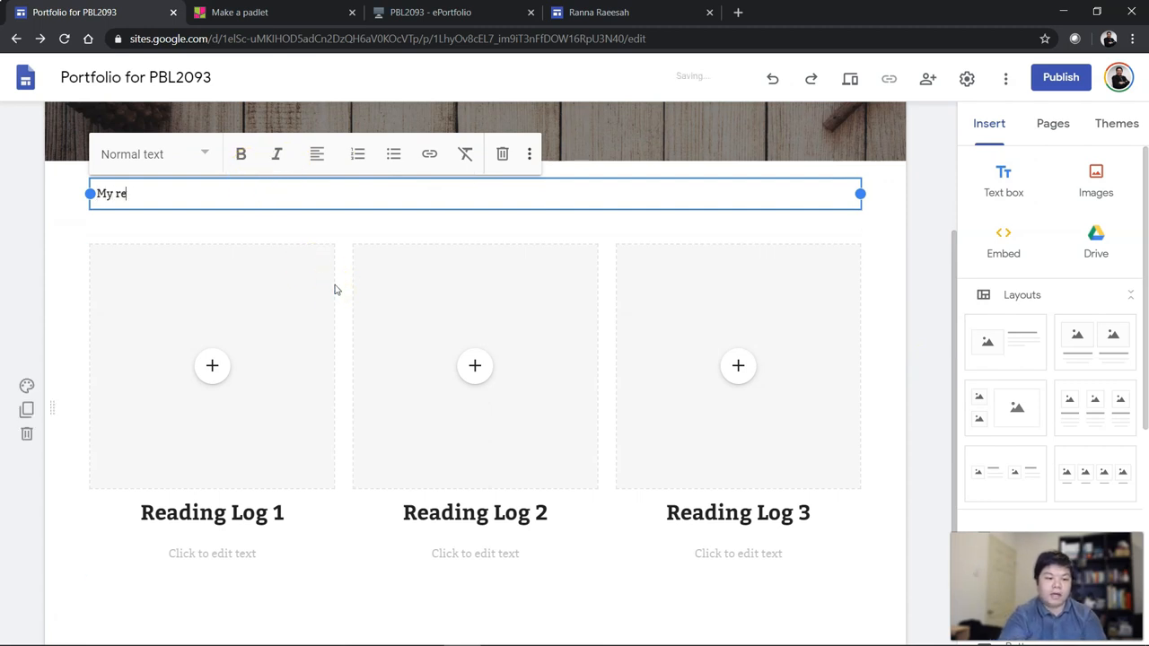
pyautogui.write('a')
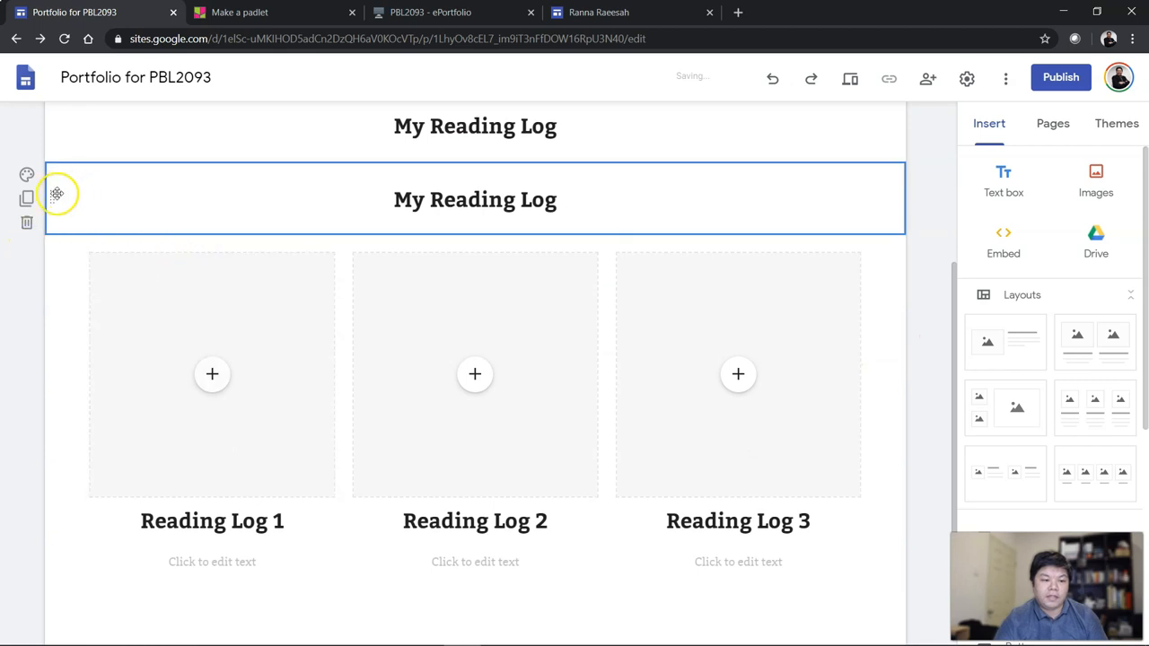
# - Add the 'My Video Response' heading below the Reading Log columns
pyautogui.scroll(-3)
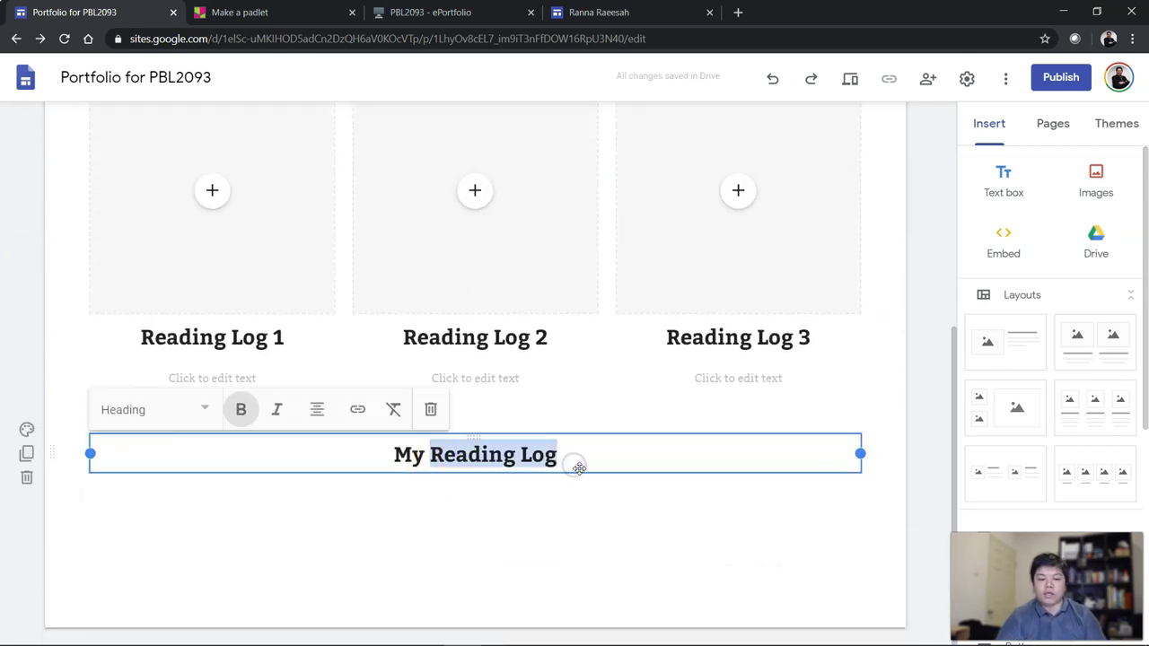
pyautogui.write('Video respo')
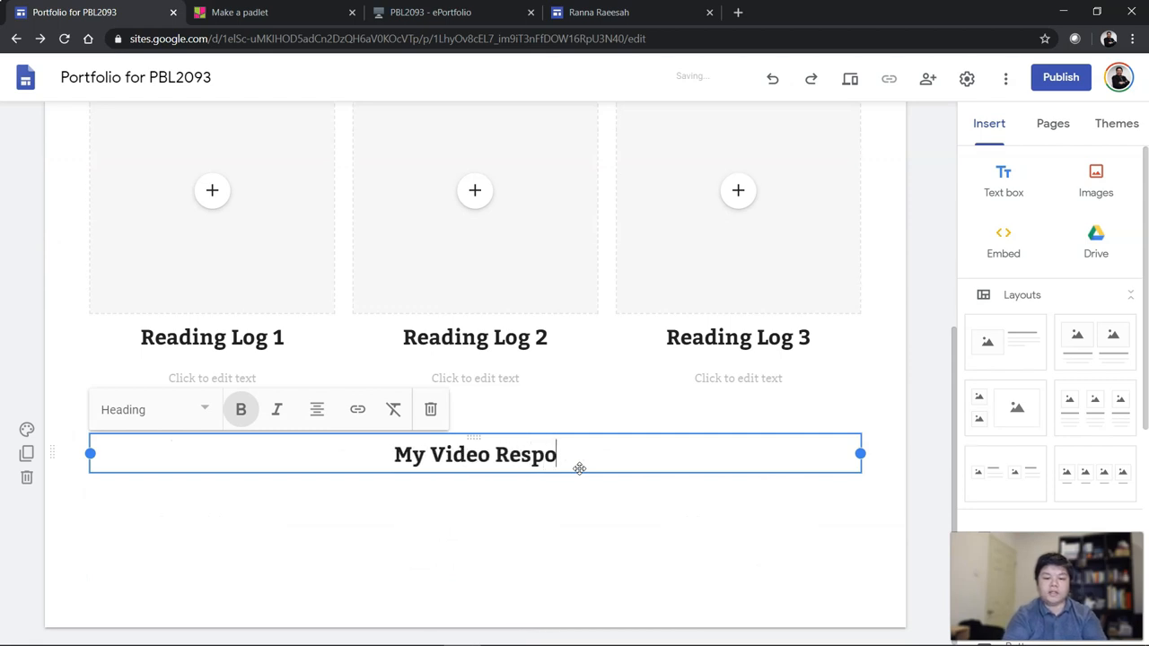
pyautogui.click(653, 505)
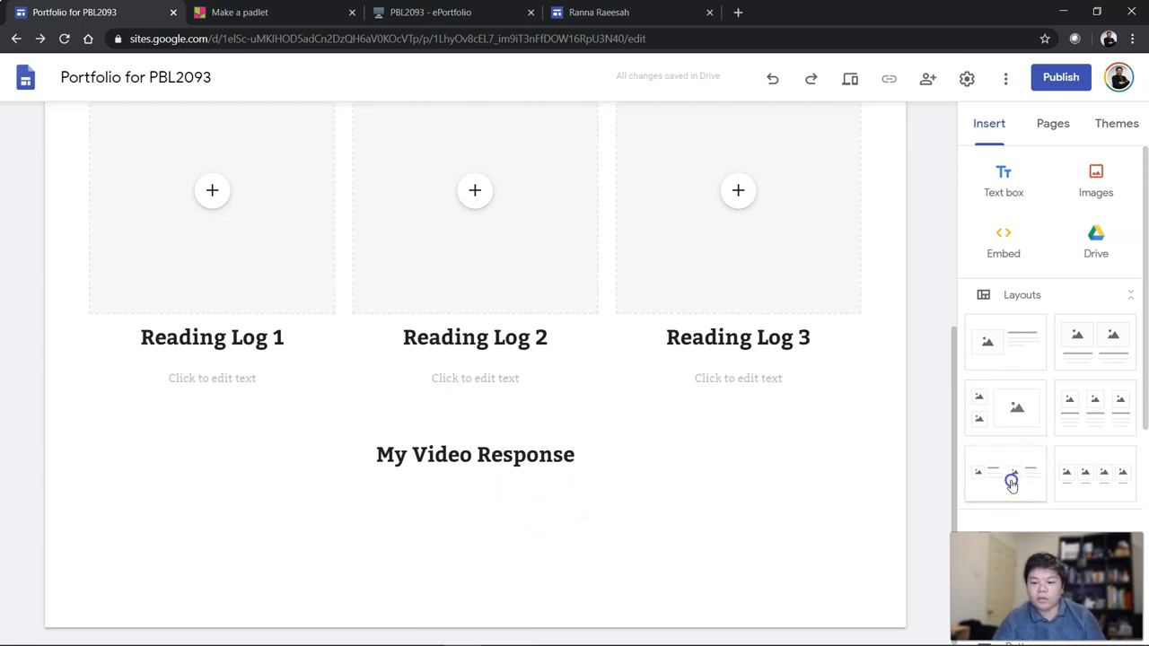
# - Insert a two-item image-and-text section and head the first item 'Video Response 1'
pyautogui.click(1005, 475)
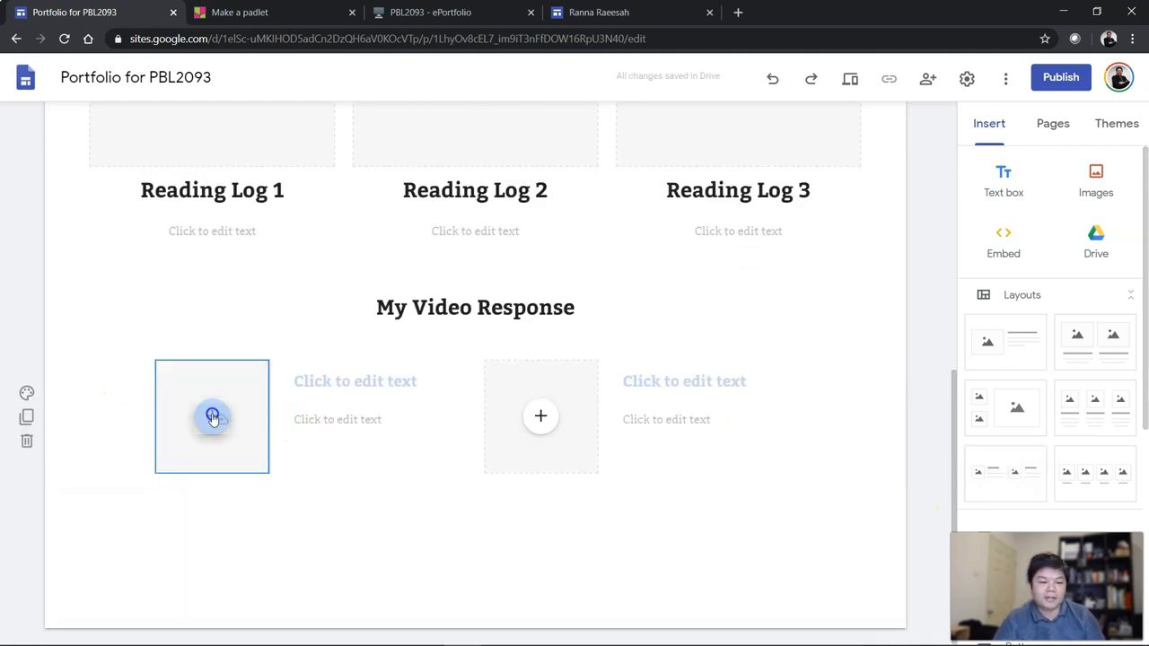
pyautogui.moveTo(540, 415)
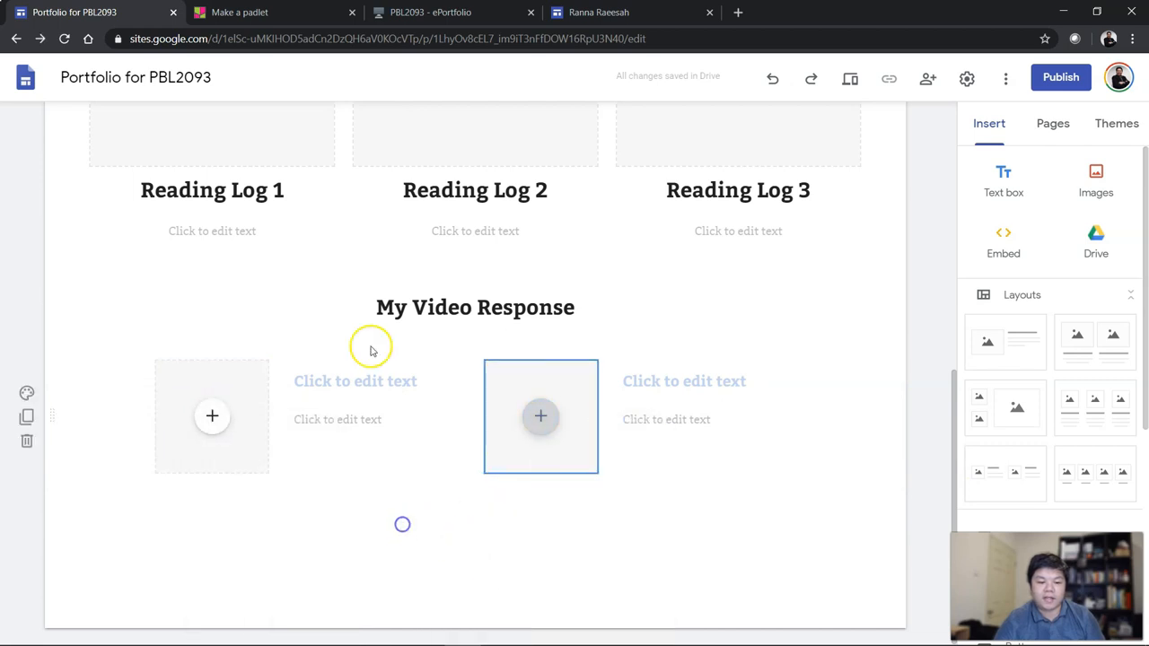
pyautogui.write('Video Response 1')
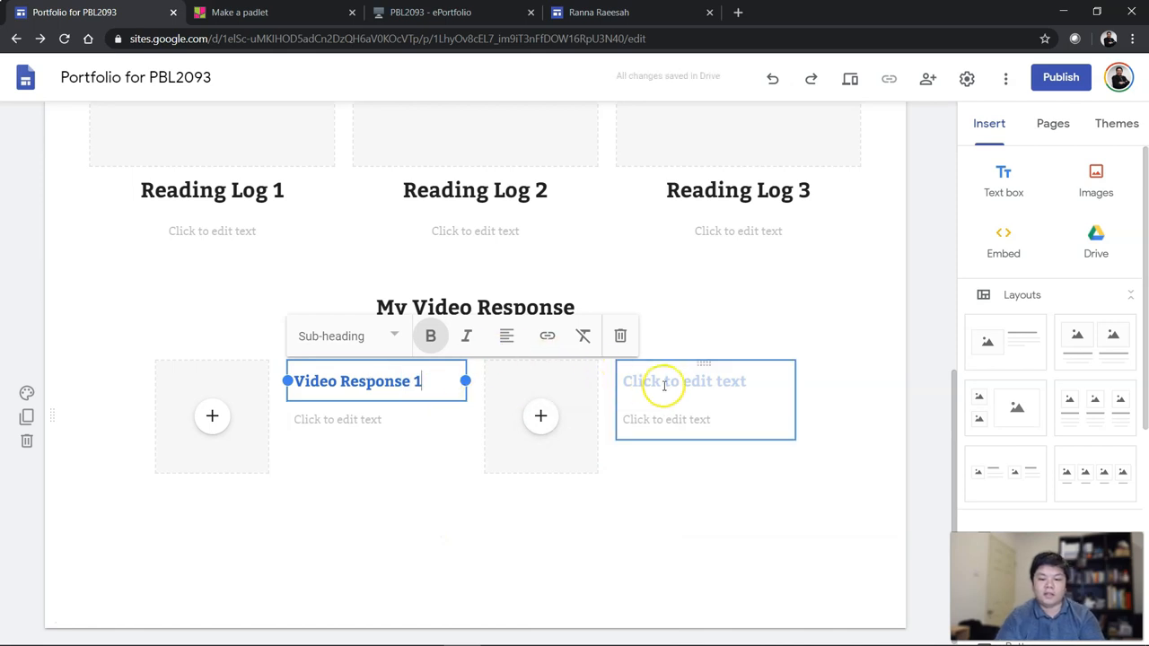
pyautogui.write('Video Response')
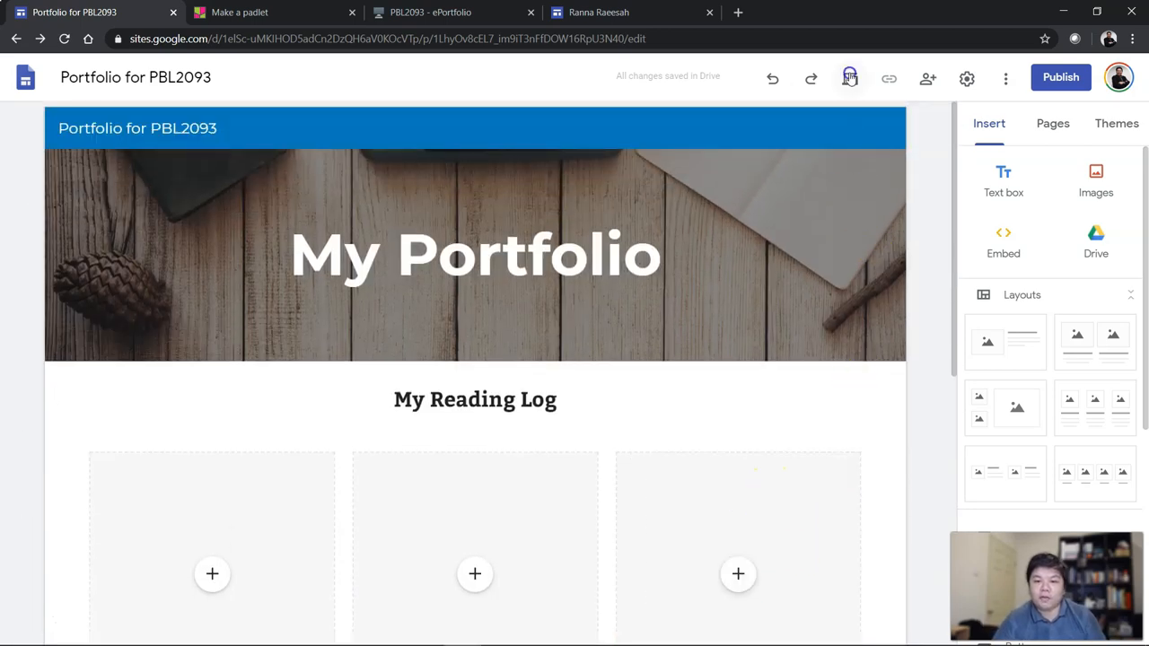
# - Preview the portfolio at phone size, then switch to a wider screen size
pyautogui.click(848, 77)
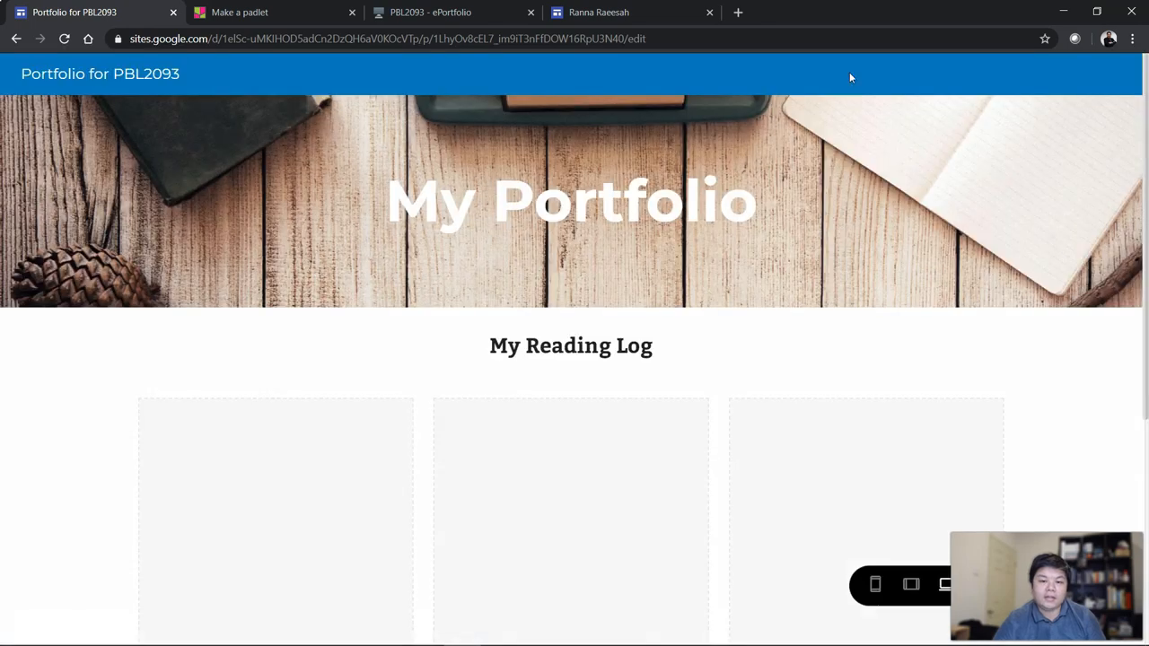
pyautogui.moveTo(782, 380)
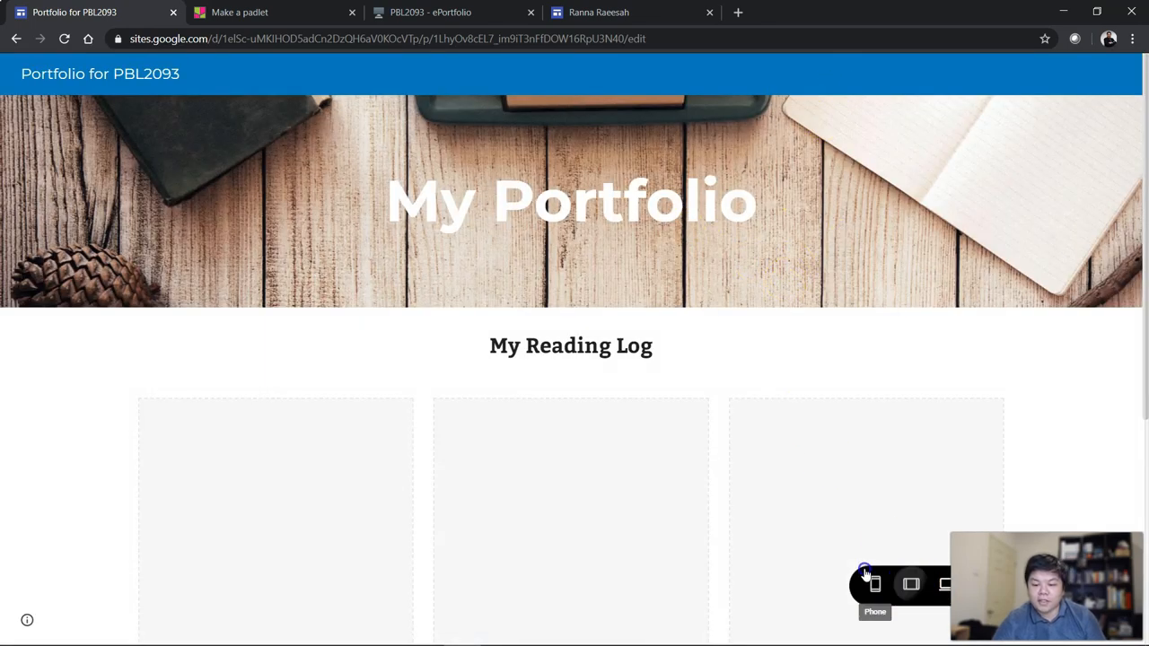
pyautogui.click(874, 584)
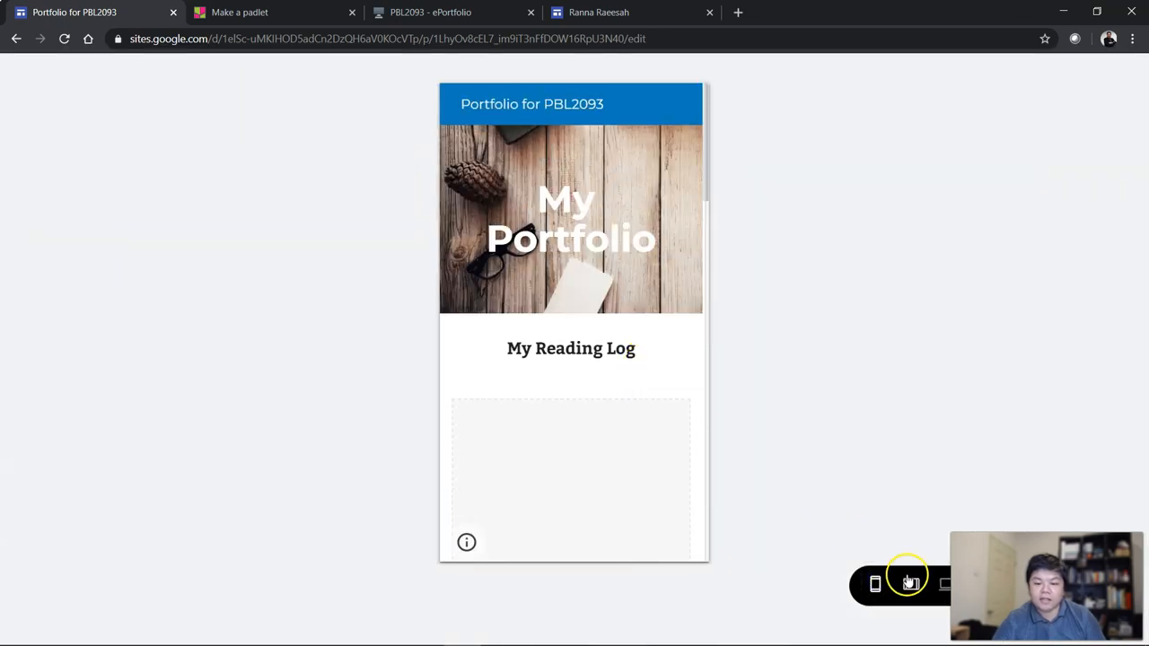
pyautogui.click(909, 584)
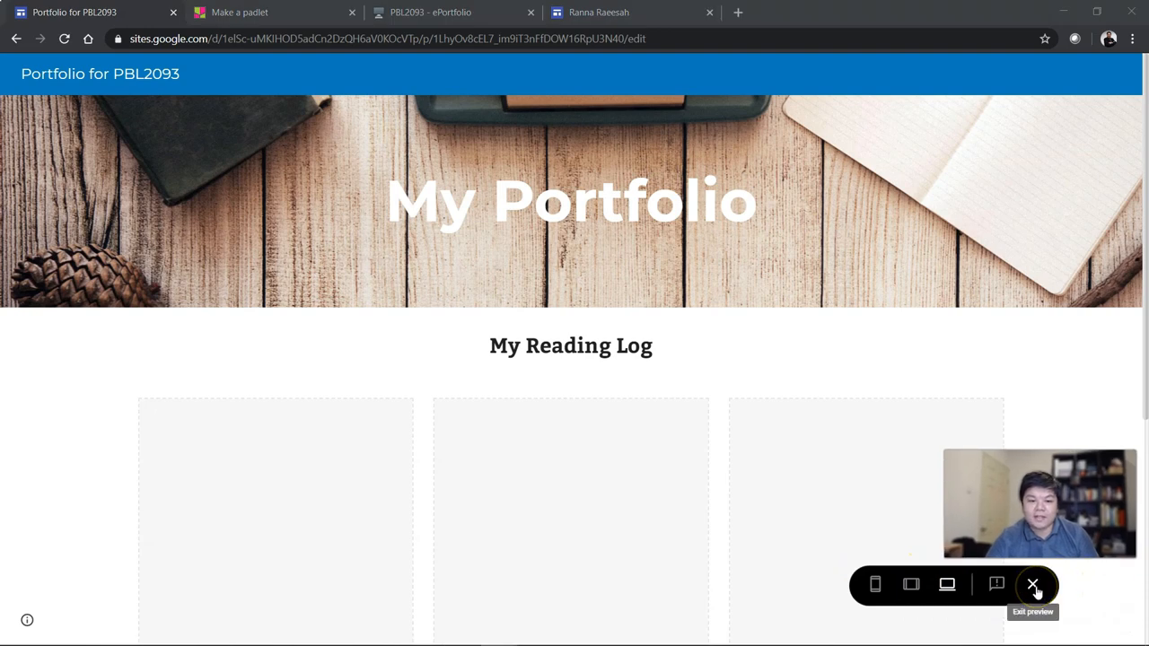
# - Exit the preview and show the page list, which holds only Home
pyautogui.click(1031, 584)
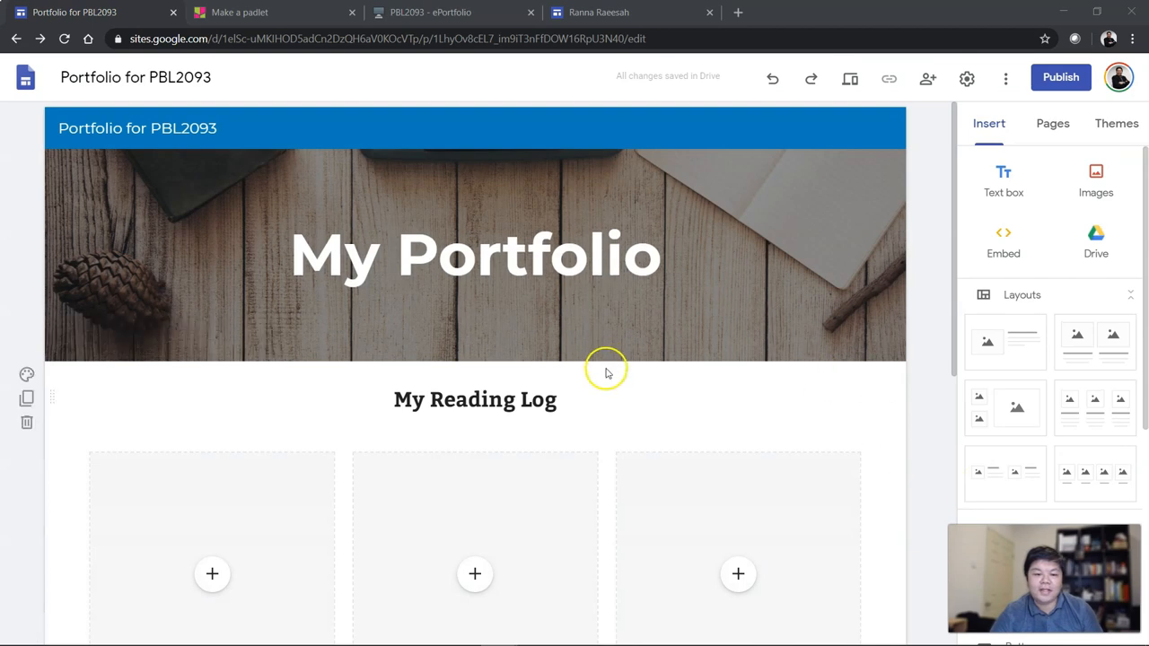
pyautogui.moveTo(907, 251)
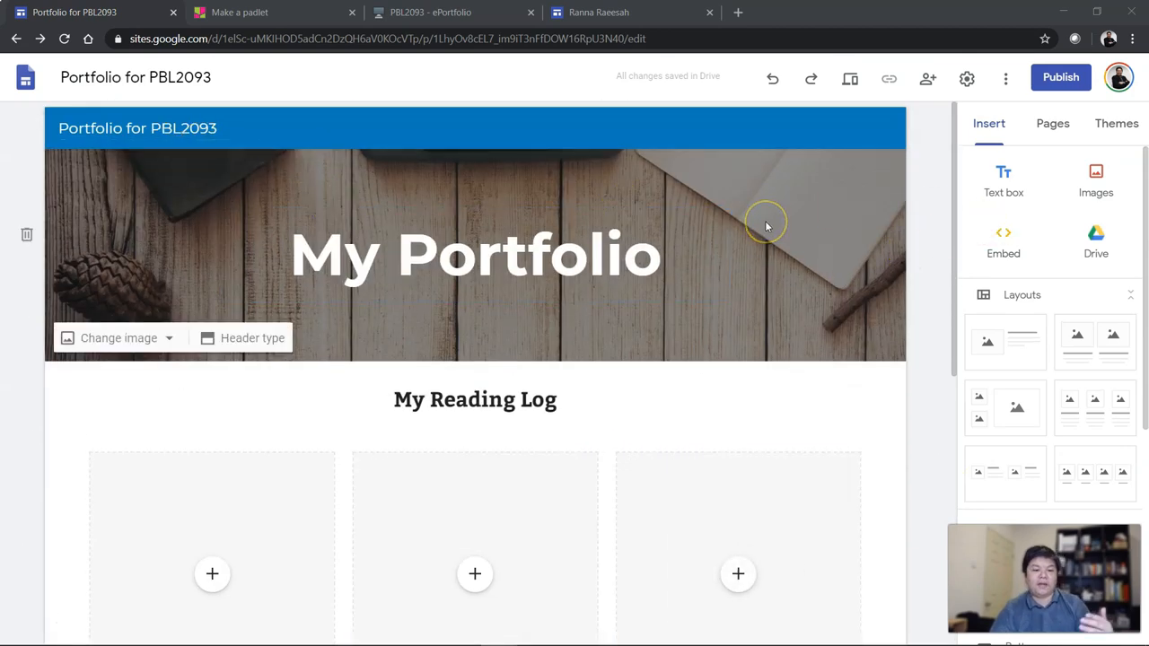
pyautogui.moveTo(1051, 129)
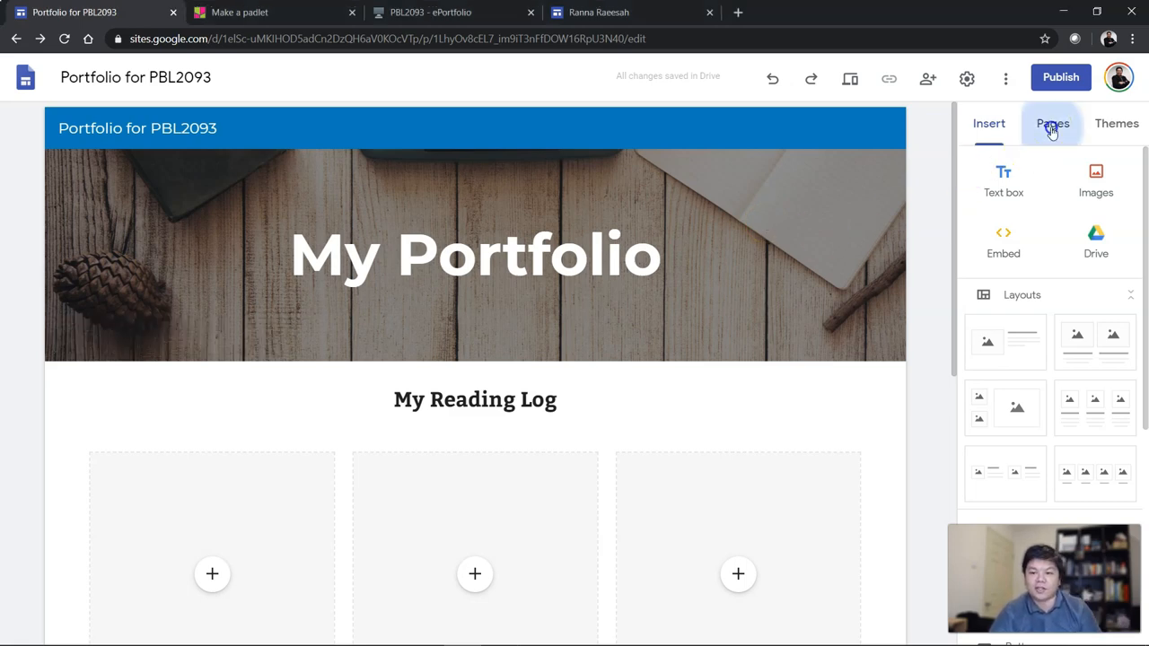
pyautogui.click(1053, 123)
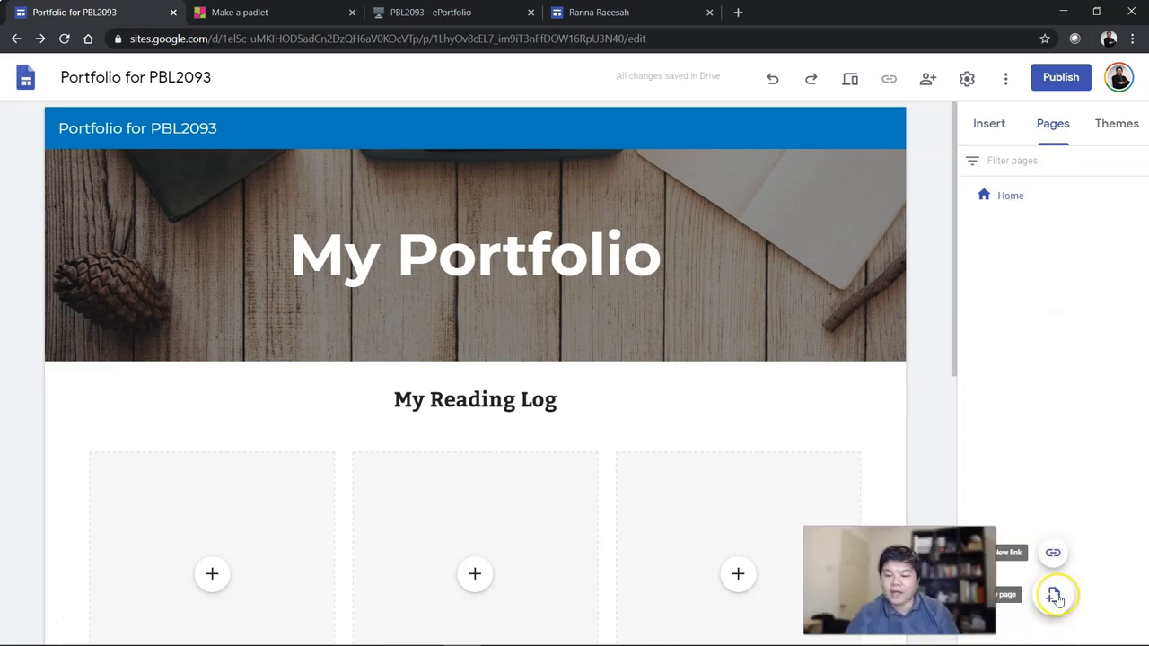
# - Create two new pages named 'About Me' and 'Reflection'
pyautogui.click(1054, 596)
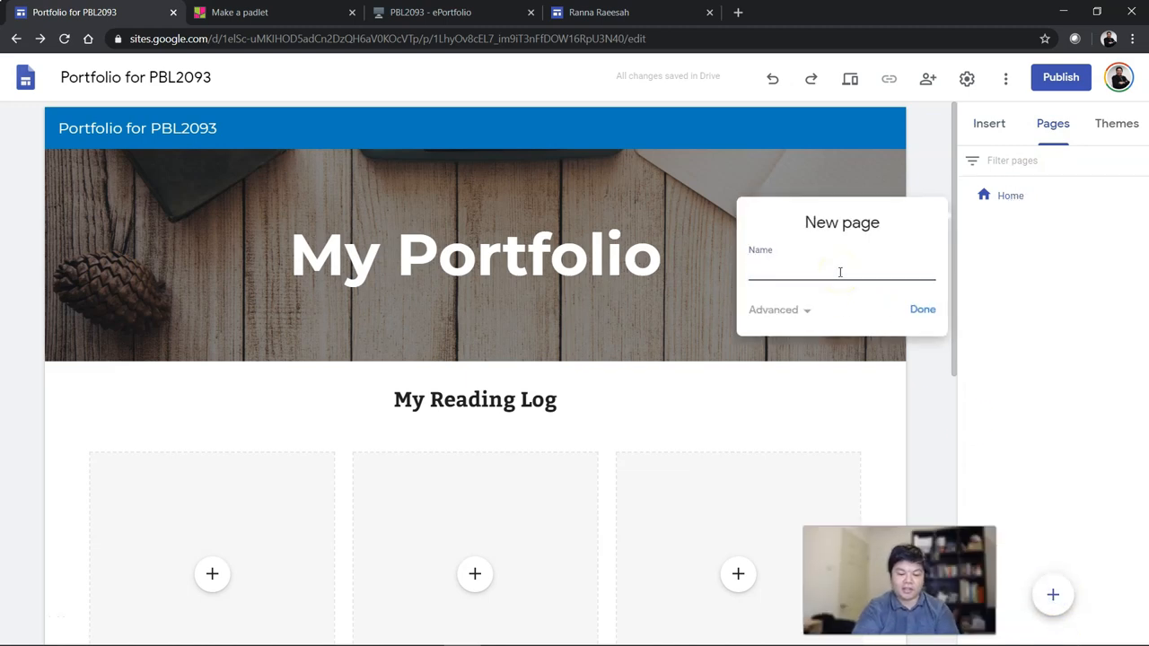
pyautogui.write('About Me')
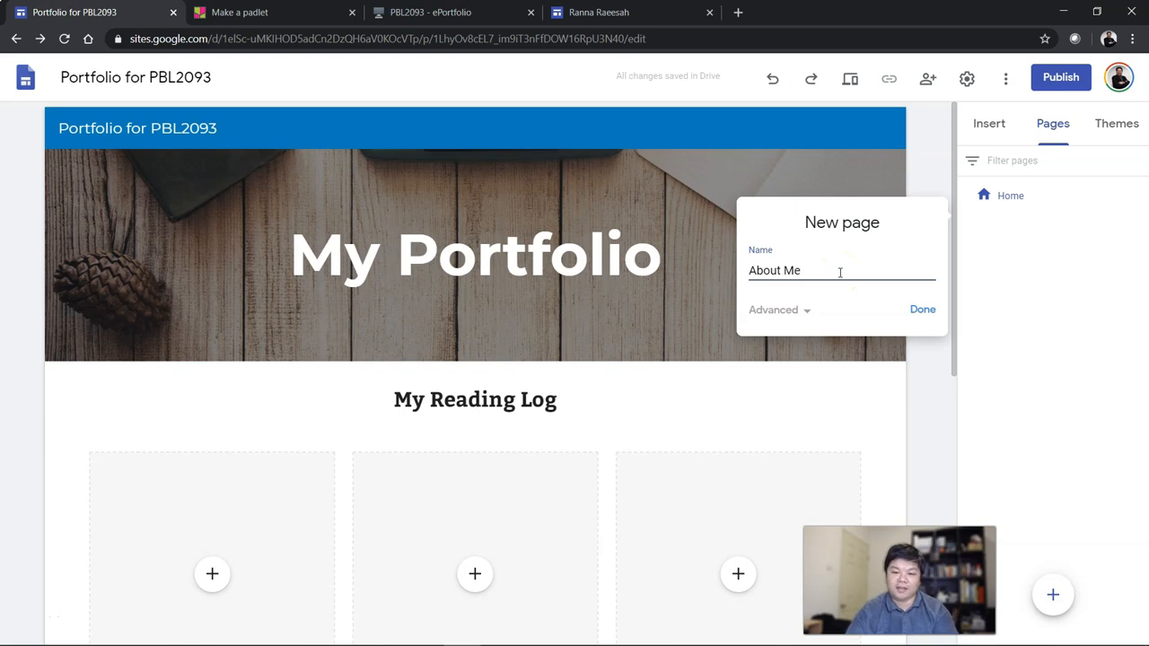
pyautogui.click(922, 309)
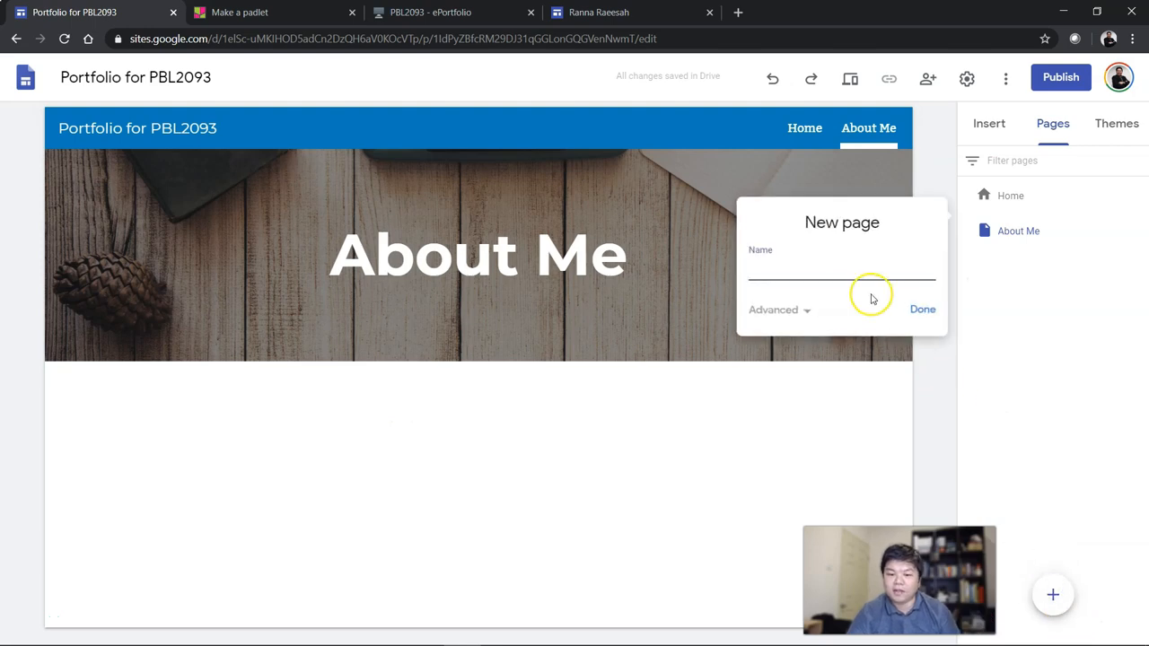
pyautogui.write('Reflection')
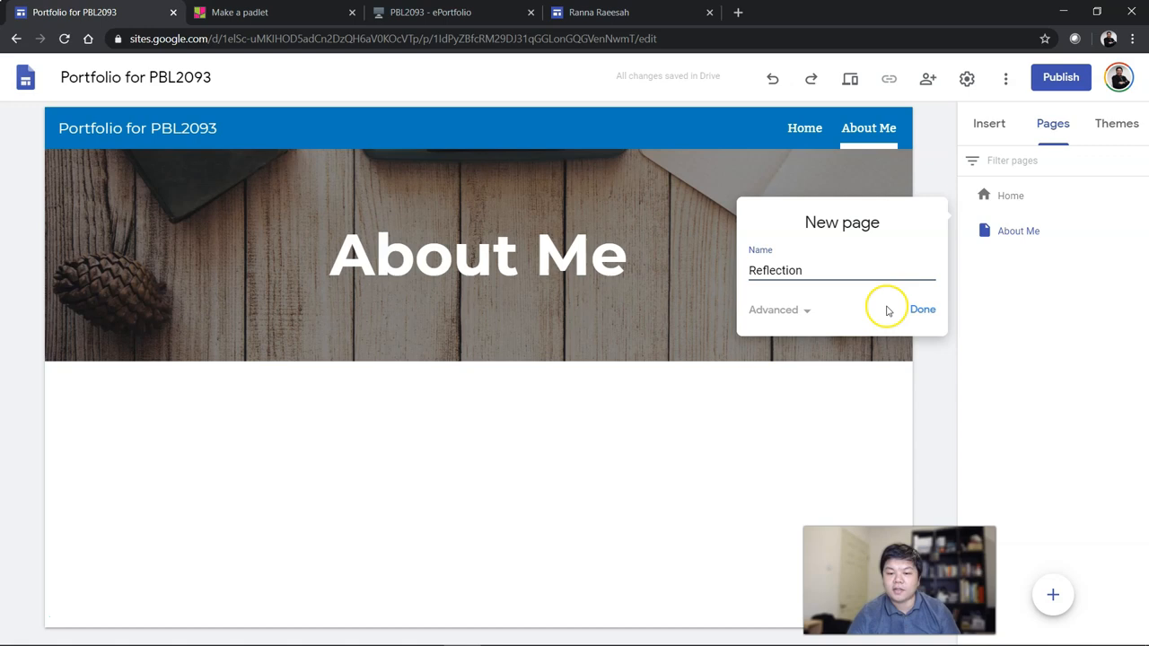
pyautogui.click(923, 309)
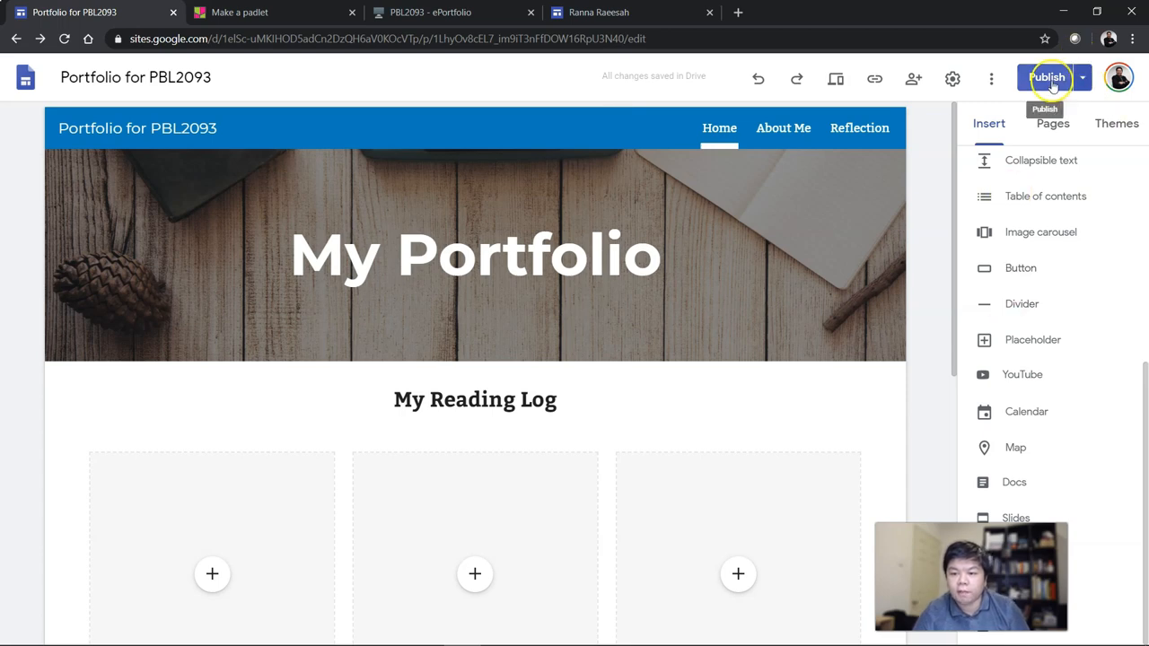
# - Open the published site from the Publish menu and scroll through the live page
pyautogui.click(1082, 77)
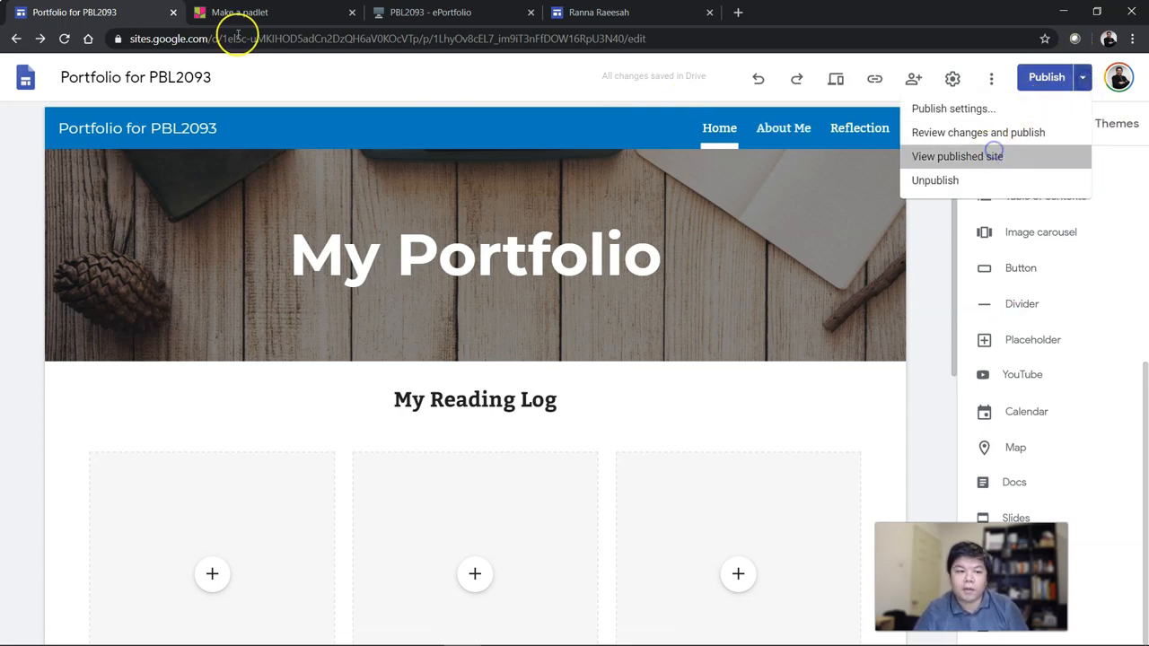
pyautogui.click(957, 156)
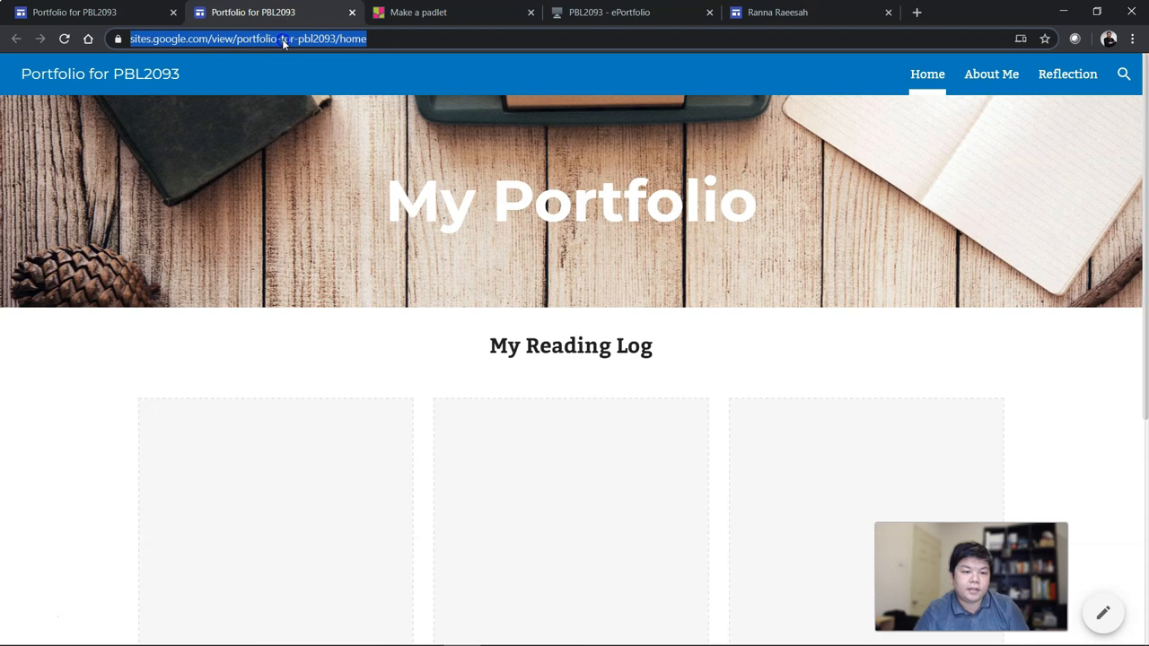
pyautogui.scroll(-3)
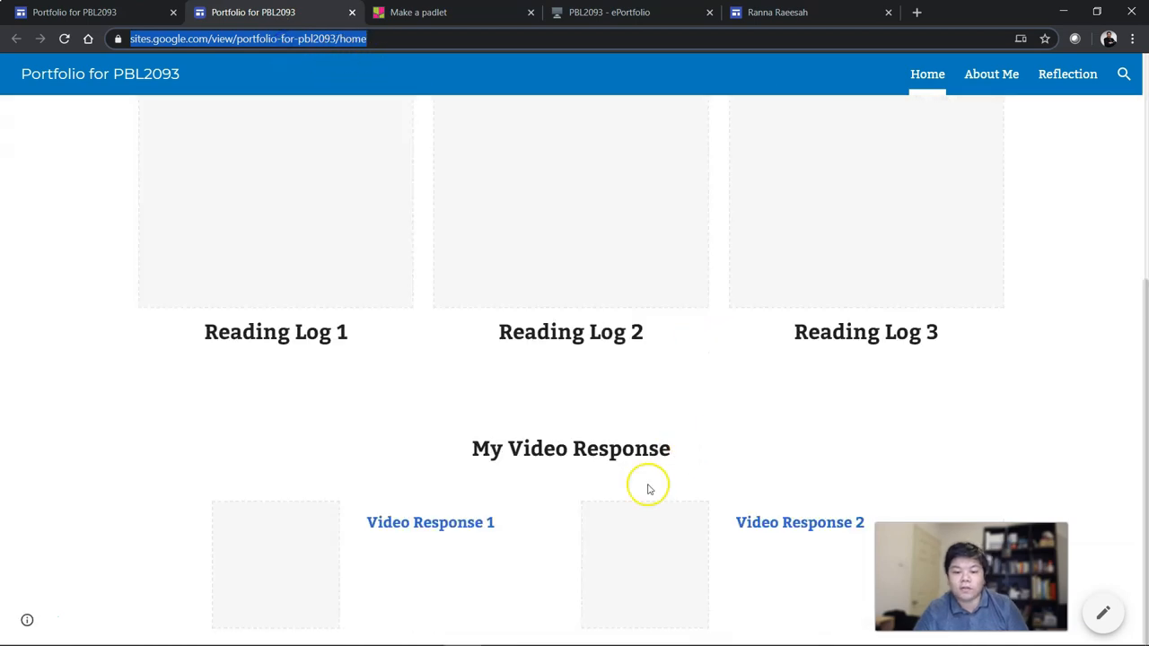
pyautogui.scroll(3)
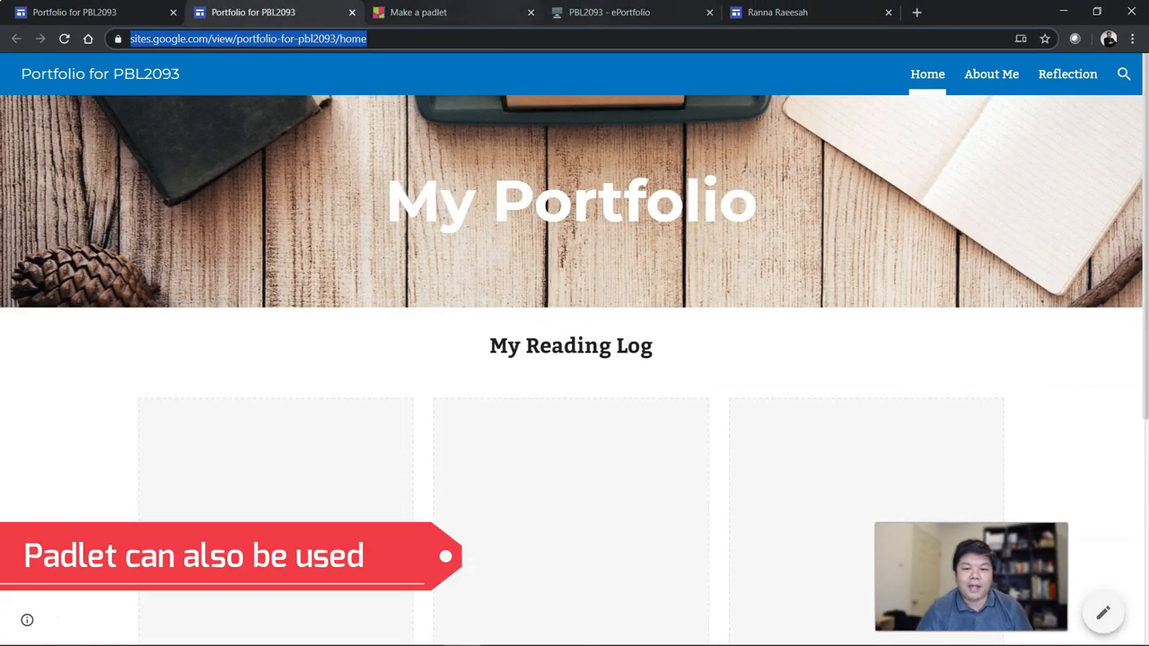
# - Switch to the PBL2093 - ePortfolio Padlet board and scroll through its columns
pyautogui.click(617, 13)
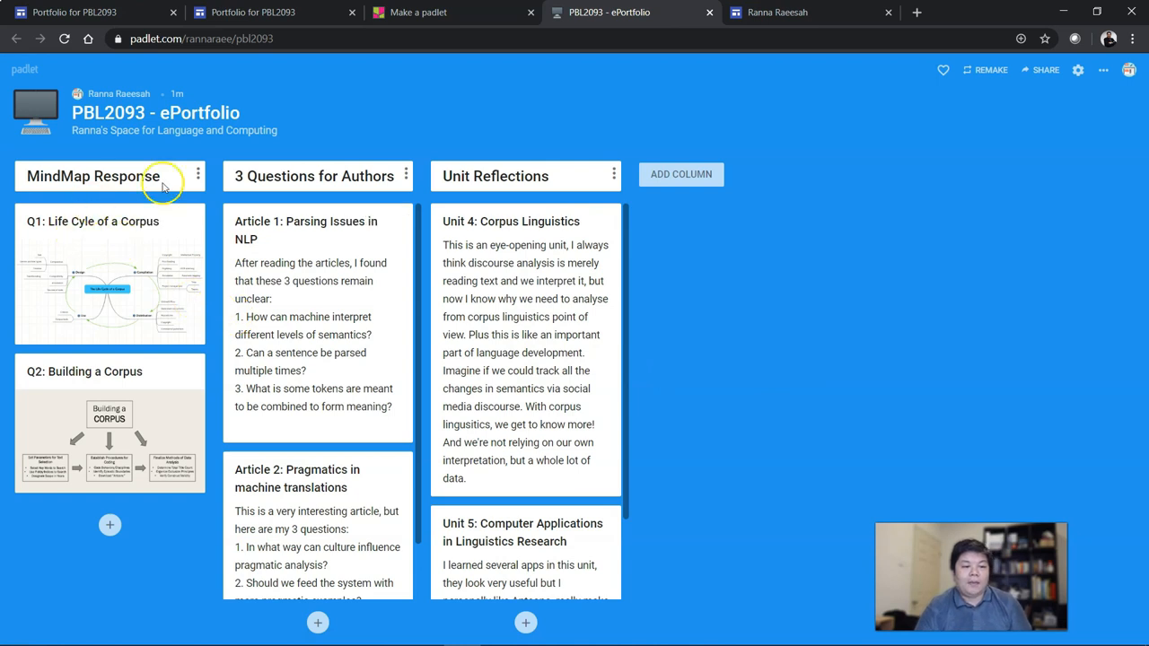
pyautogui.moveTo(163, 187)
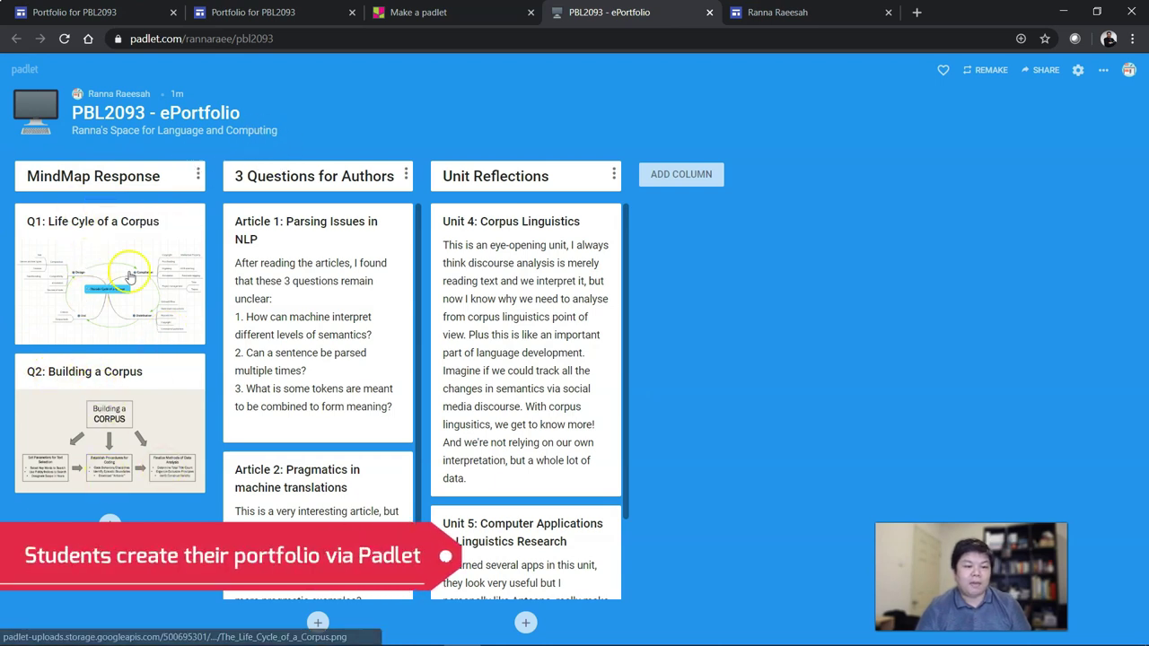
pyautogui.moveTo(230, 87)
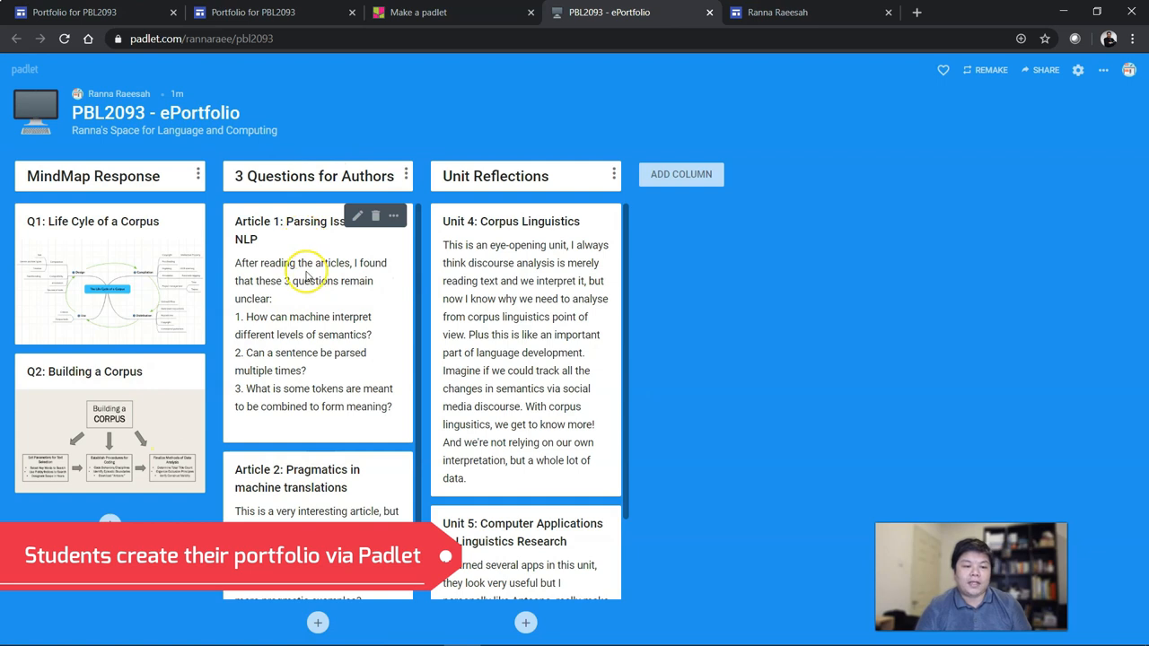
pyautogui.scroll(-3)
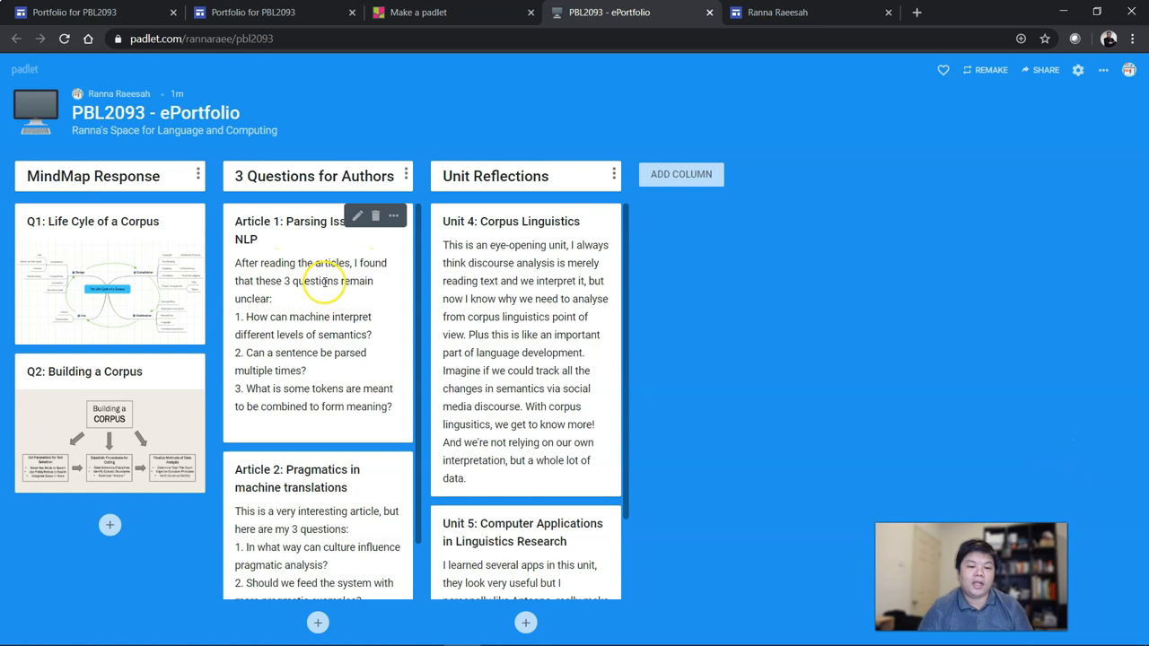
pyautogui.moveTo(256, 317)
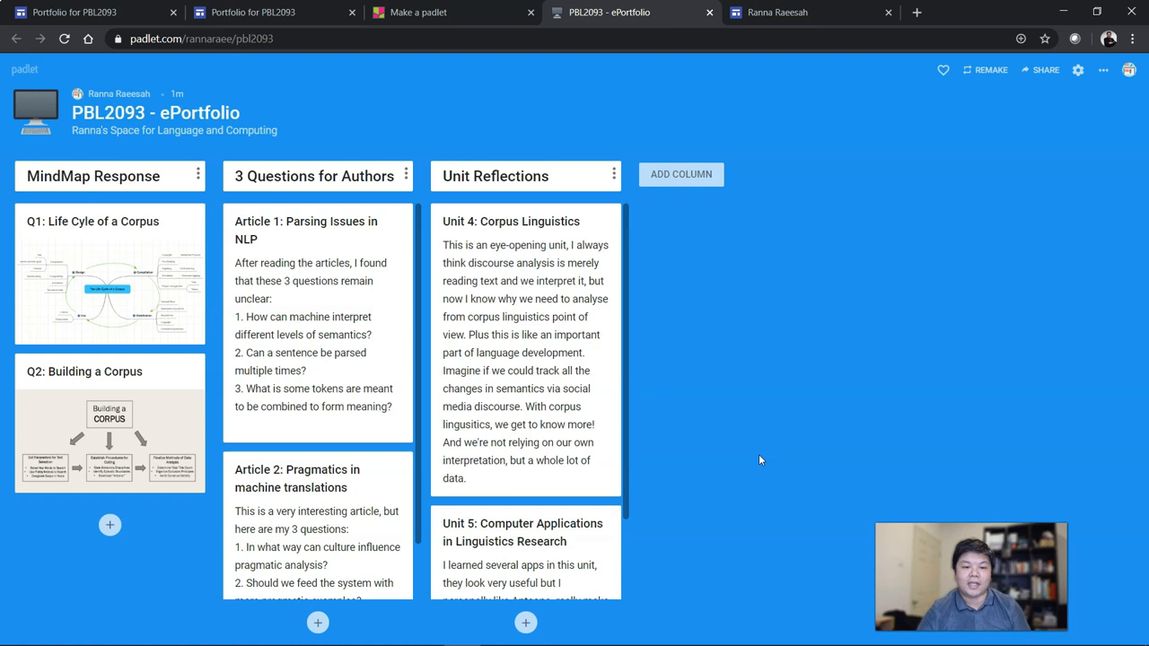
pyautogui.scroll(-3)
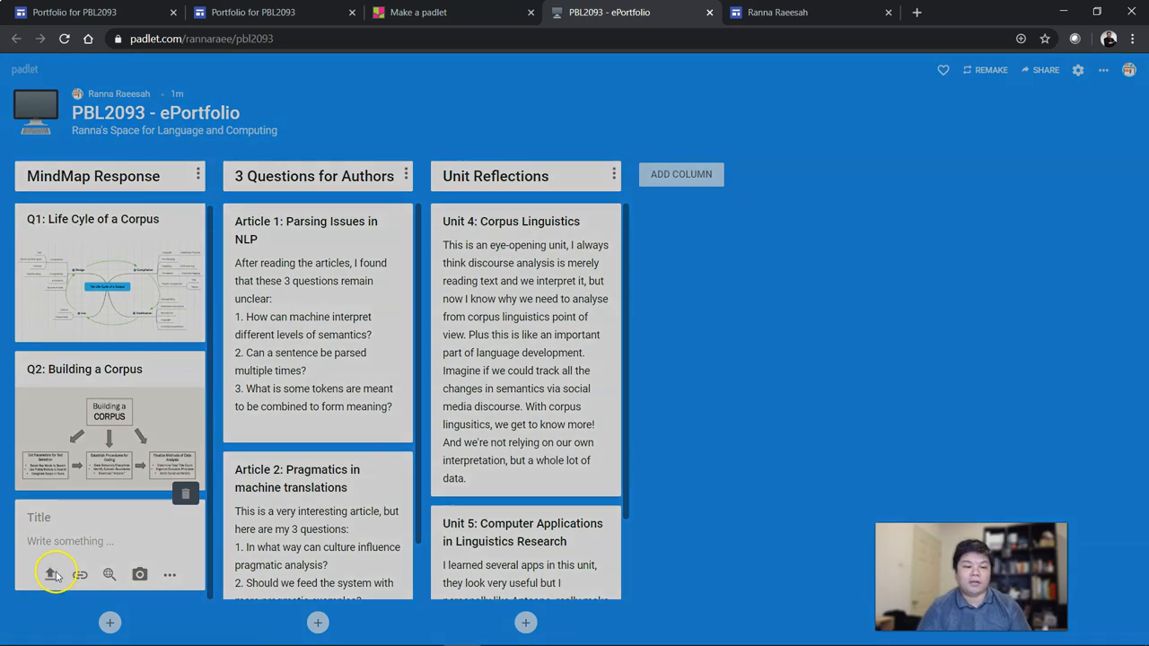
pyautogui.click(50, 575)
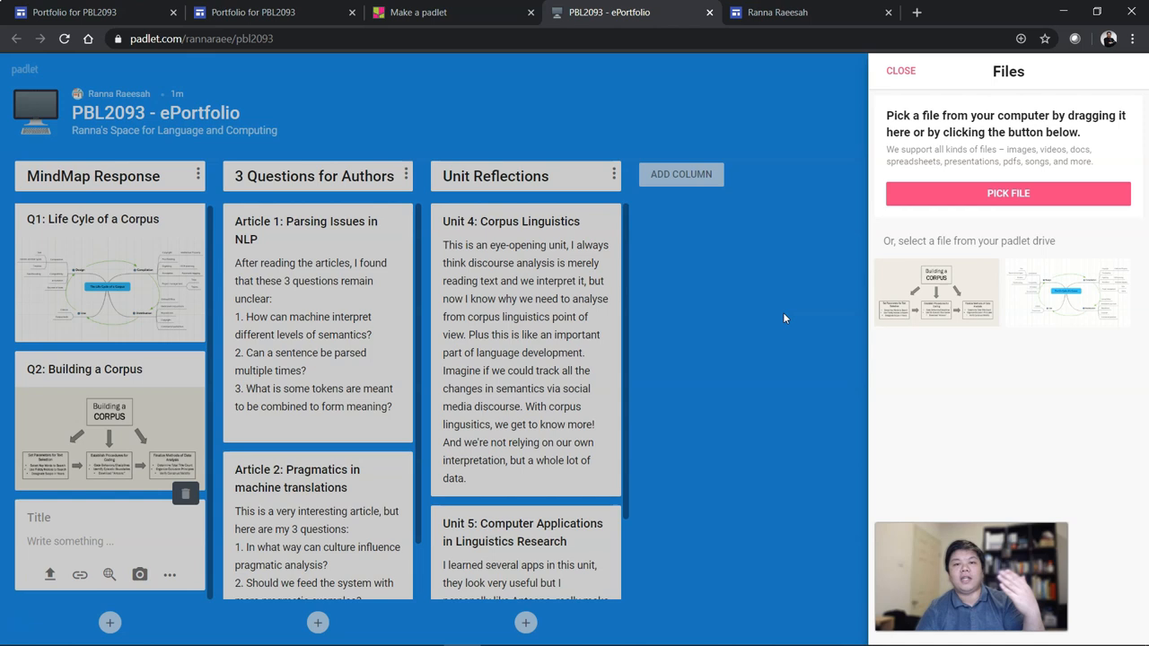
pyautogui.click(901, 71)
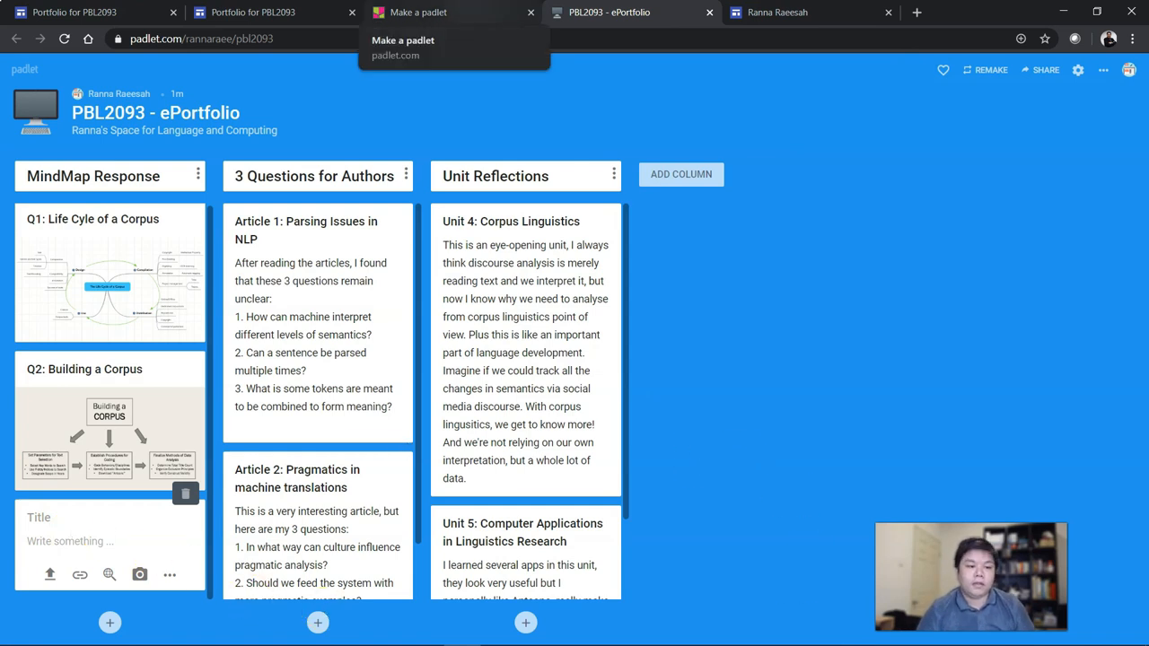
# - Browse the Make a padlet blank layouts such as Wall, Canvas, Stream and Shelf
pyautogui.click(427, 12)
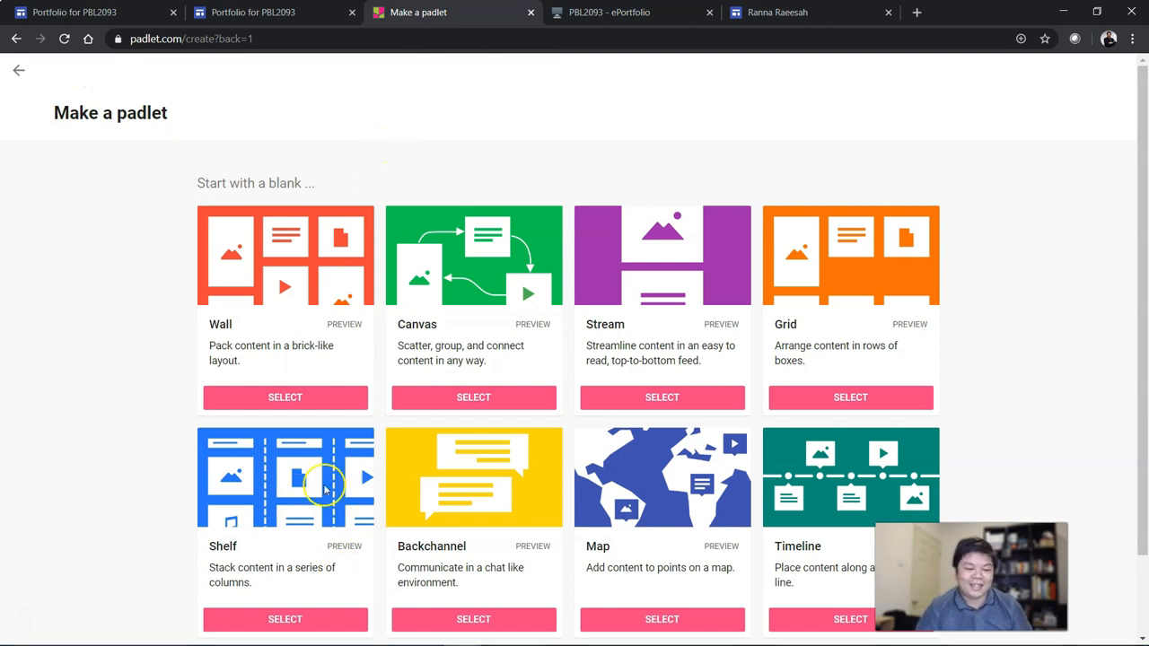
pyautogui.moveTo(299, 473)
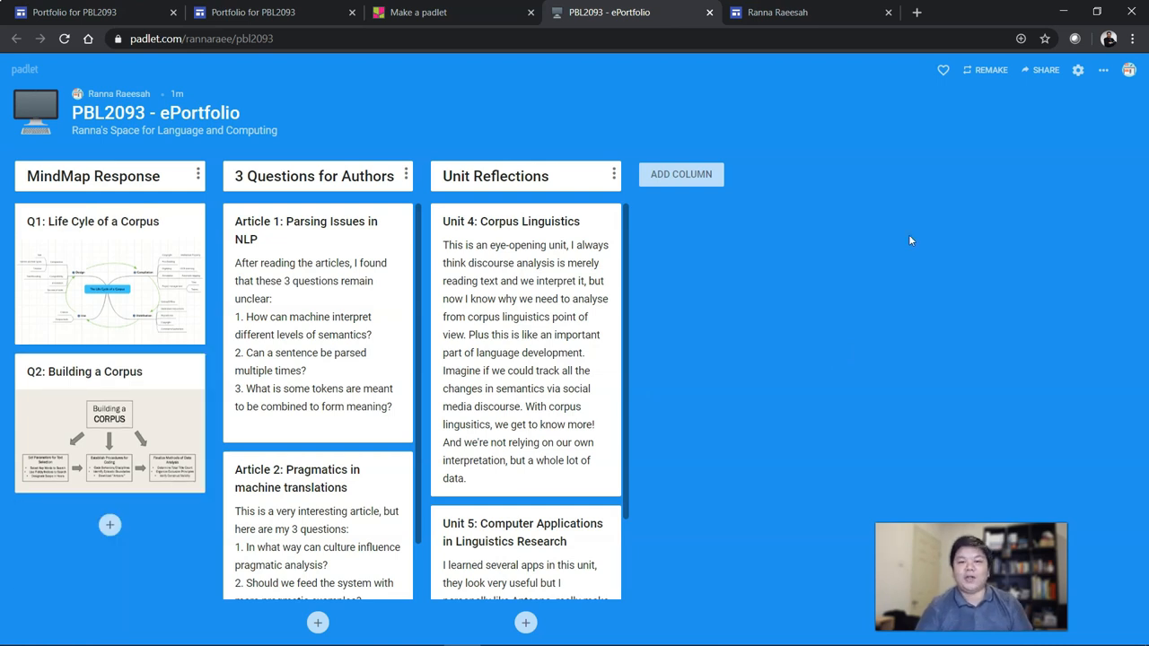
pyautogui.click(215, 38)
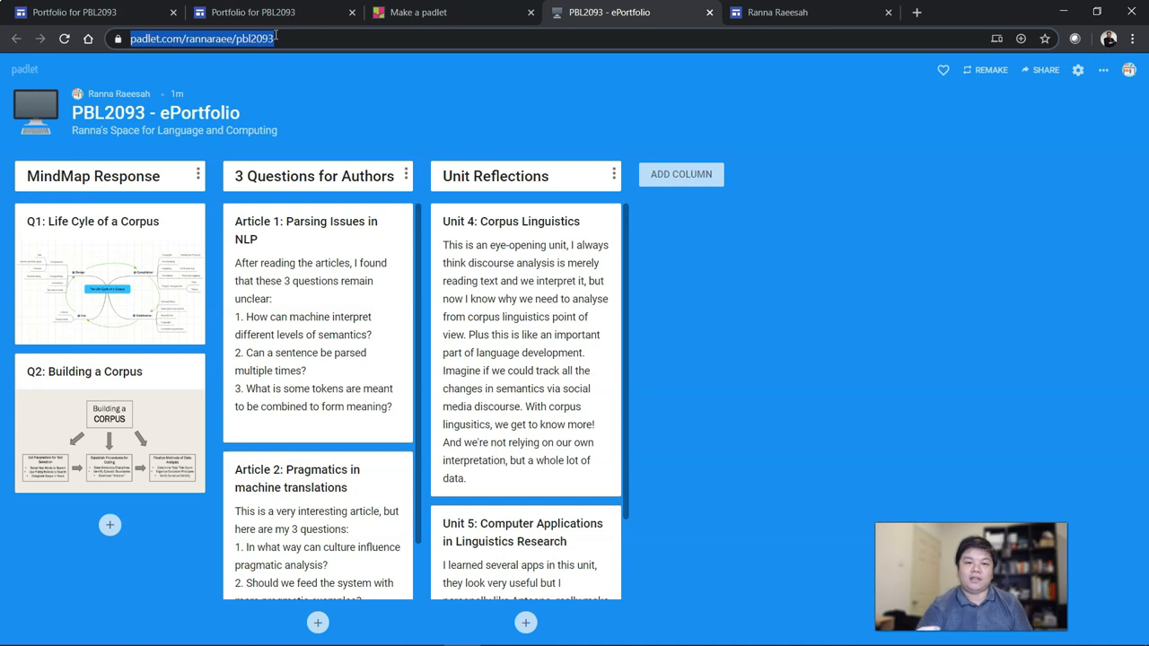
pyautogui.moveTo(876, 443)
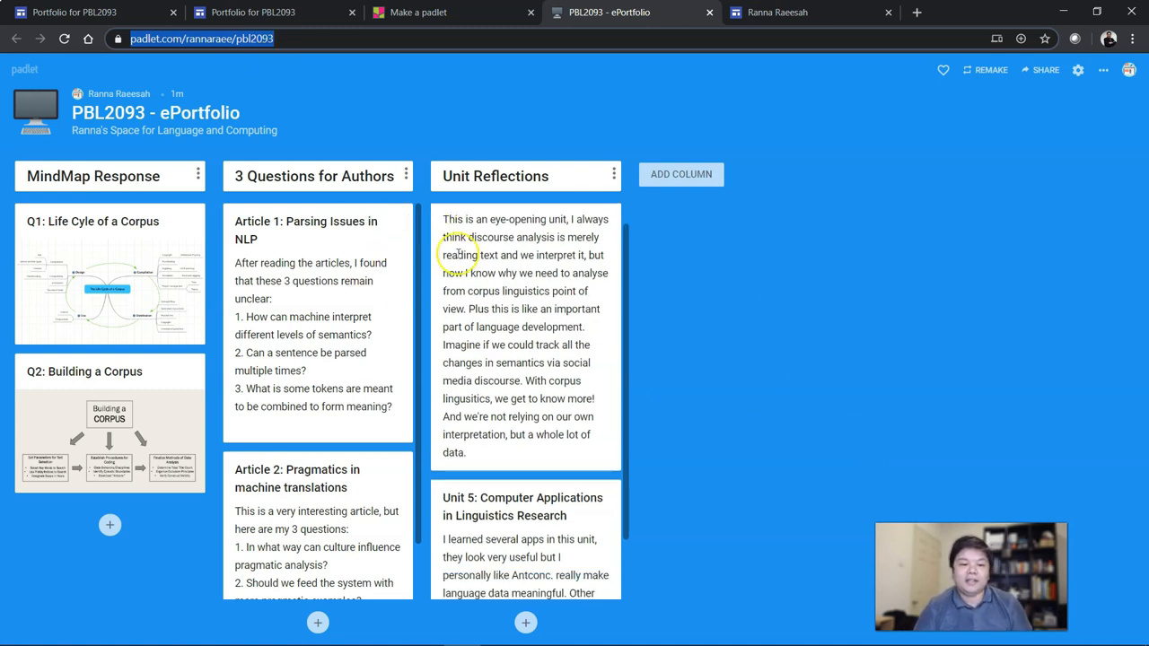
pyautogui.scroll(-3)
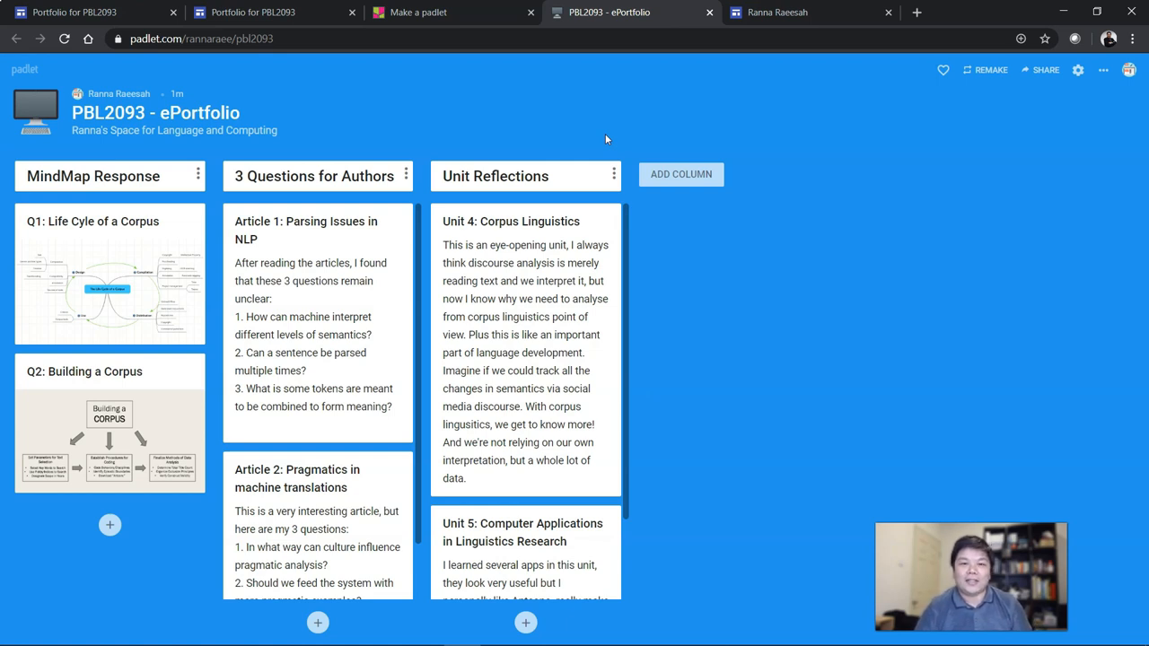
pyautogui.moveTo(652, 250)
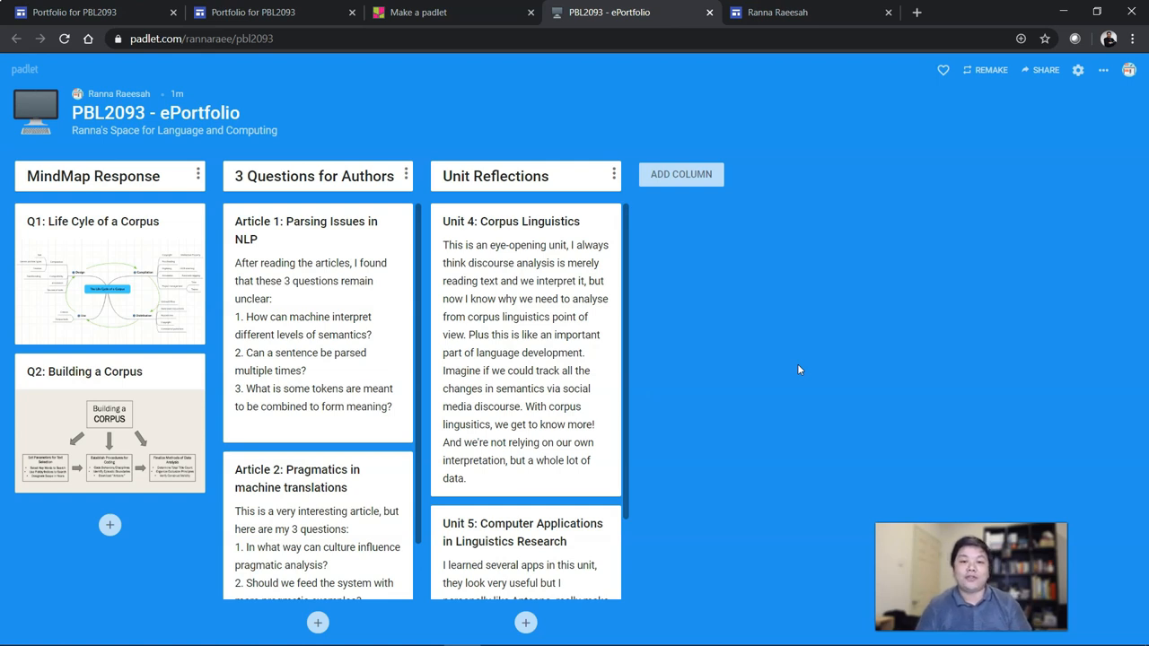
pyautogui.click(89, 16)
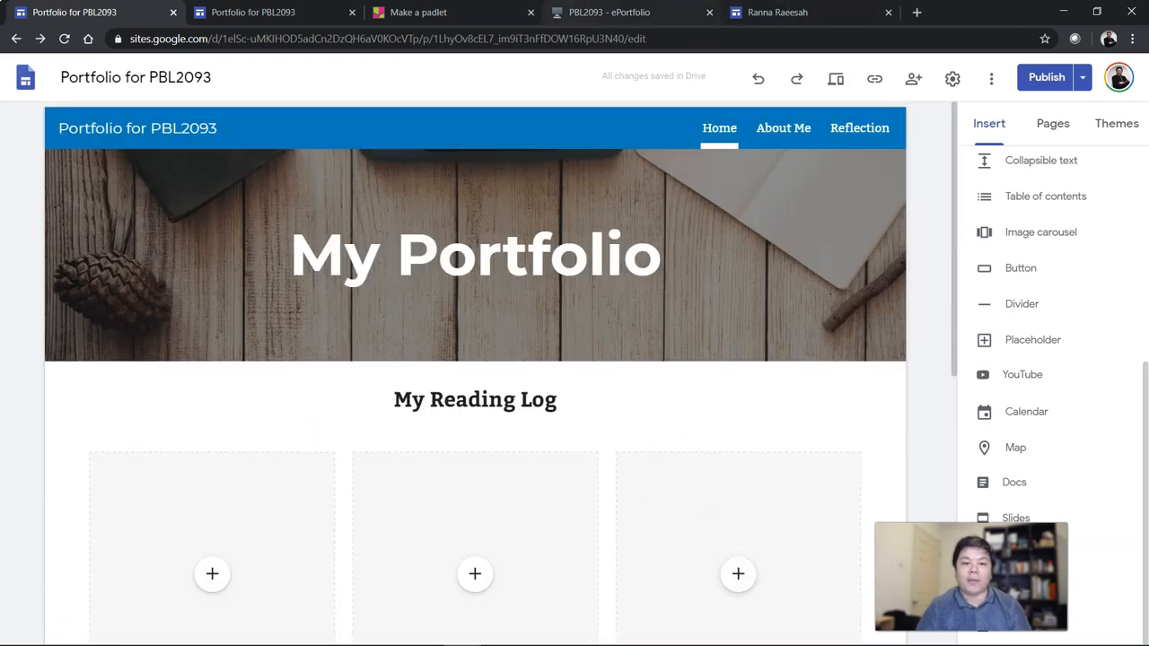
pyautogui.click(613, 13)
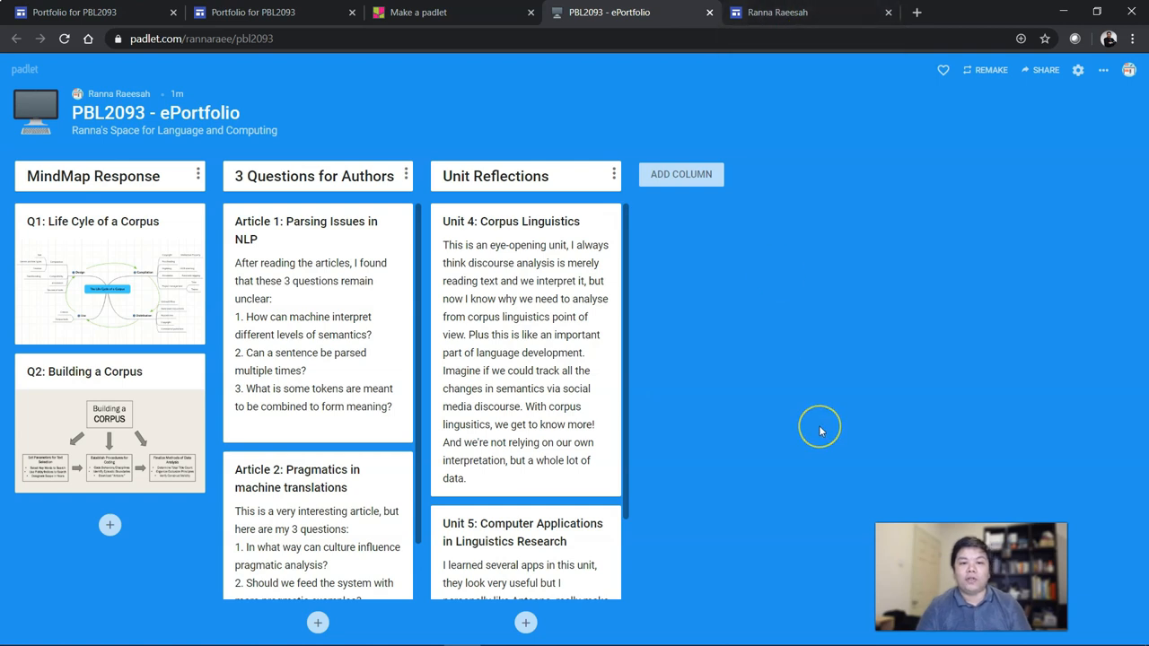
pyautogui.moveTo(820, 431)
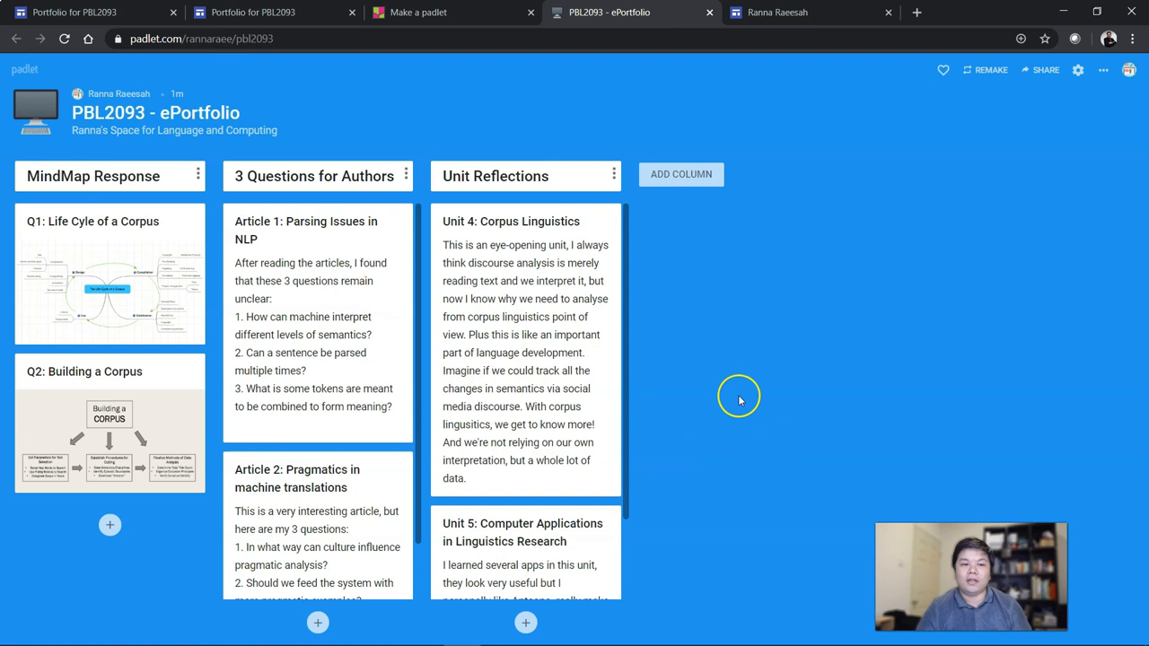
pyautogui.moveTo(740, 401)
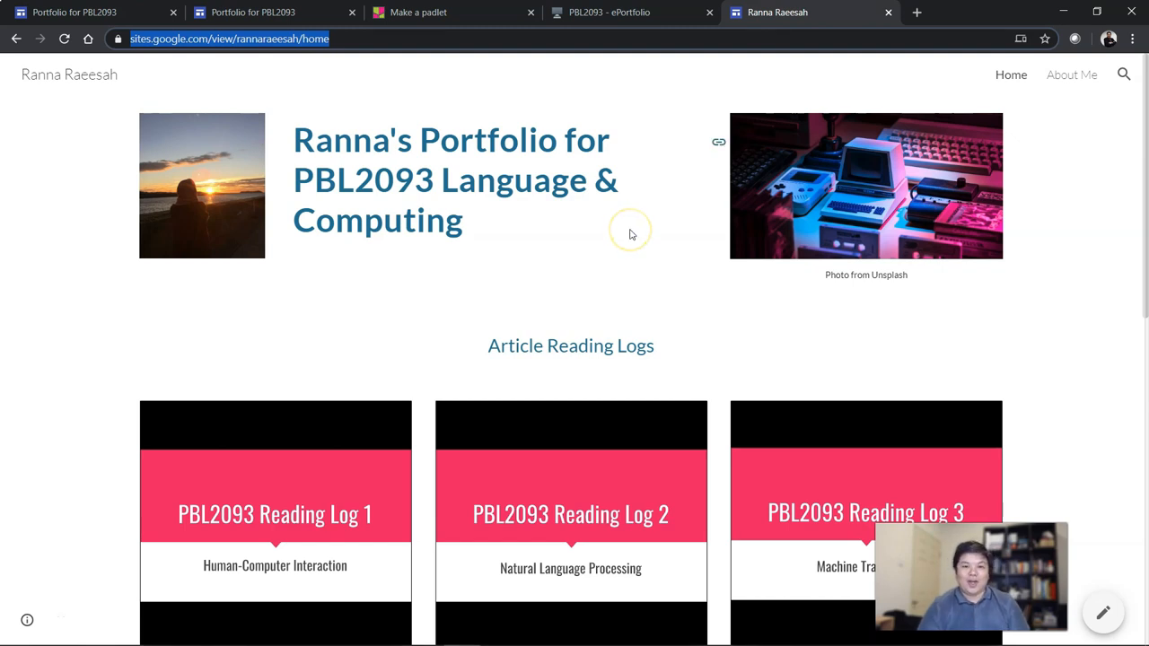
pyautogui.moveTo(631, 234)
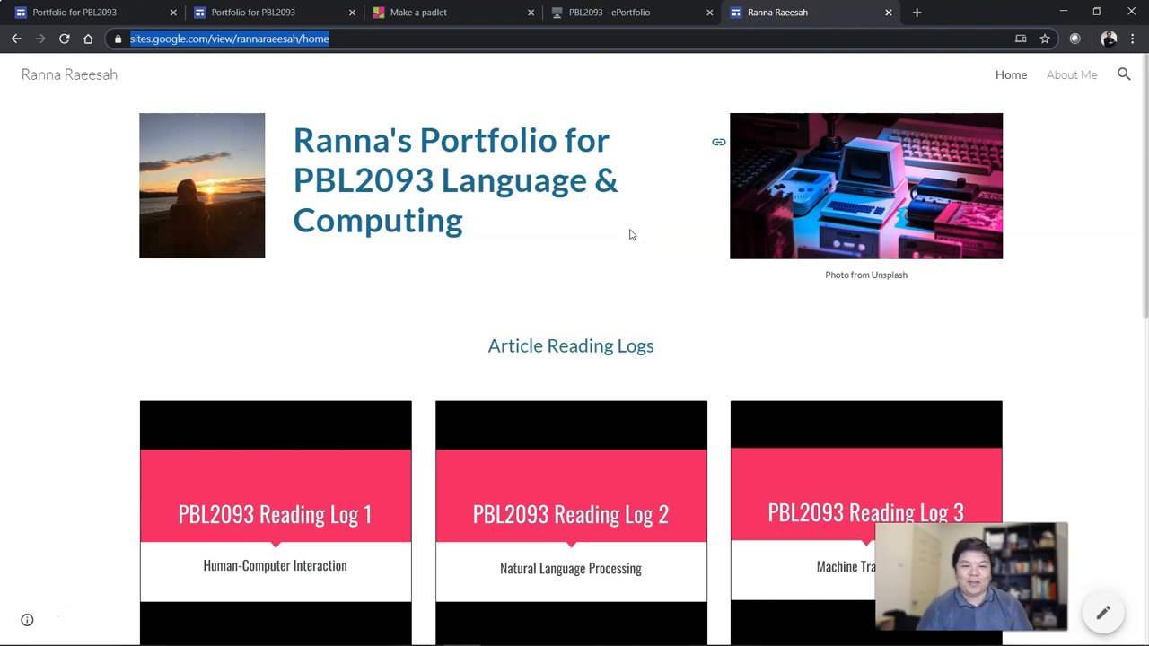